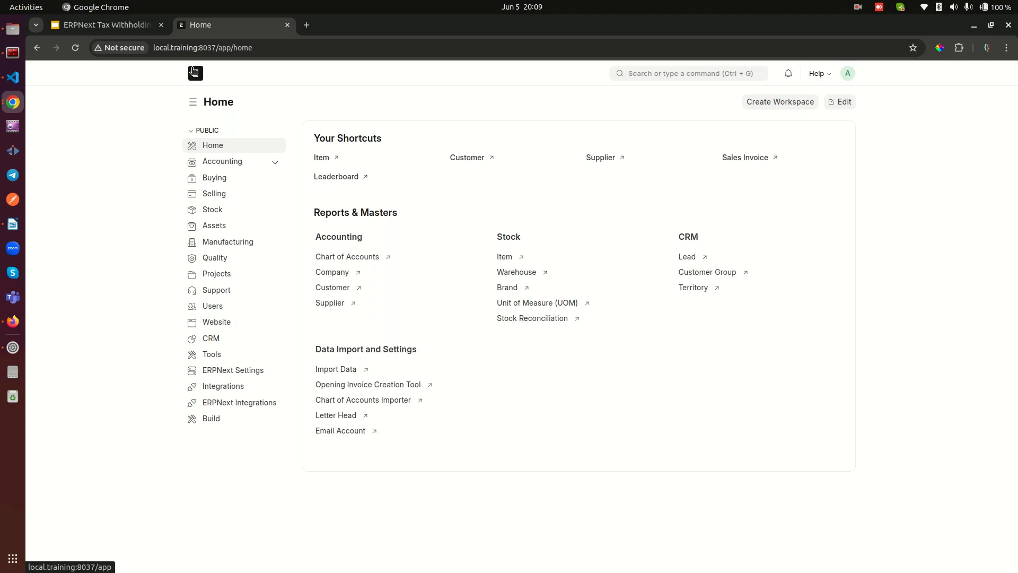
mouse_move(100, 146)
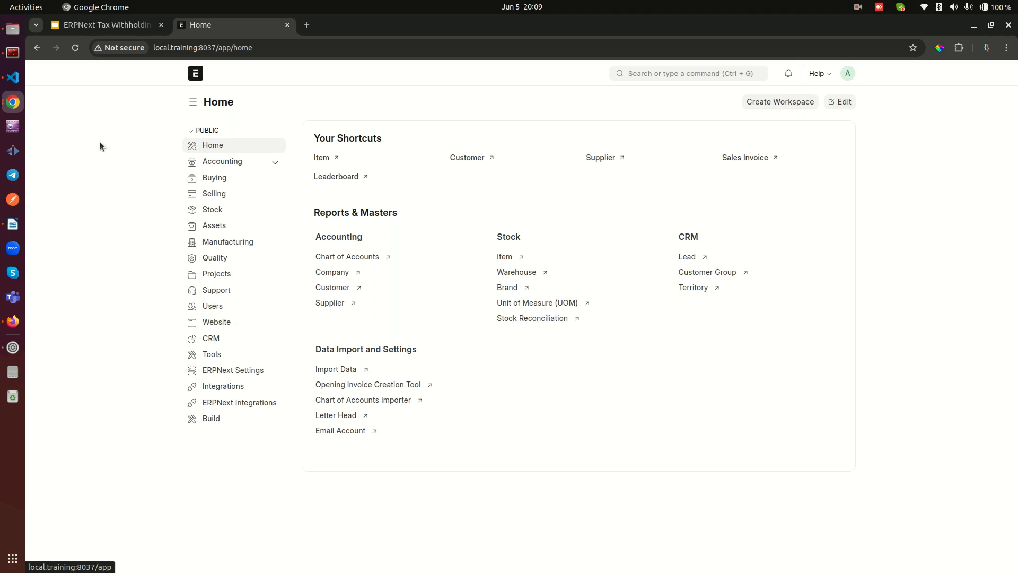
Step: Review the setup requirements slide, highlighting 'Chart' in the first requirement
click(104, 24)
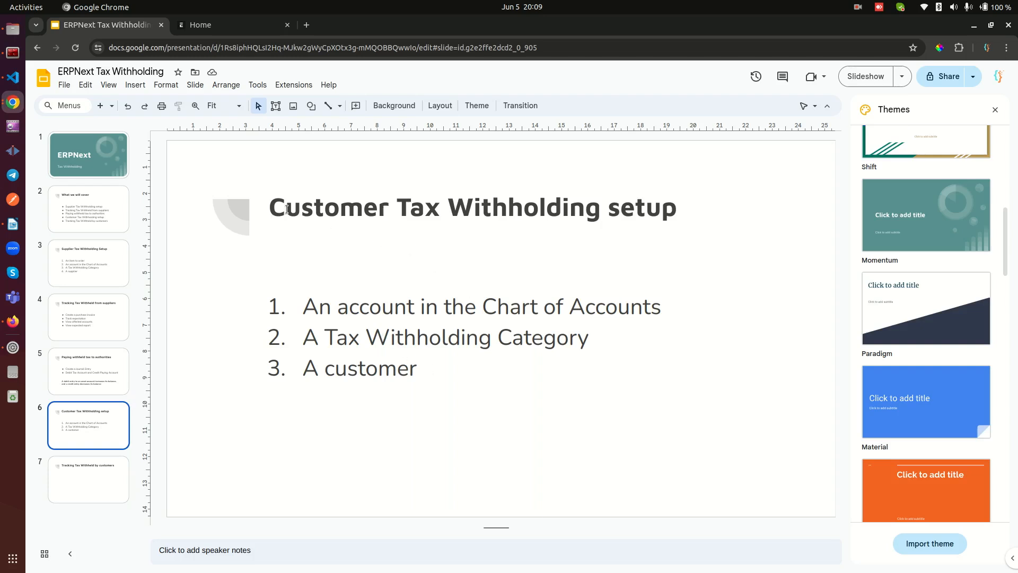
mouse_move(540, 206)
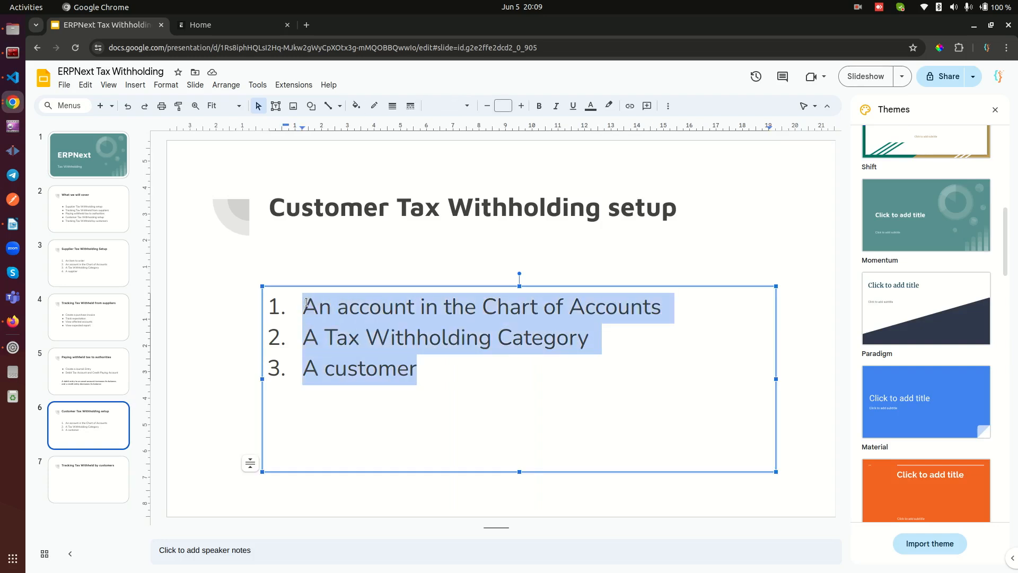
click(402, 337)
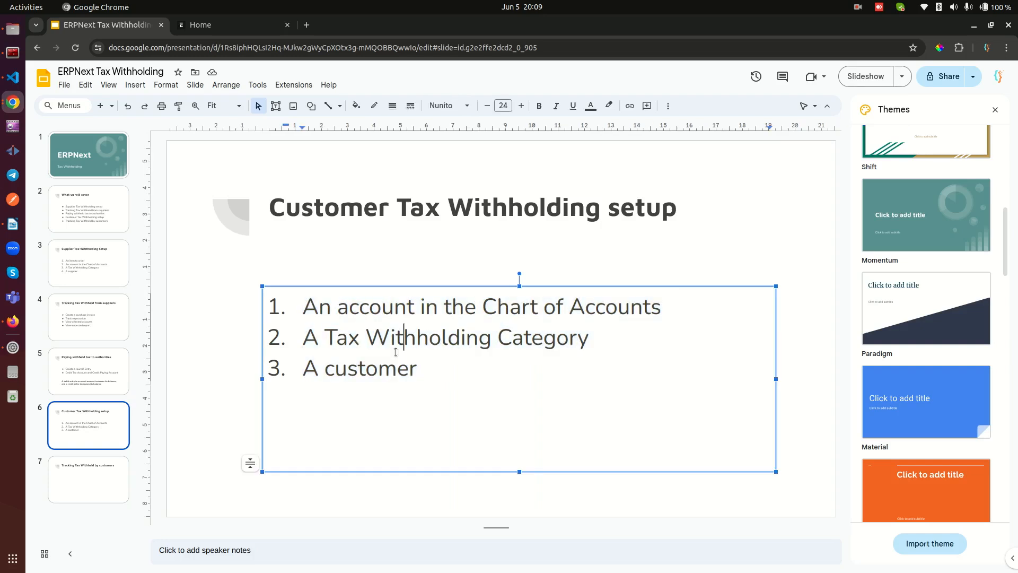
double_click(500, 306)
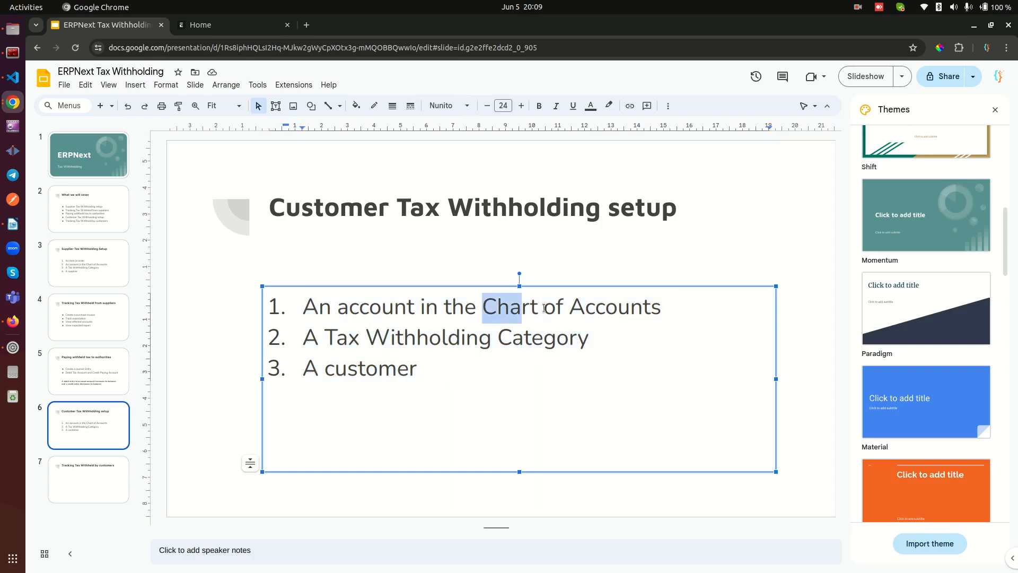
Step: Open the Chart of Accounts via 'chart o' and expand the liabilities branch to Duties and Taxes
click(230, 25)
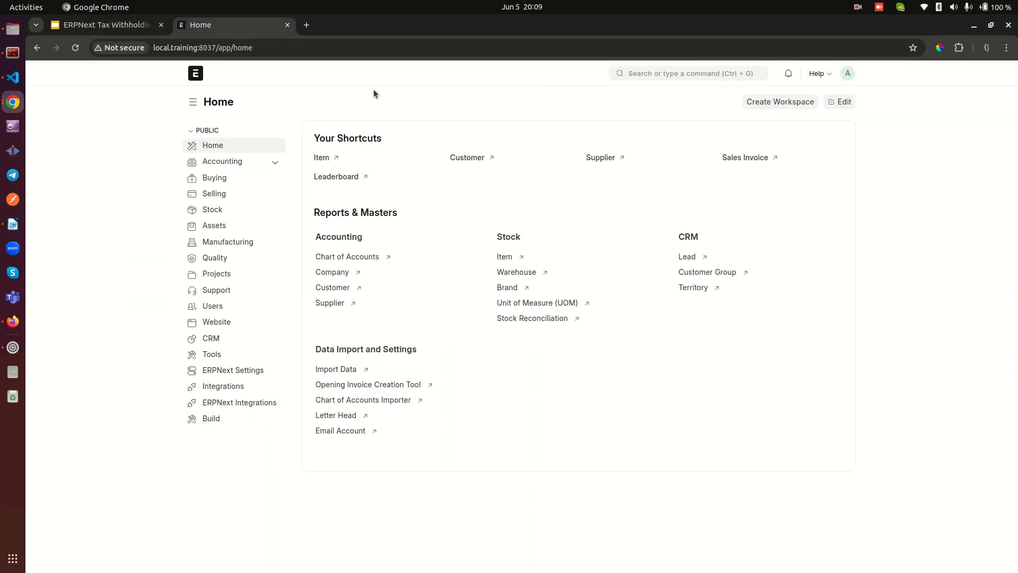
text(chart o)
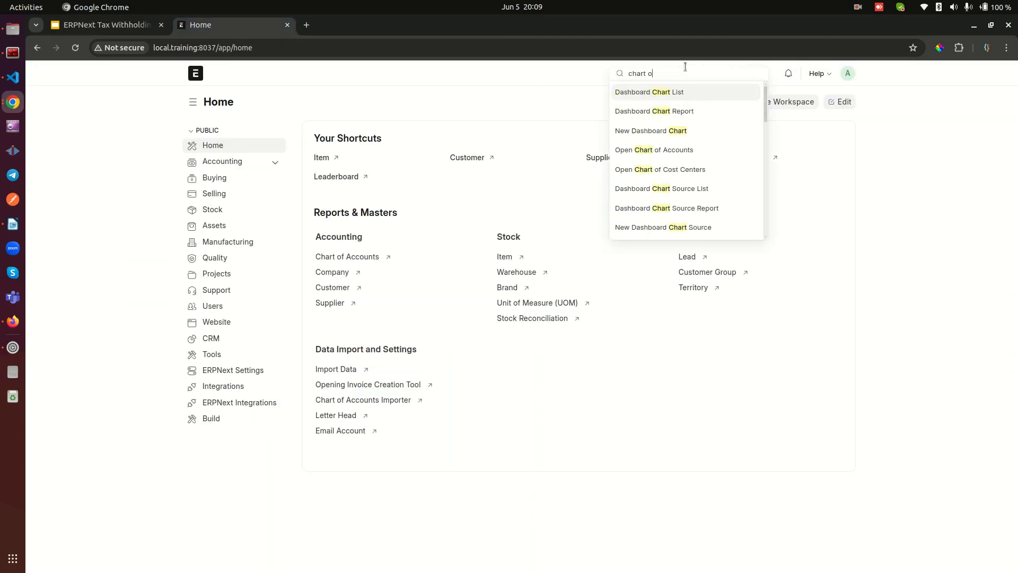
click(653, 150)
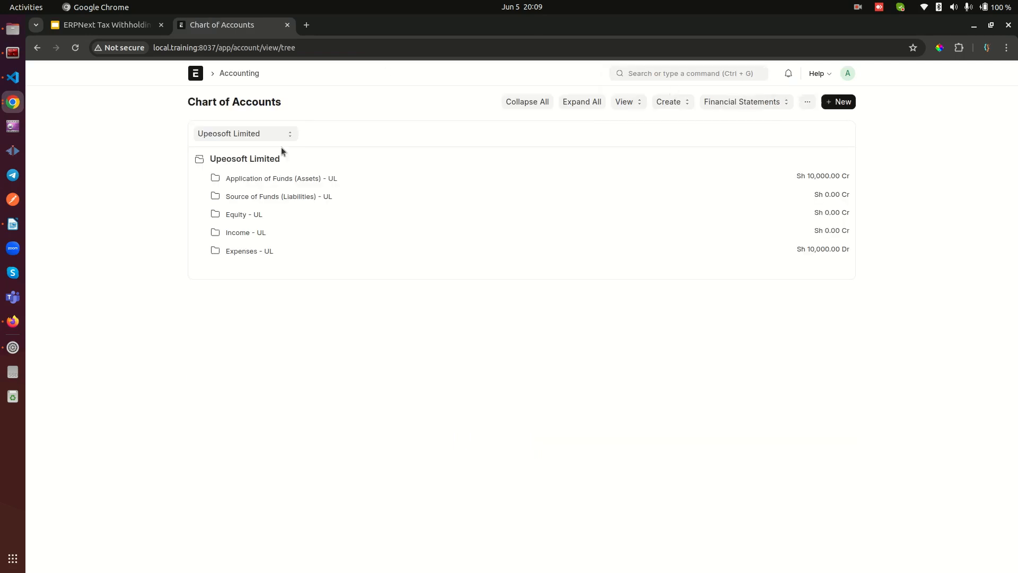
click(279, 196)
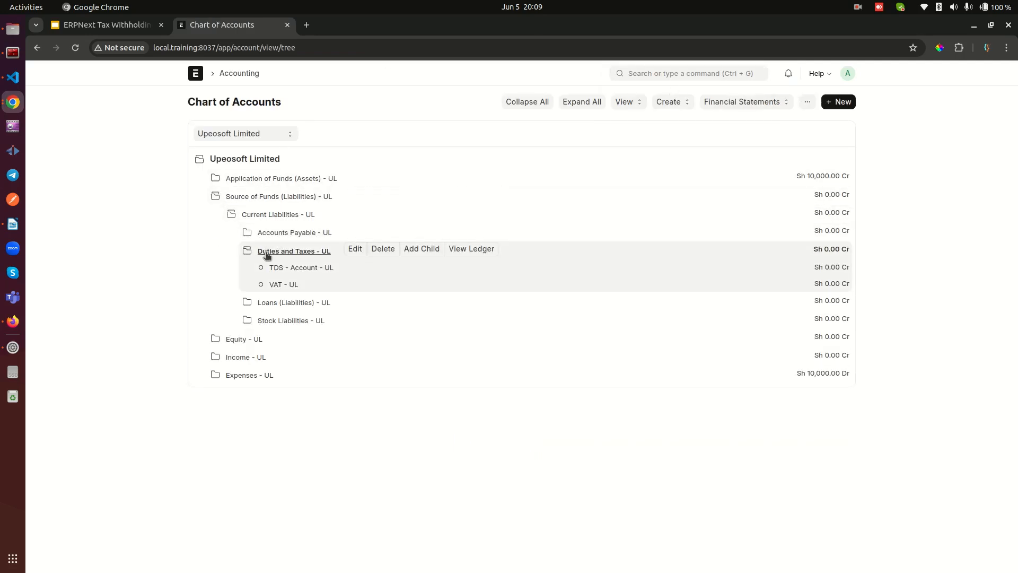
mouse_move(291, 271)
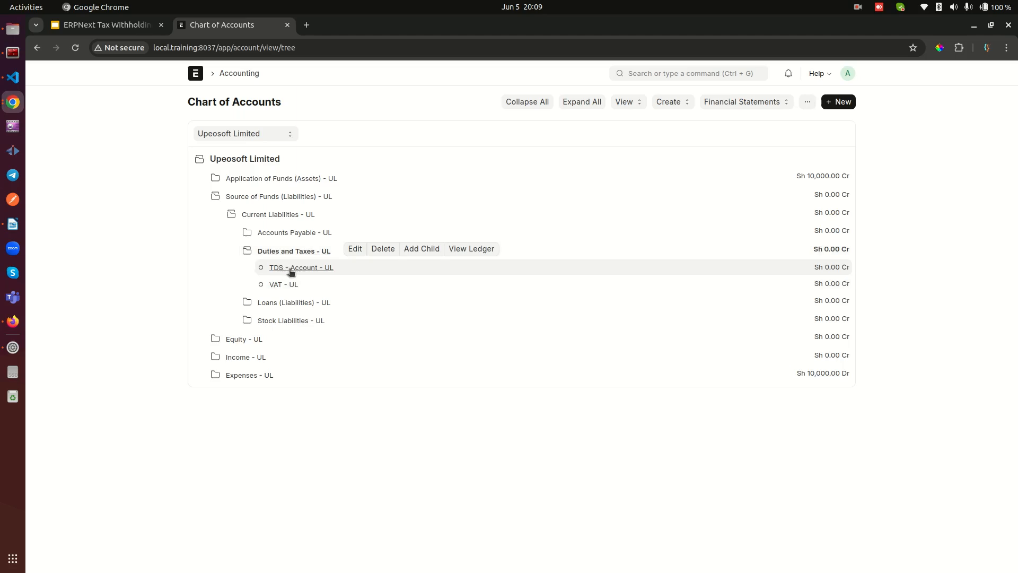
mouse_move(274, 271)
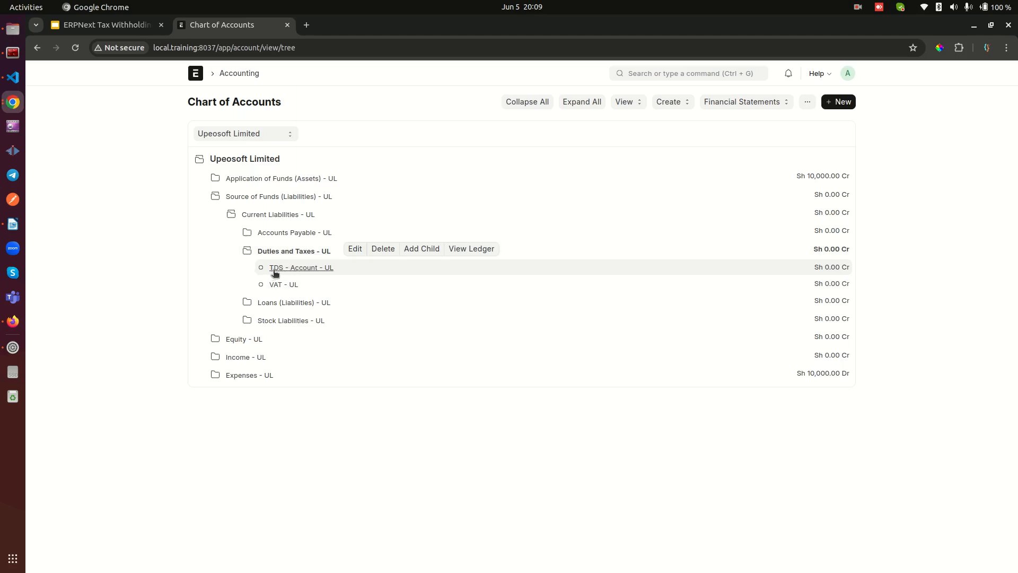
mouse_move(328, 260)
text(TCS)
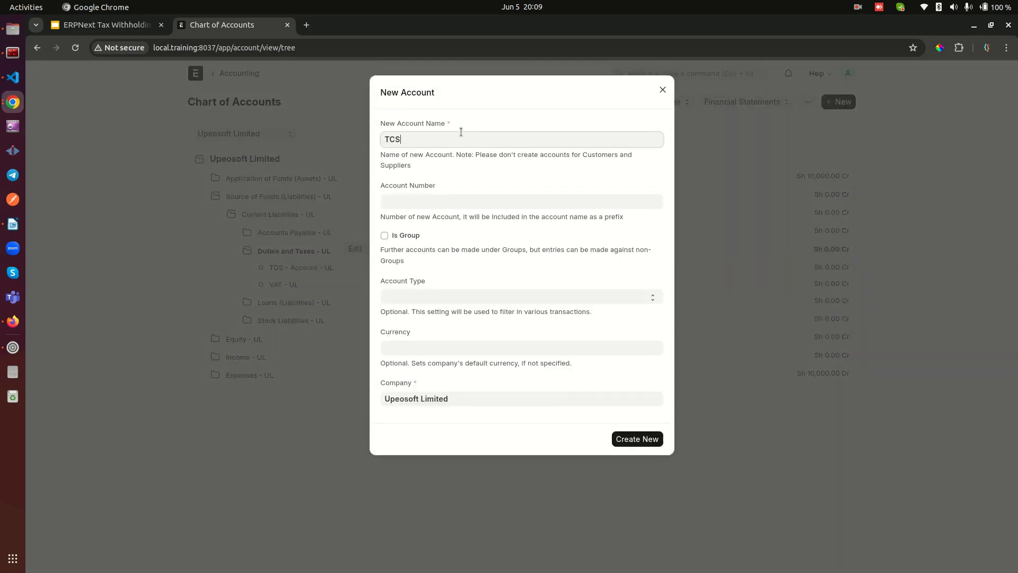
Step: Create a Tax-type 'TCS - Account' under Duties and Taxes, then return to the slides
text(- Account)
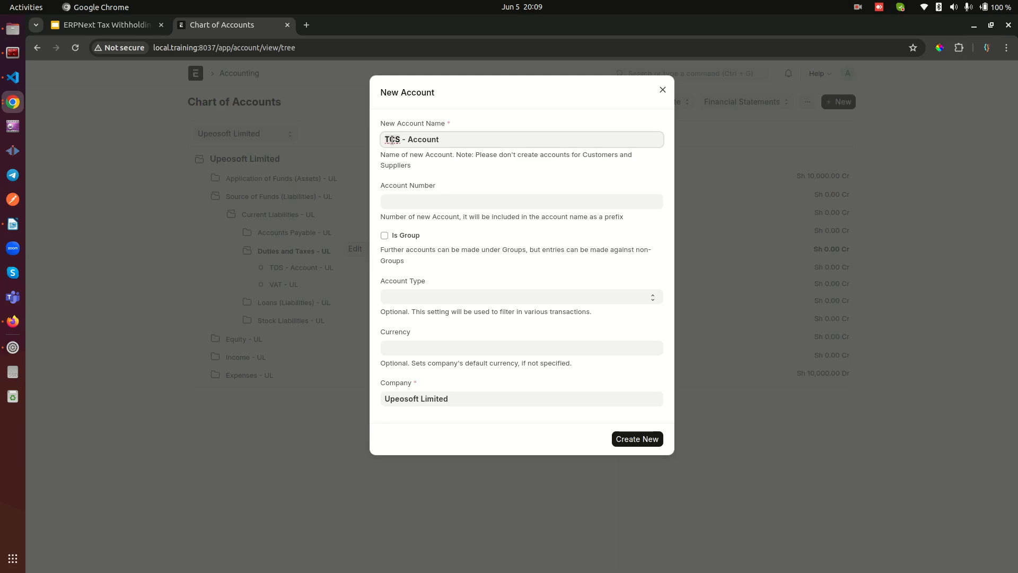
click(520, 296)
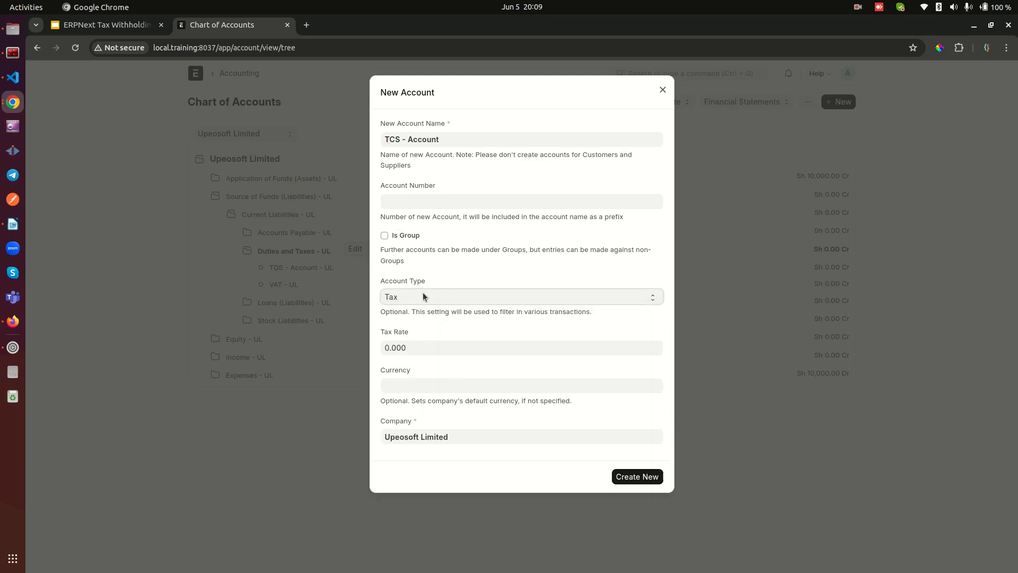
click(637, 476)
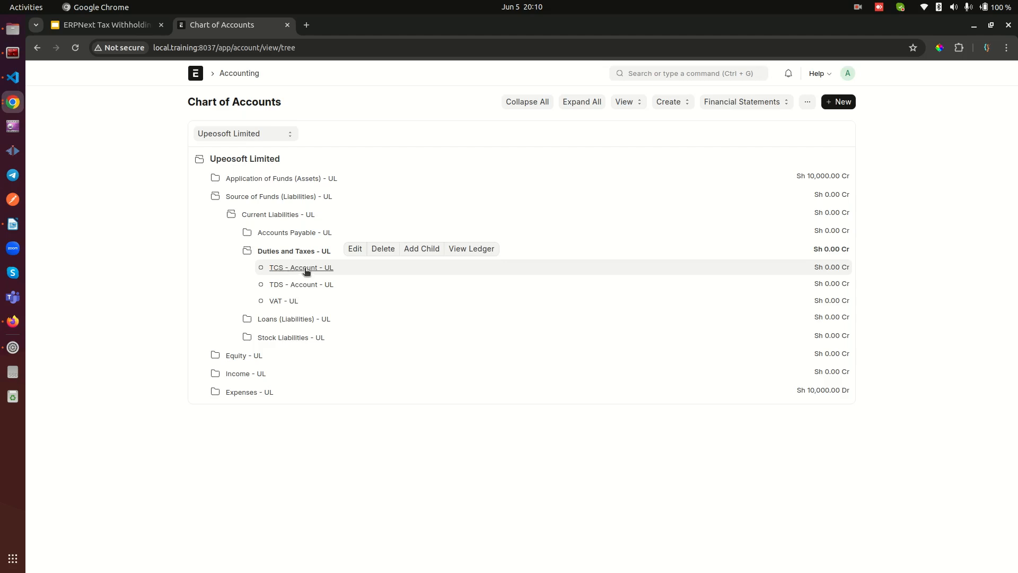
click(104, 25)
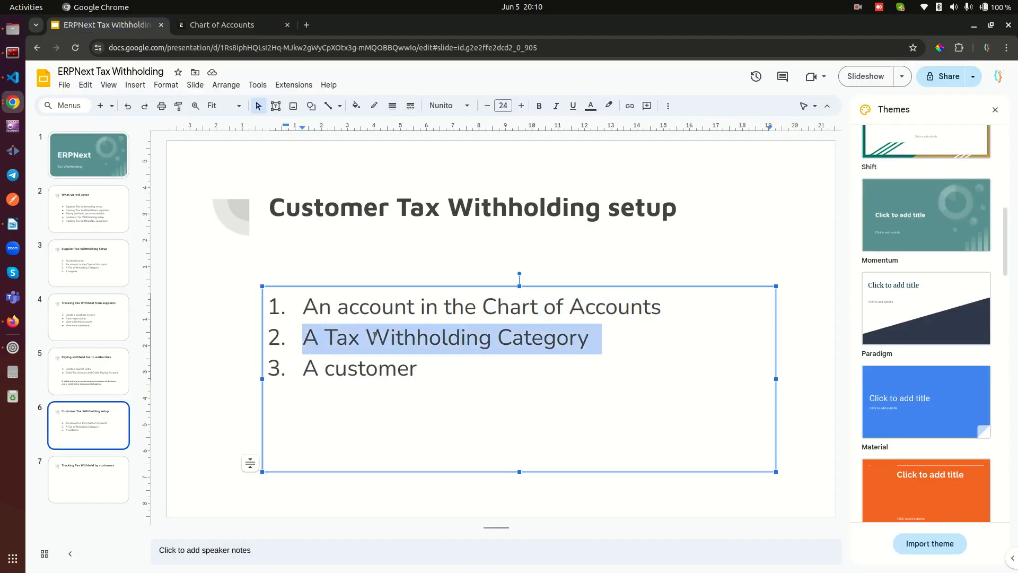
Step: Find Tax Withholding Category with 'tax w' and begin a new category
click(231, 25)
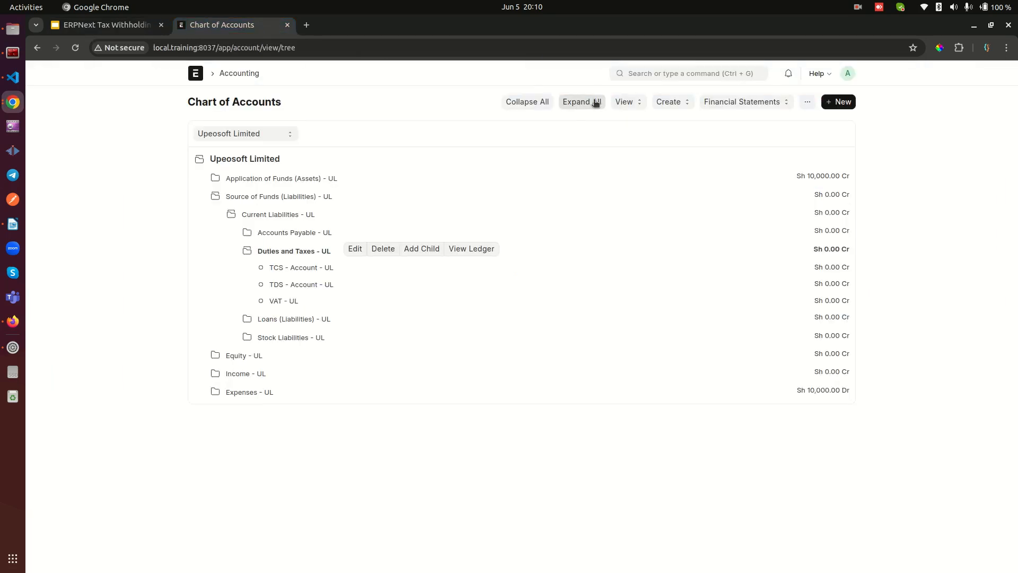
text(tax w)
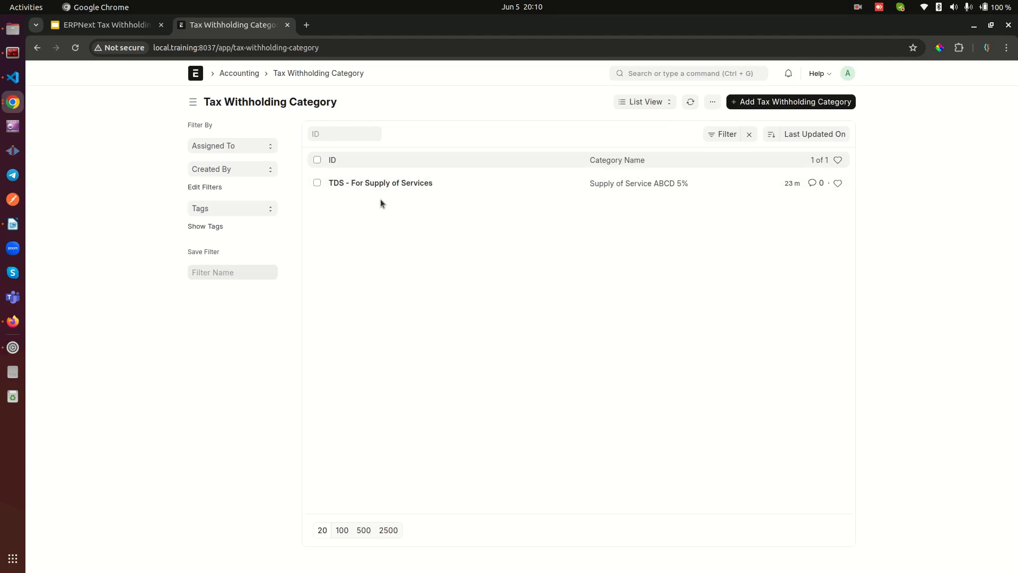
mouse_move(790, 106)
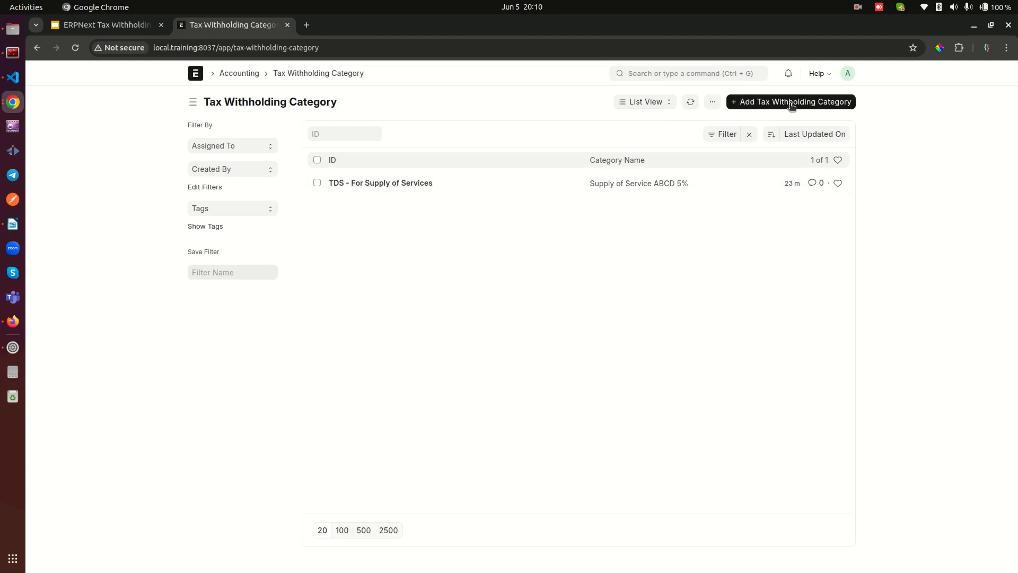
click(790, 102)
text(TCS)
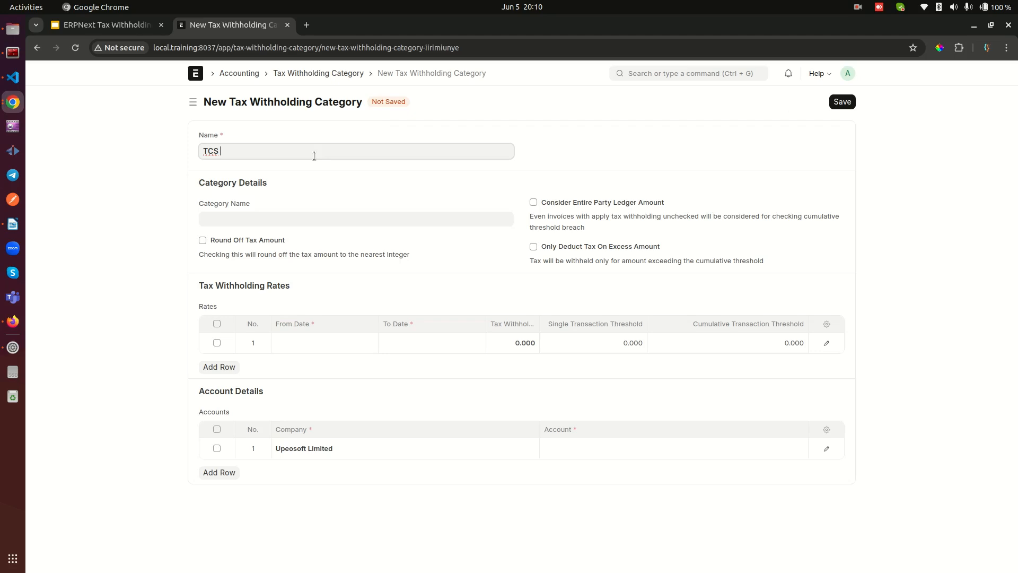
Step: Name the category 'TCS for our amazing customers' with category name 'TCS for services 5%'
text(for)
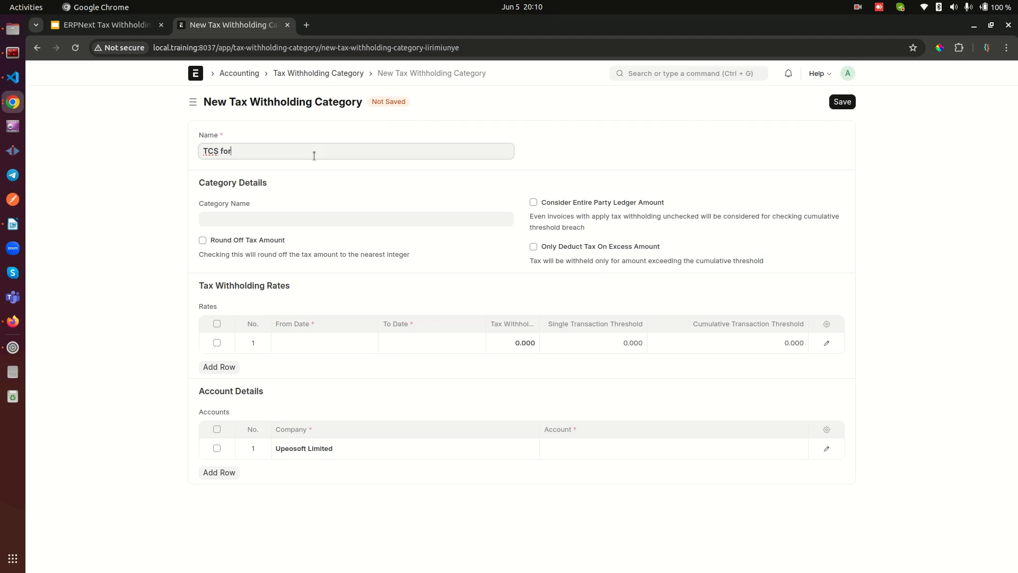
text(our ama)
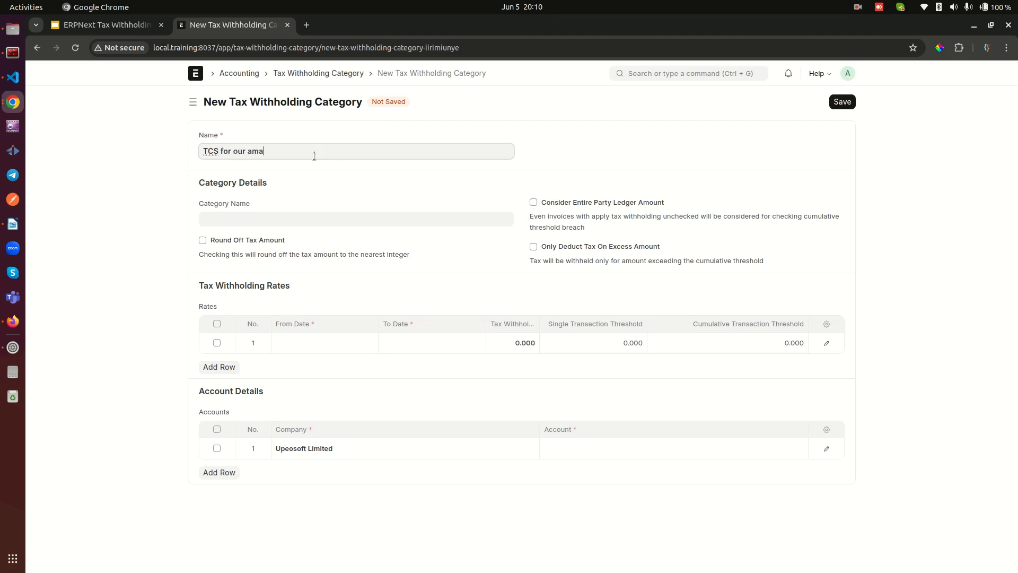
text(zing cu)
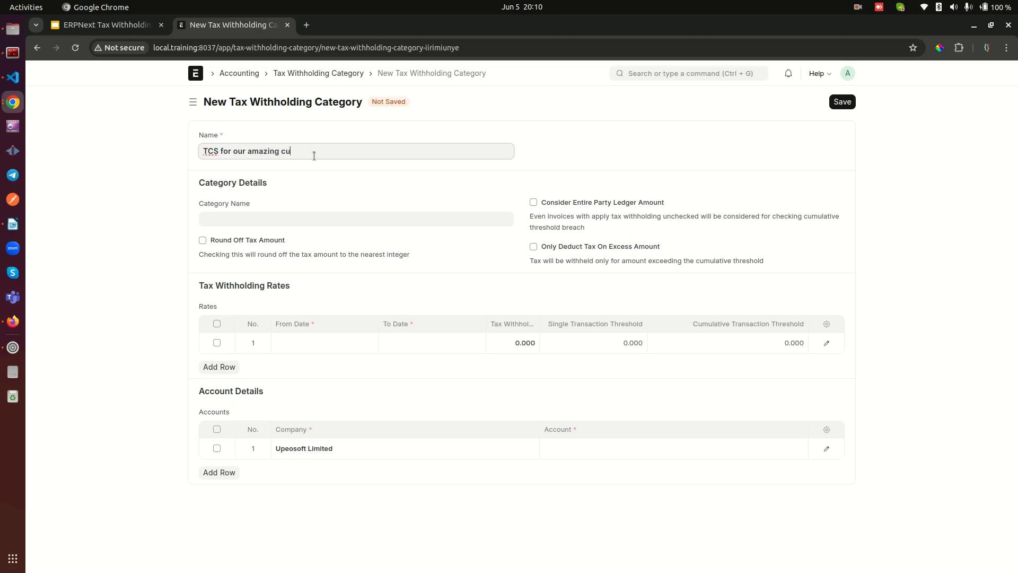
text(stomers)
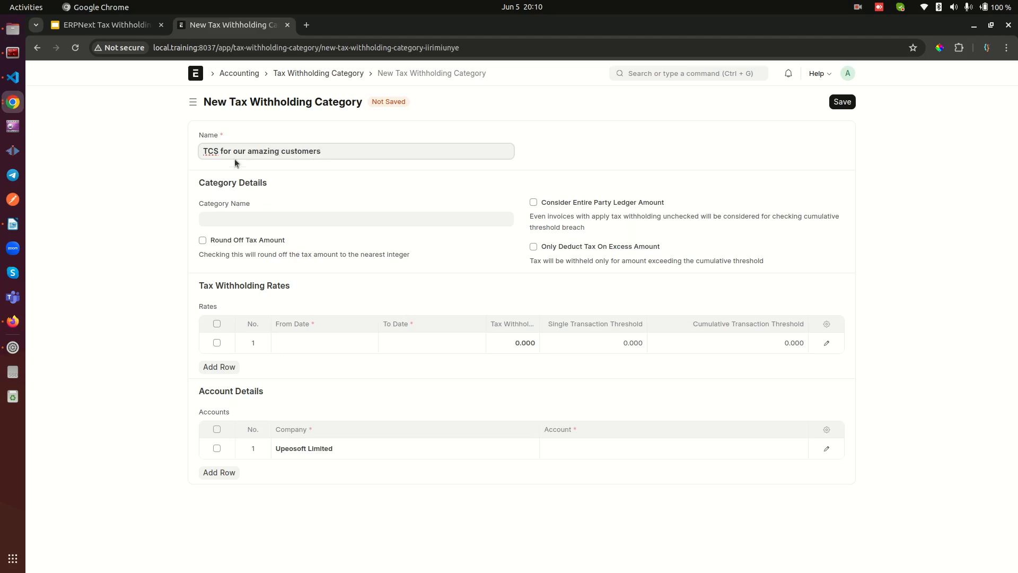
click(355, 219)
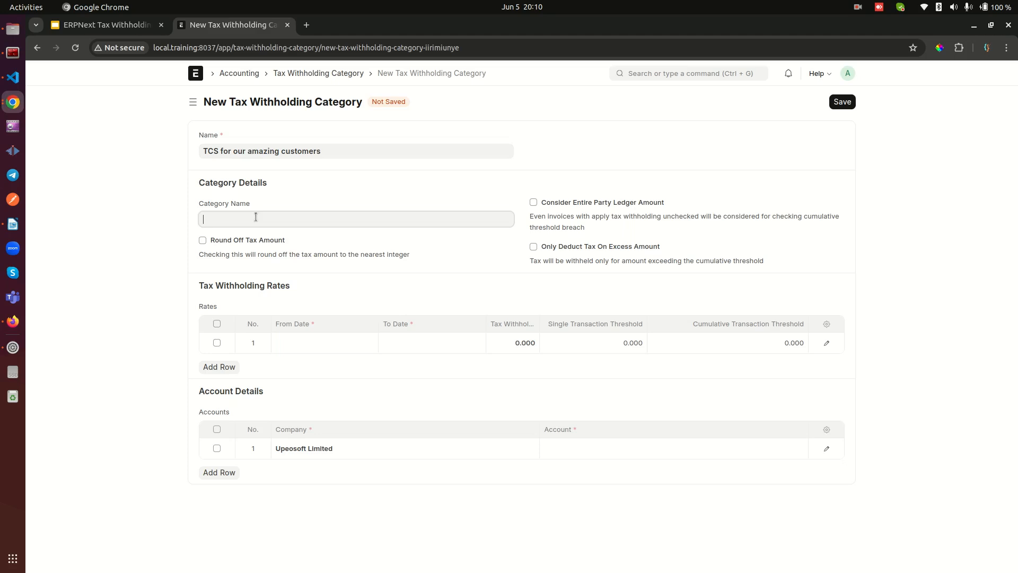
text(TCS)
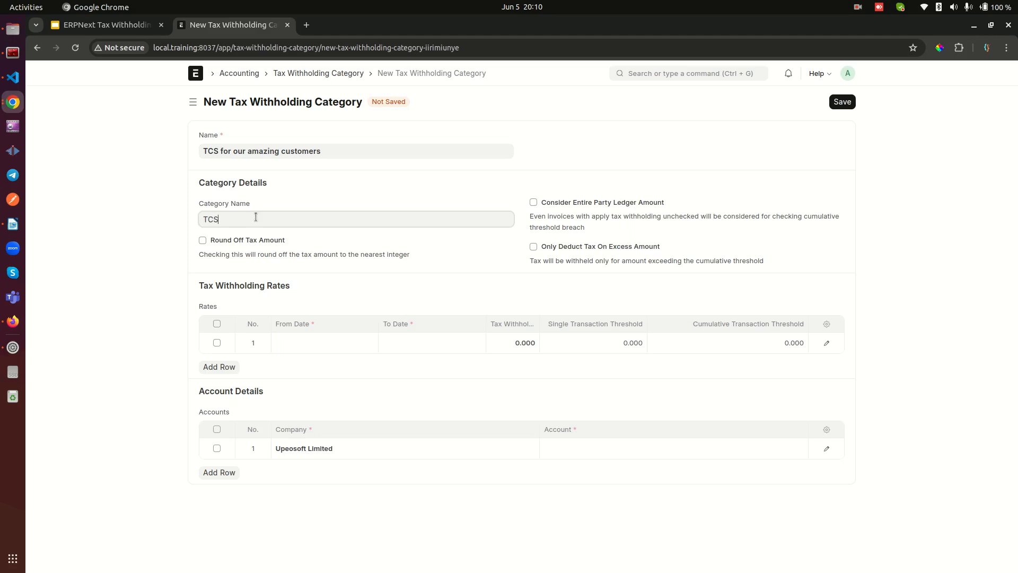
text(f)
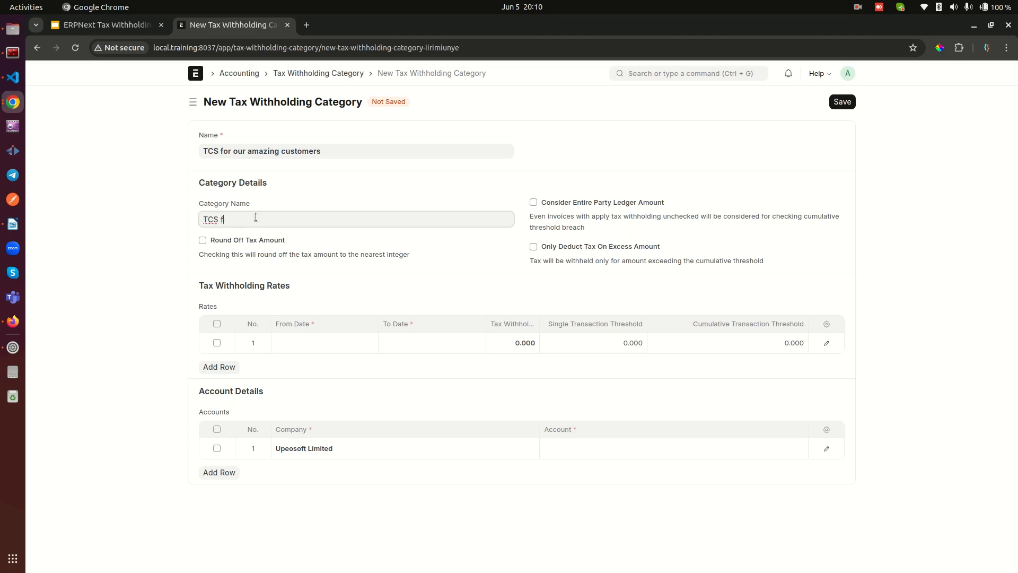
text(or services 5%)
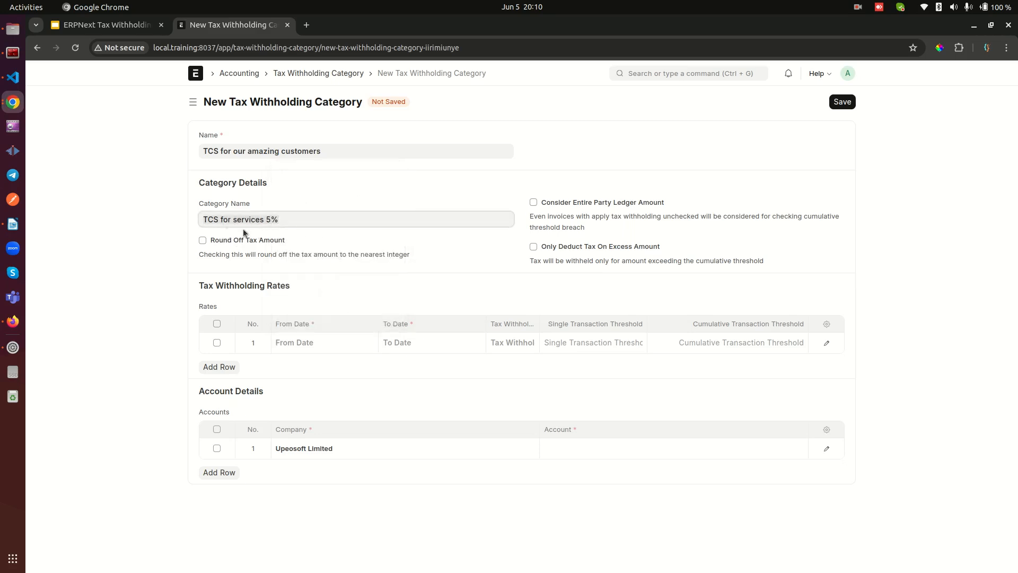
Step: Add a rate row from 01-01-2024 to 31-12-2024 with rate -5
click(323, 342)
text(01-06-2024)
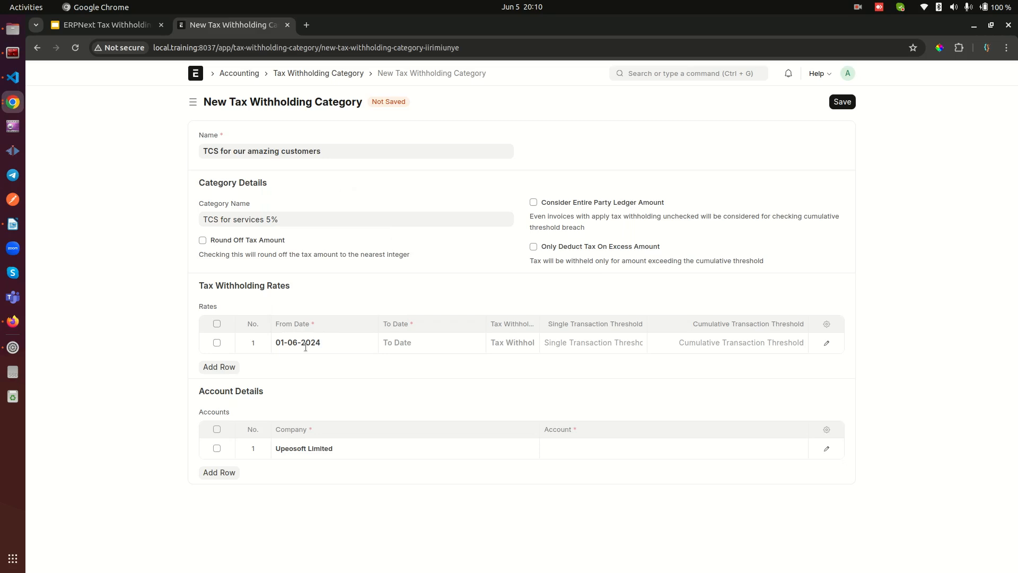
click(306, 342)
text(1)
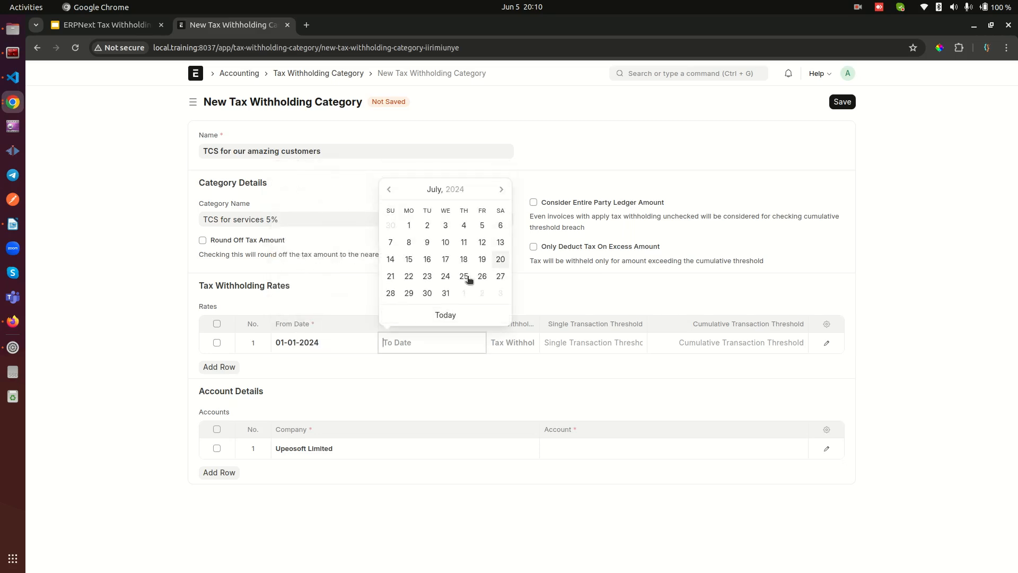
click(445, 292)
text(31-12-2024)
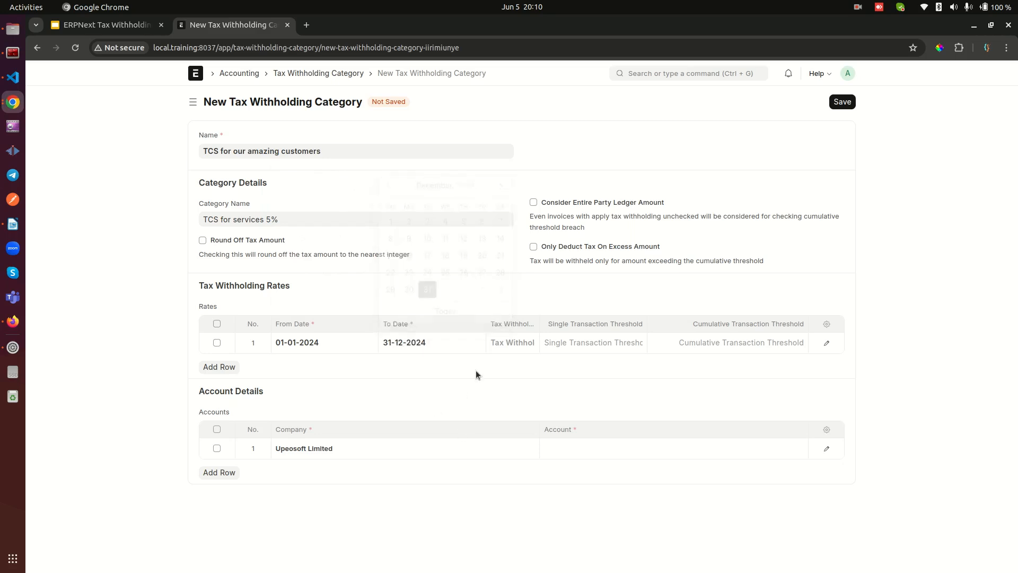
text(5.000)
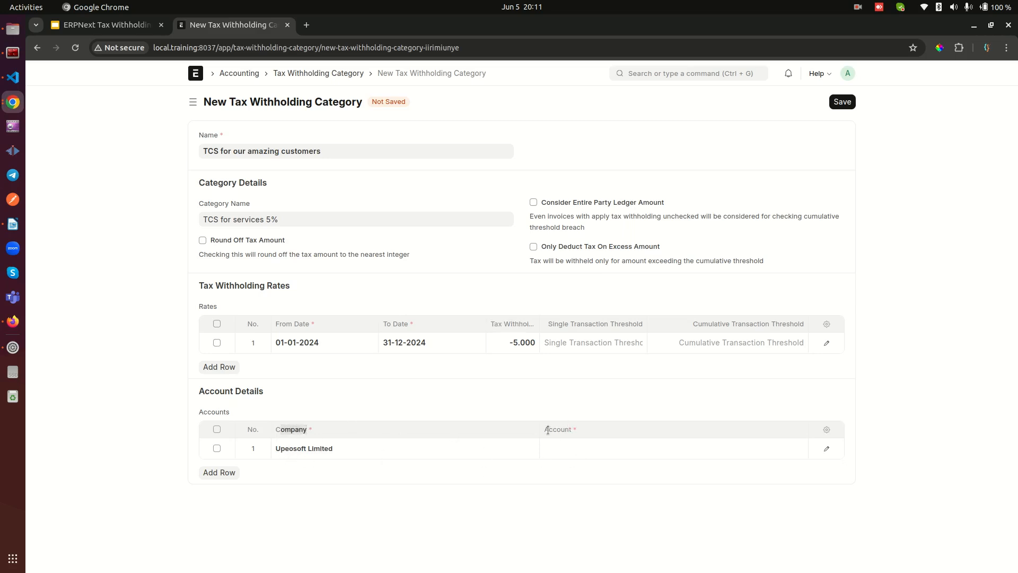
Step: Book the category to TCS - Account - UL and save it
click(673, 448)
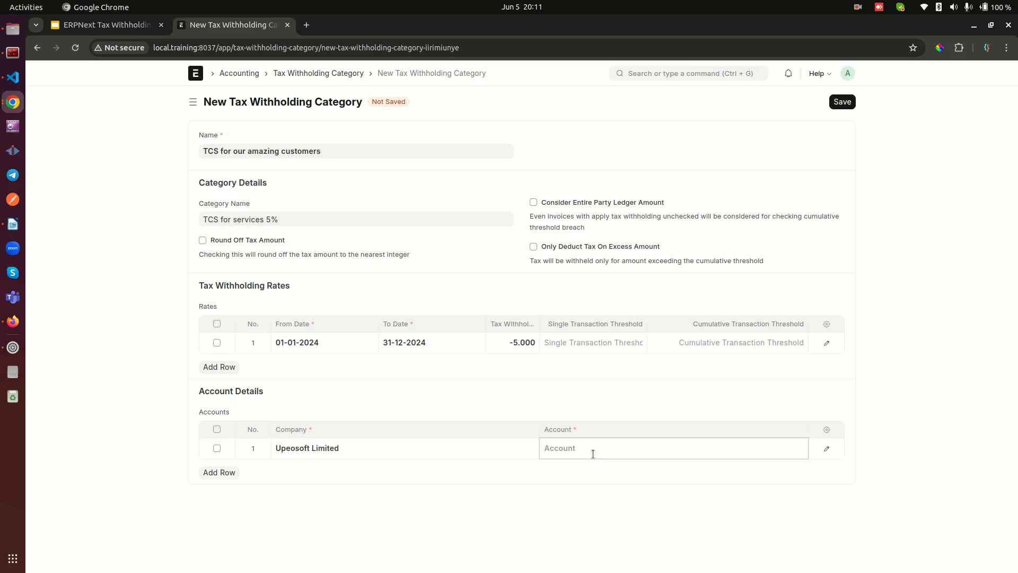
text(TCS - Account - UL)
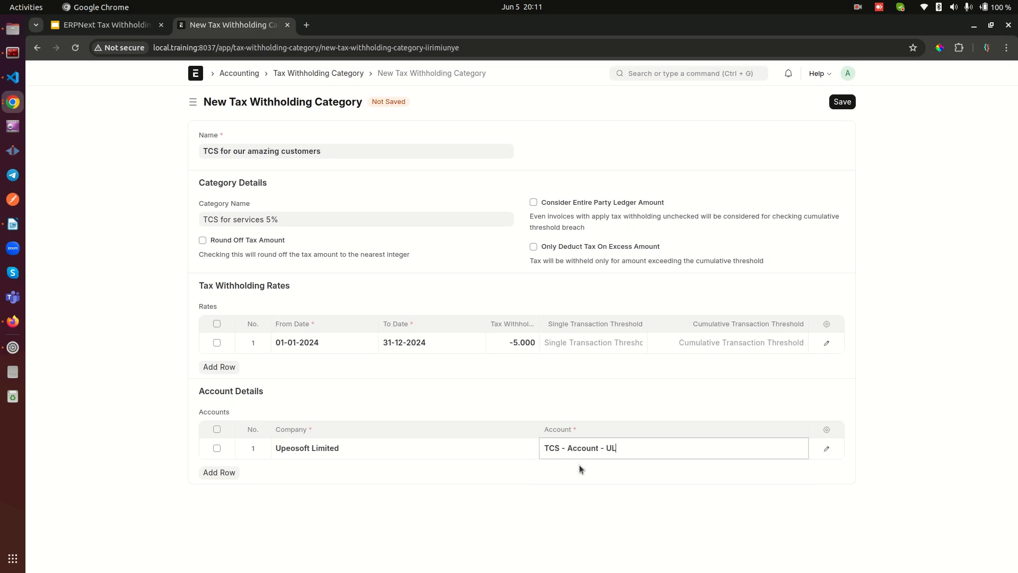
click(841, 102)
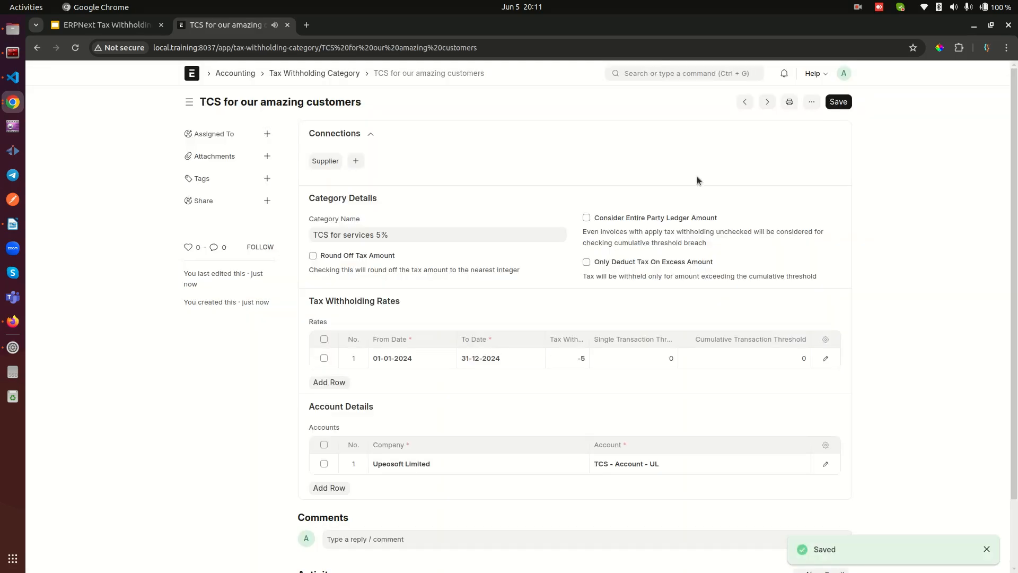
click(104, 25)
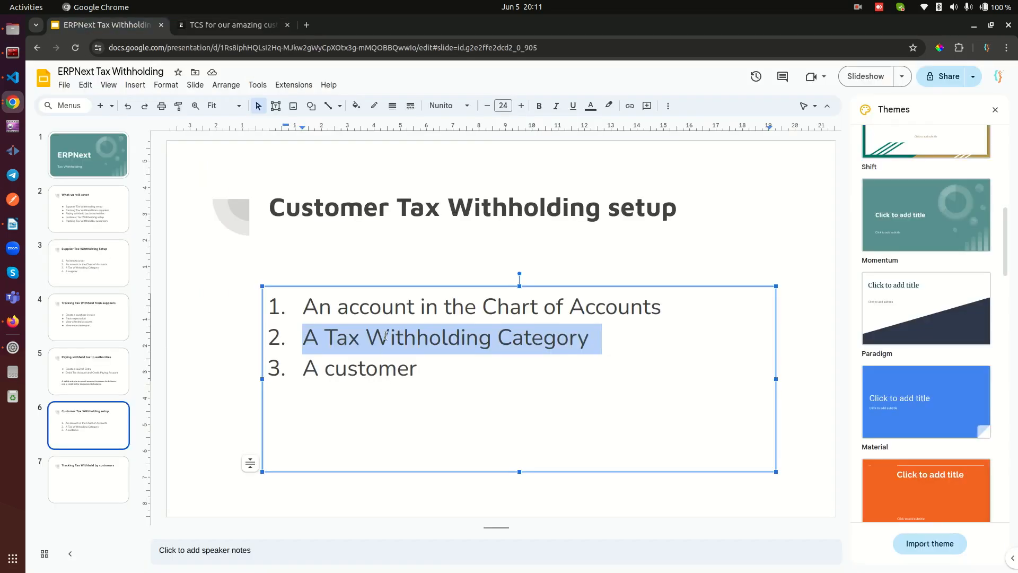
Step: Mark the customer requirement on the slide, then search 'custom' in ERPNext
double_click(369, 368)
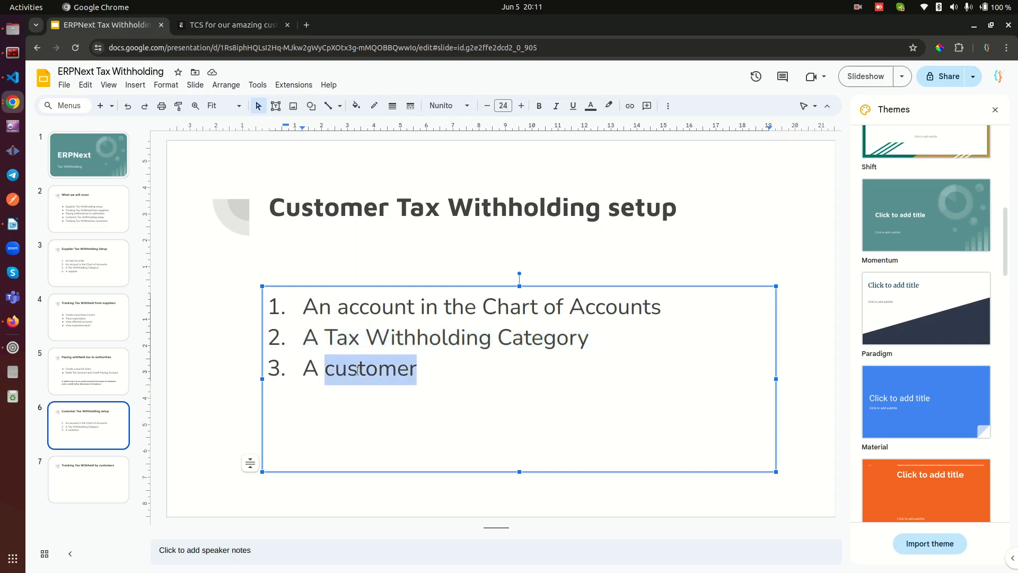
click(230, 25)
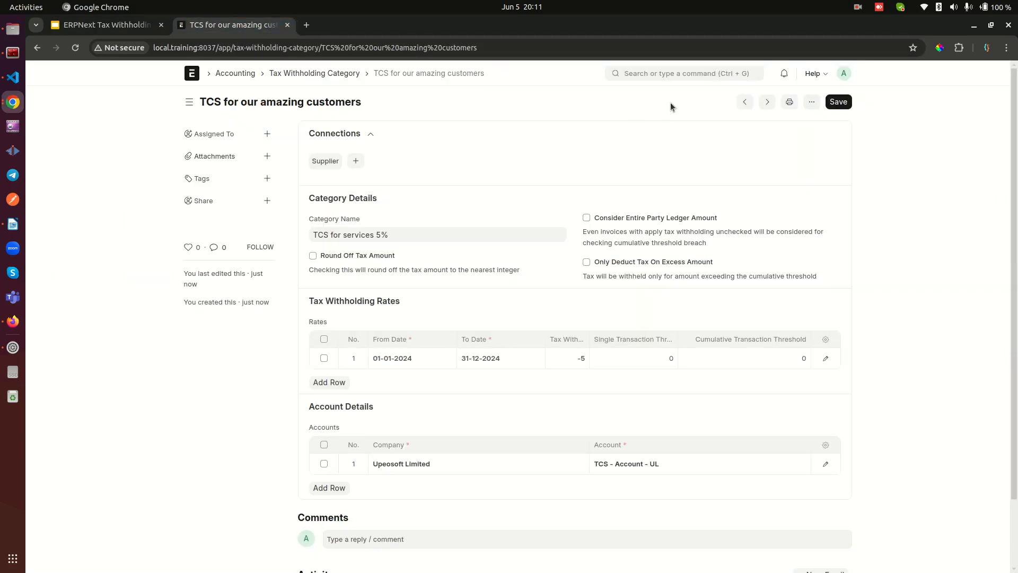
text(custom)
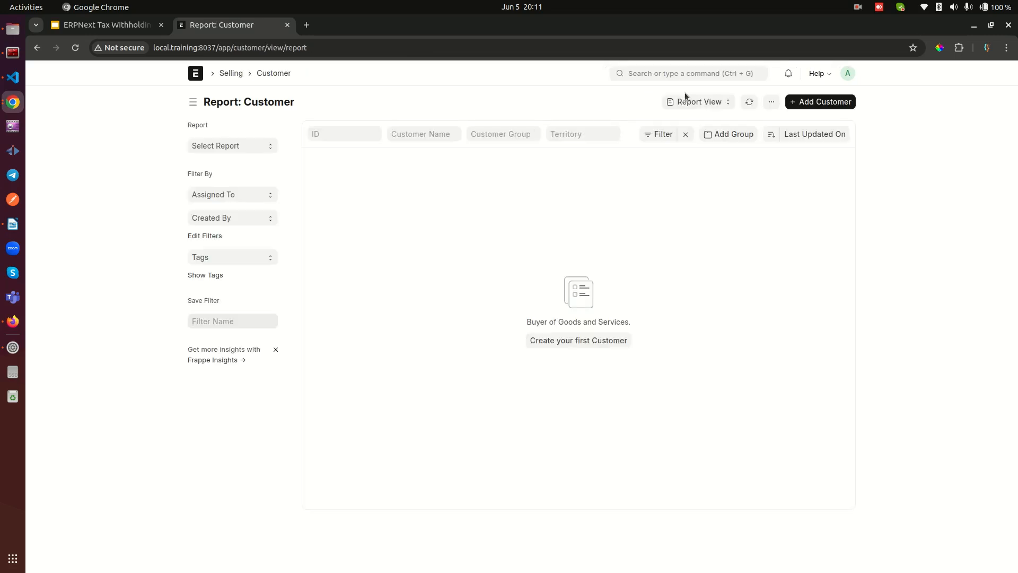
Step: Open the Customer list and start a new customer in the full form
text(cli)
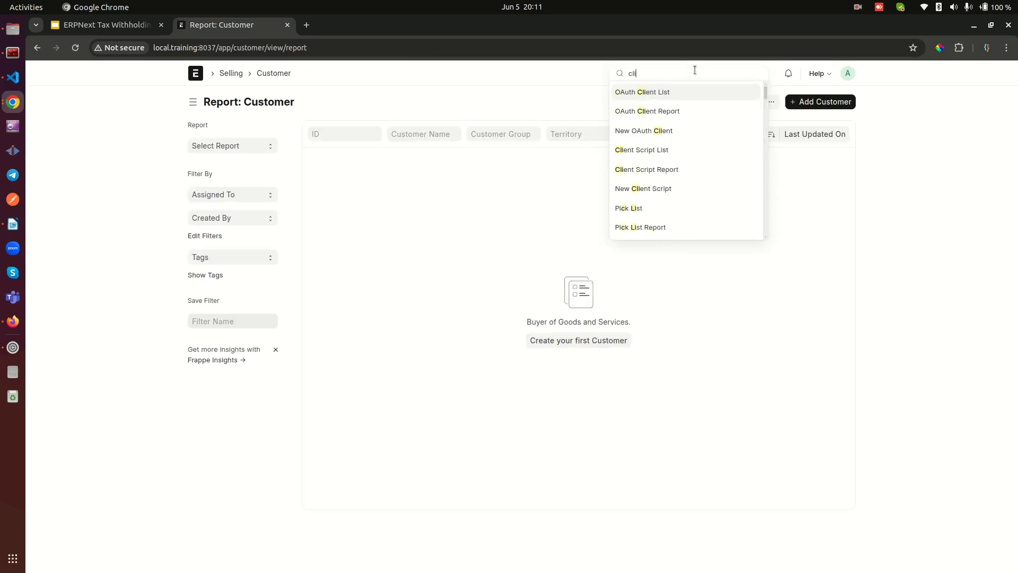
text(customer)
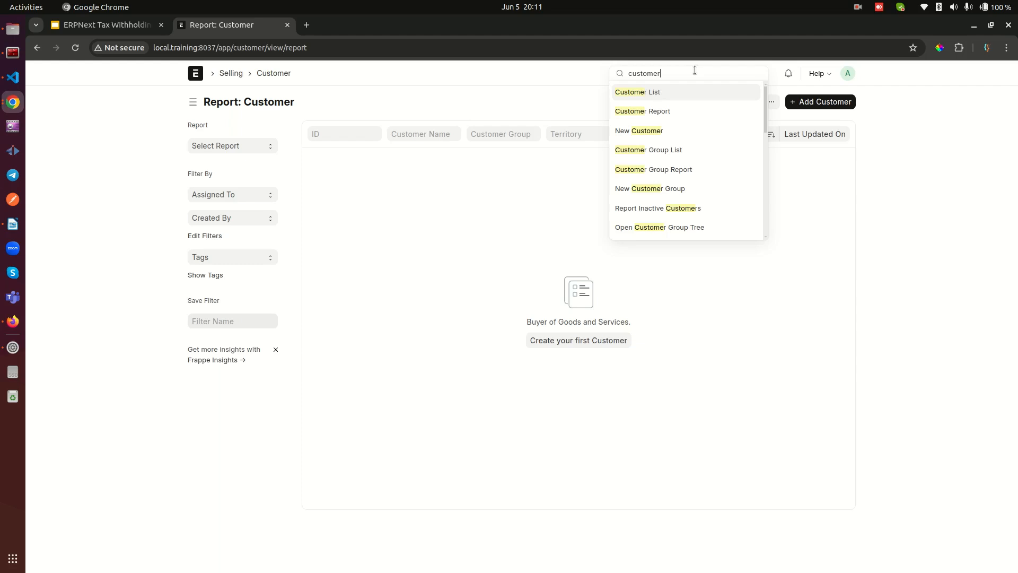
click(636, 91)
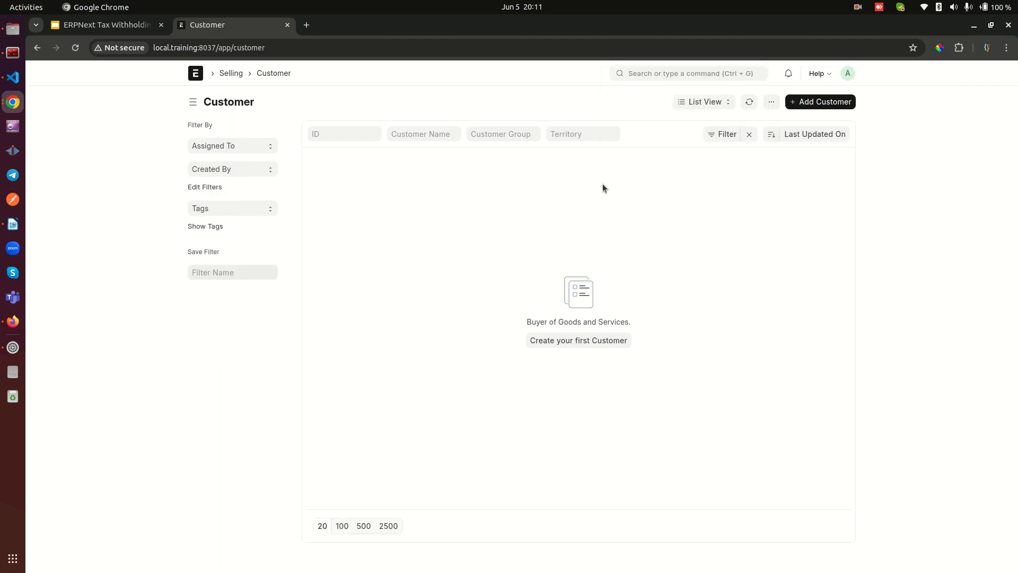
click(821, 102)
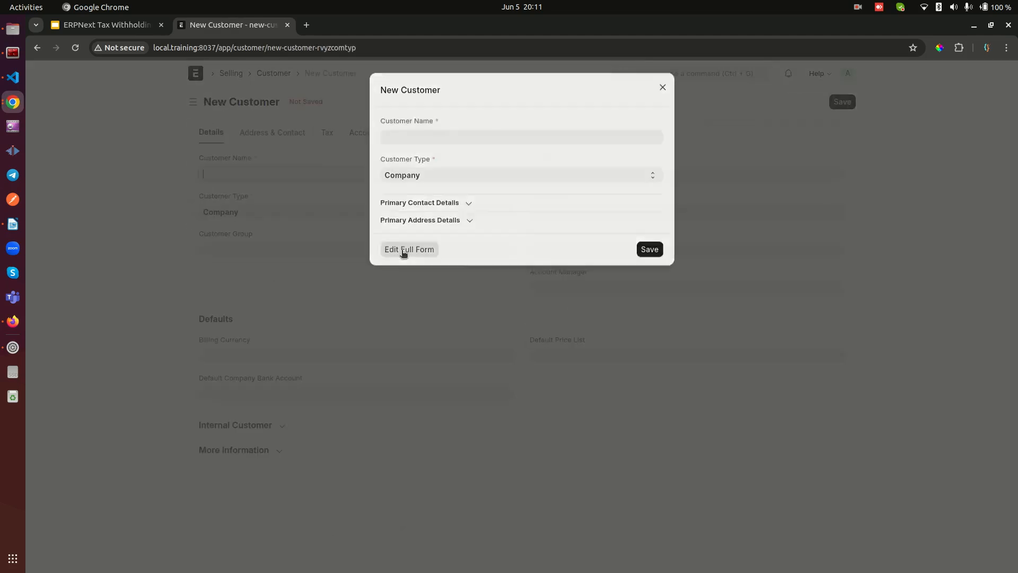
click(409, 250)
text(An amazing customer)
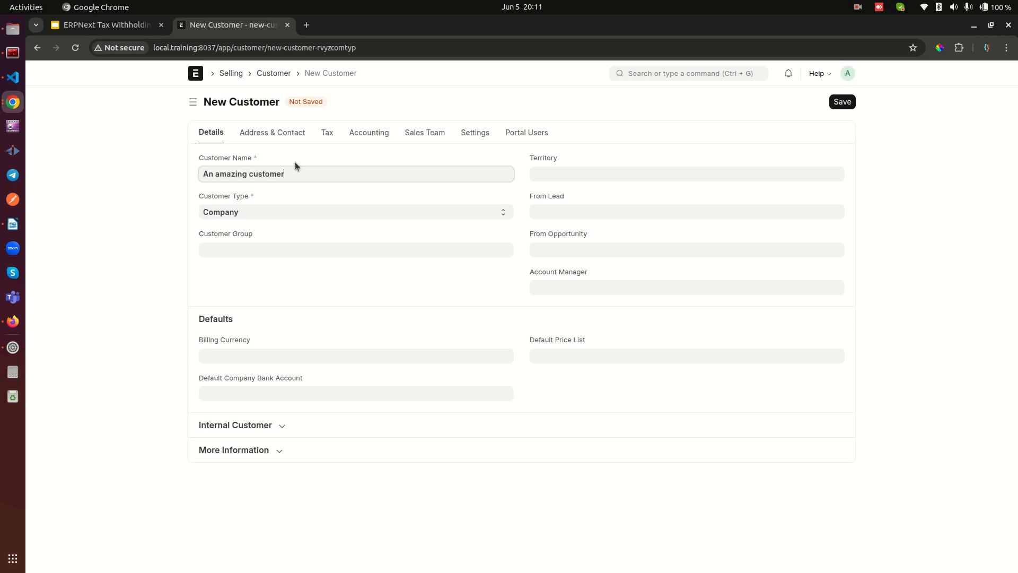
Step: Save 'An amazing customer' with tax ID 987654321 and the TCS for our amazing customers category
click(356, 249)
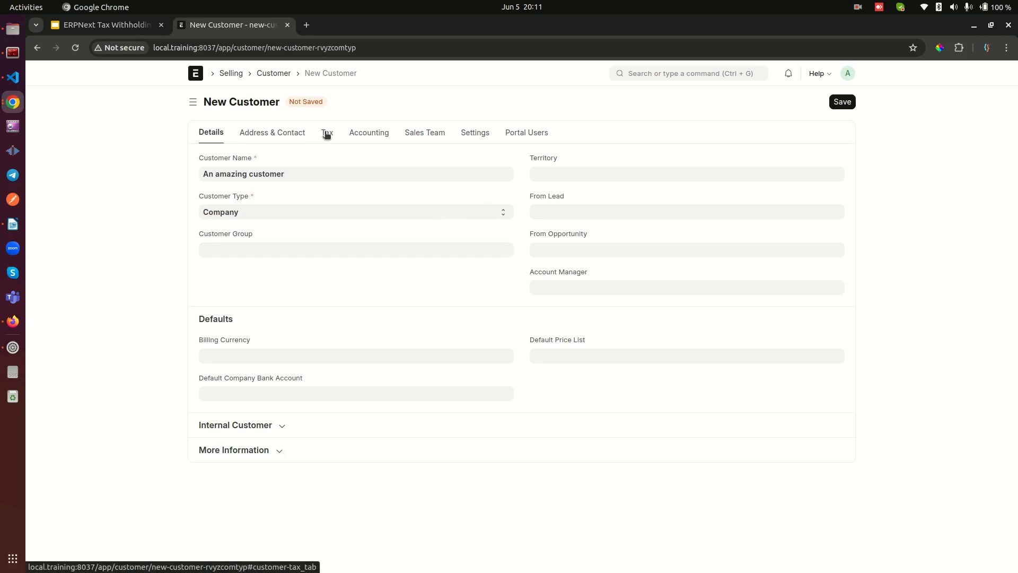
click(326, 133)
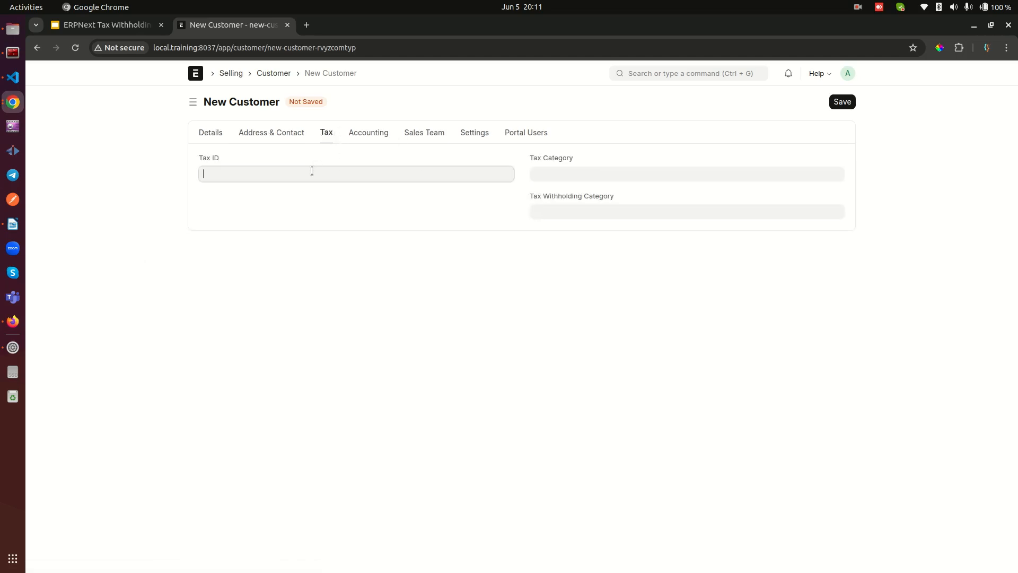
text(987654321)
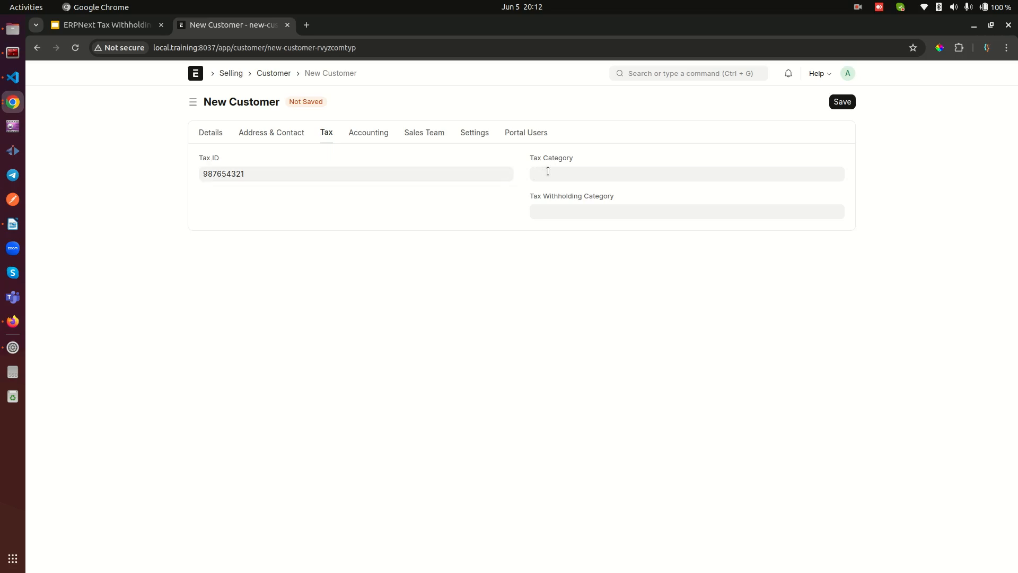
click(686, 211)
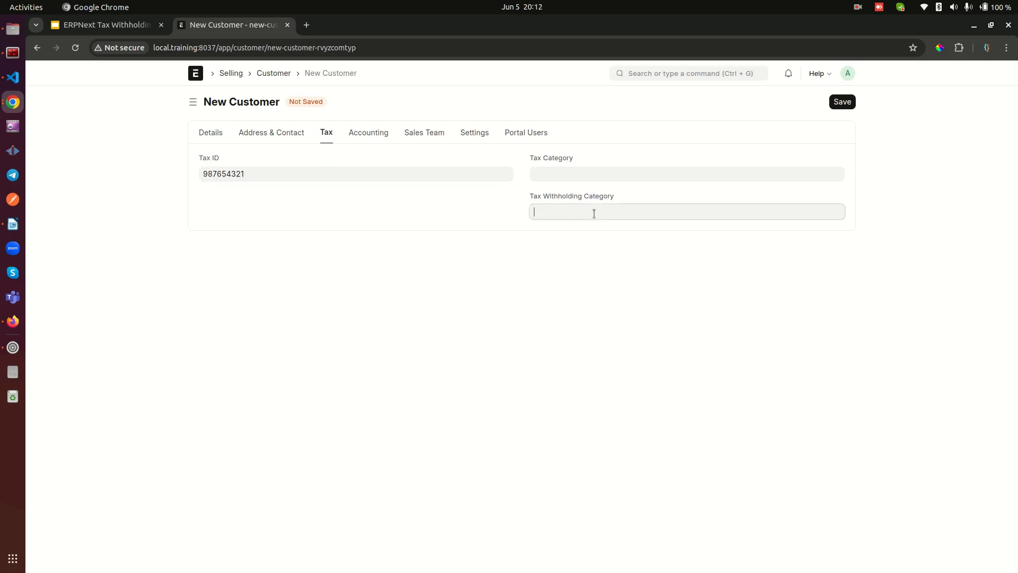
click(687, 211)
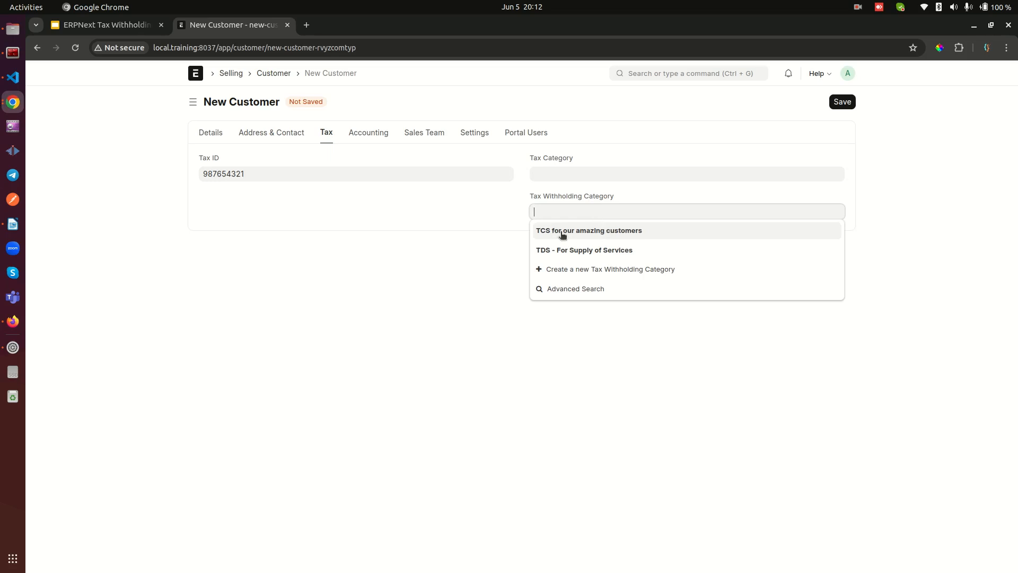
click(588, 231)
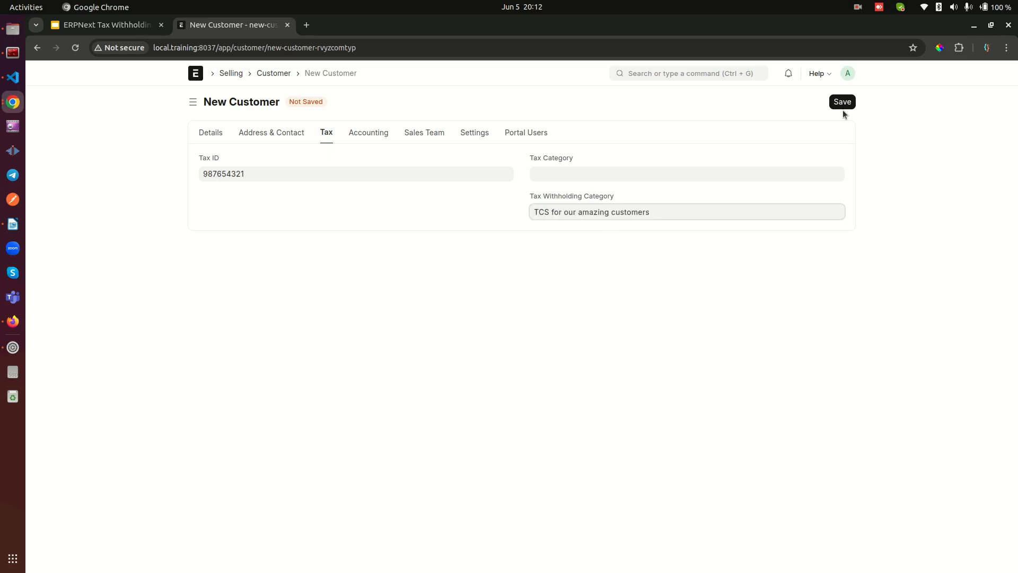
click(841, 101)
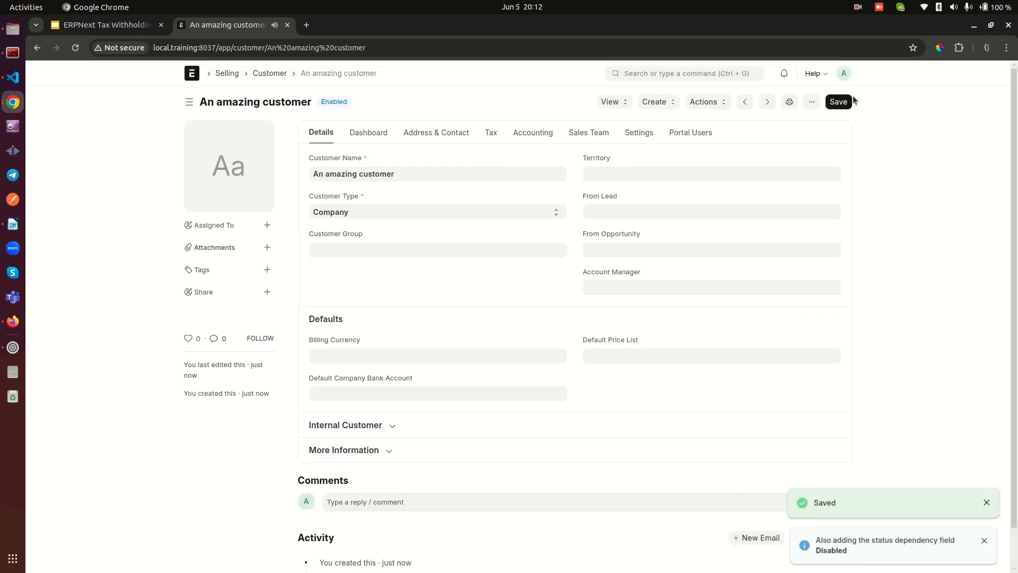
click(104, 25)
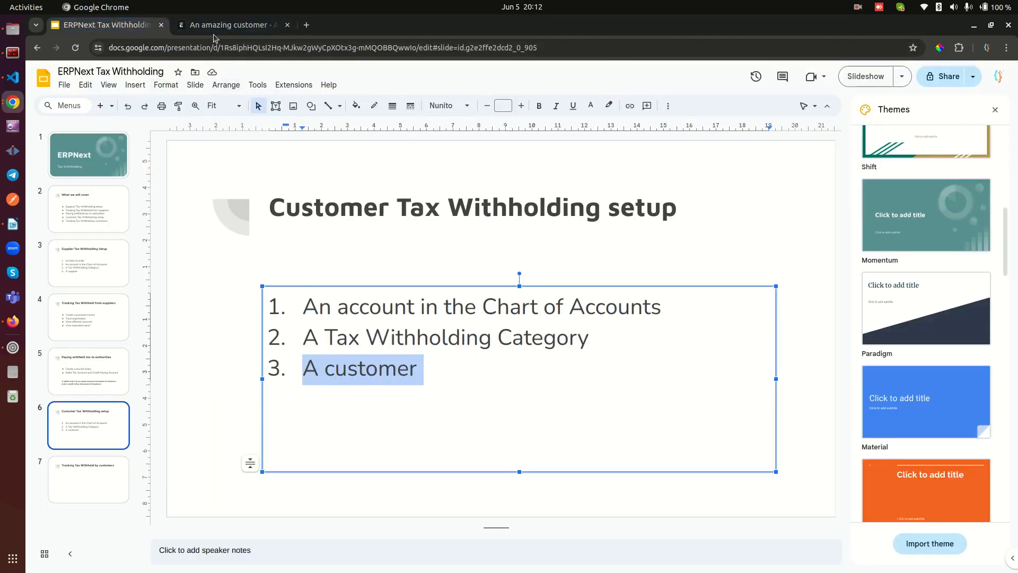
Step: Clear the slide text selection and return to the saved customer in ERPNext
click(230, 25)
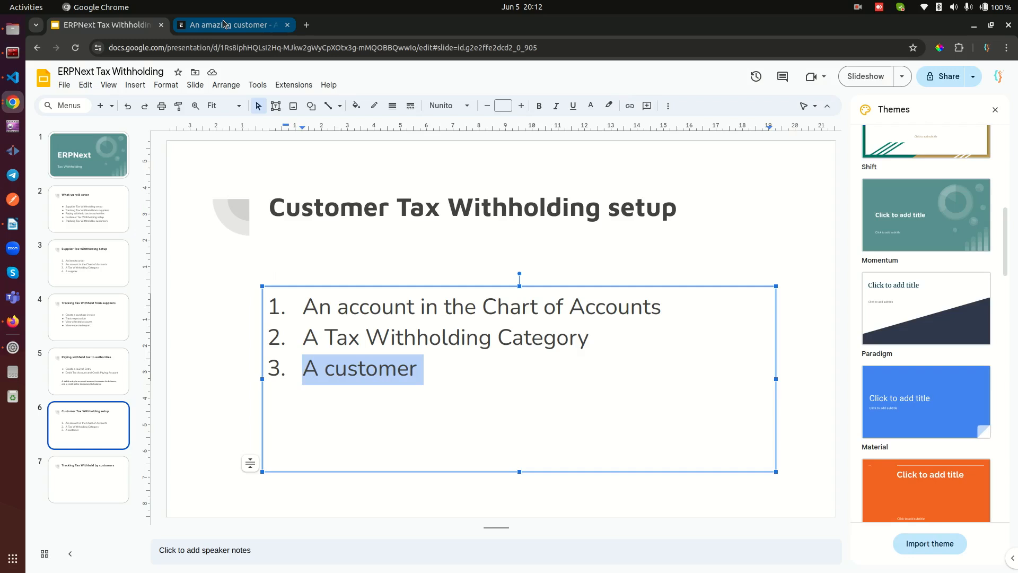
click(222, 316)
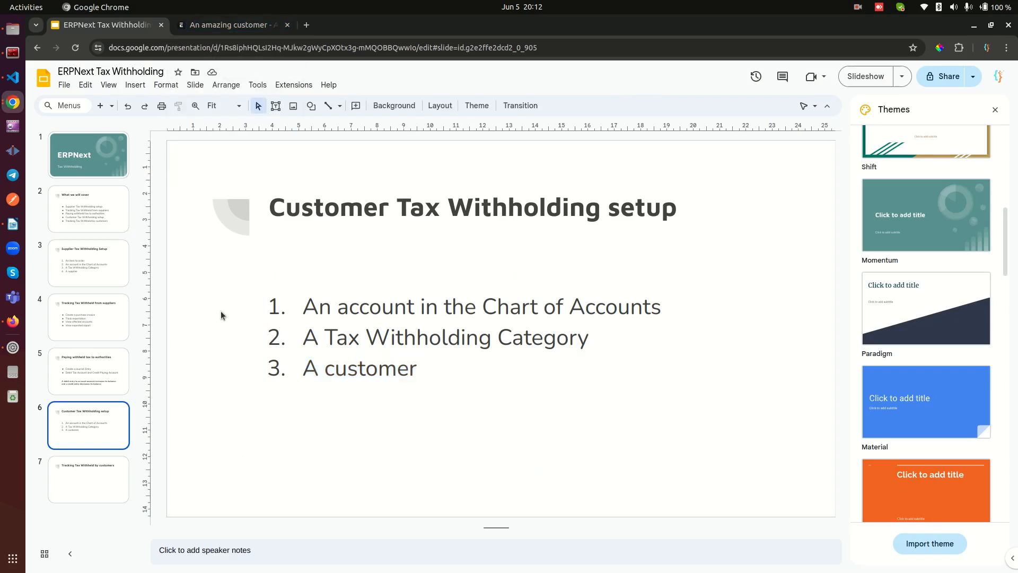
click(228, 25)
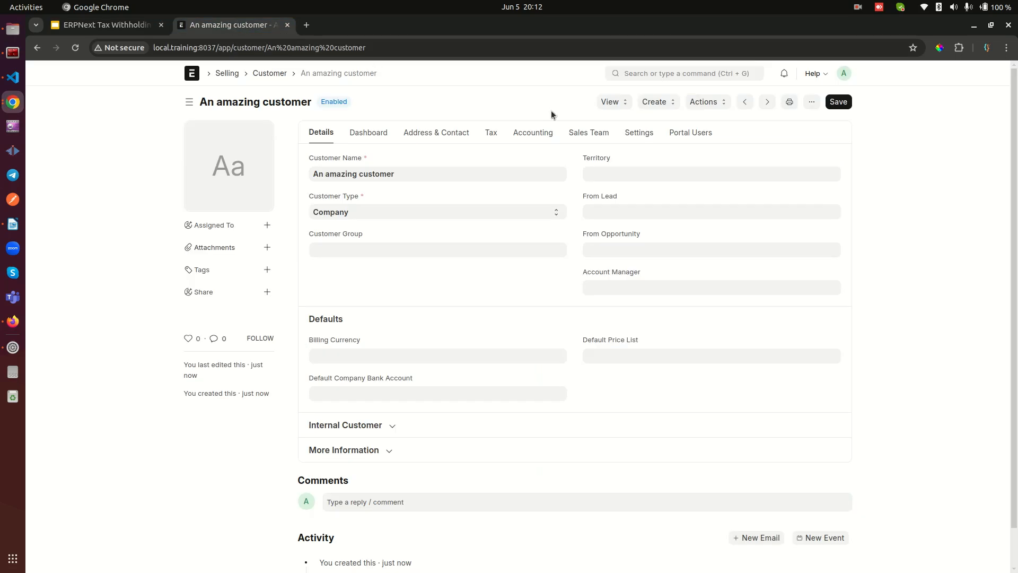
mouse_move(677, 69)
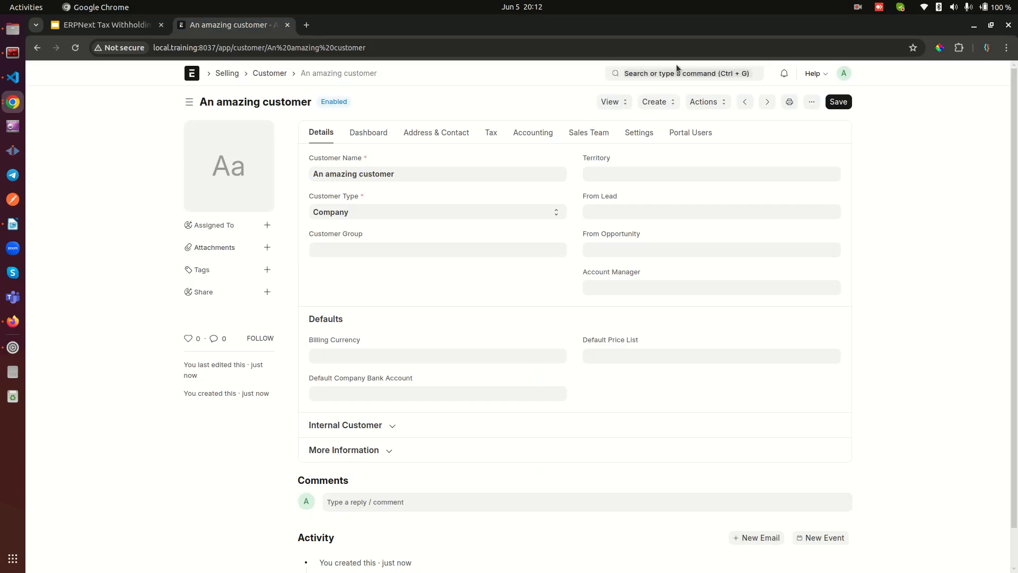
Step: Open the Sales Invoice list via 'sales inv' and start a new invoice
text(sale sinv)
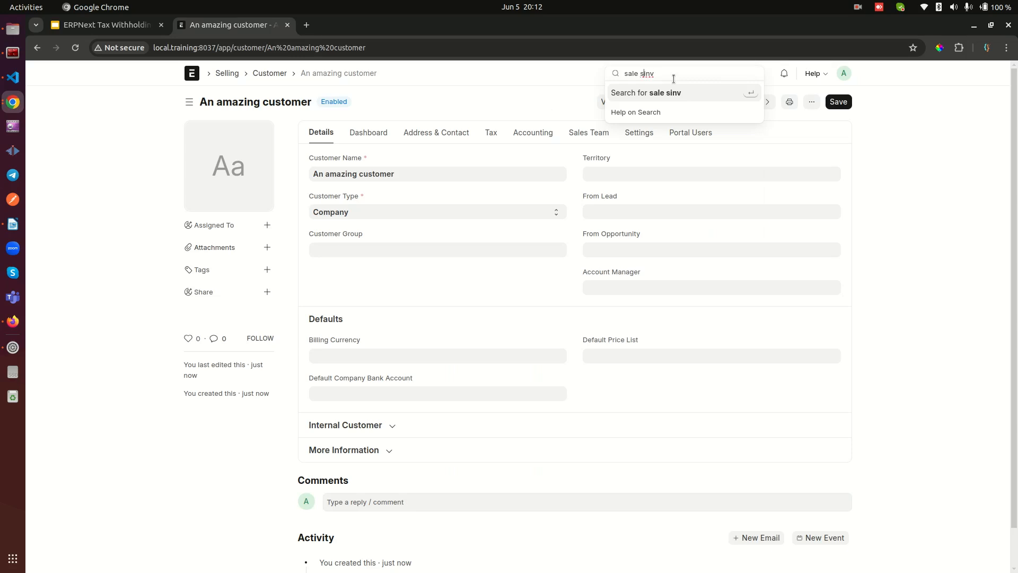
text(sales inv)
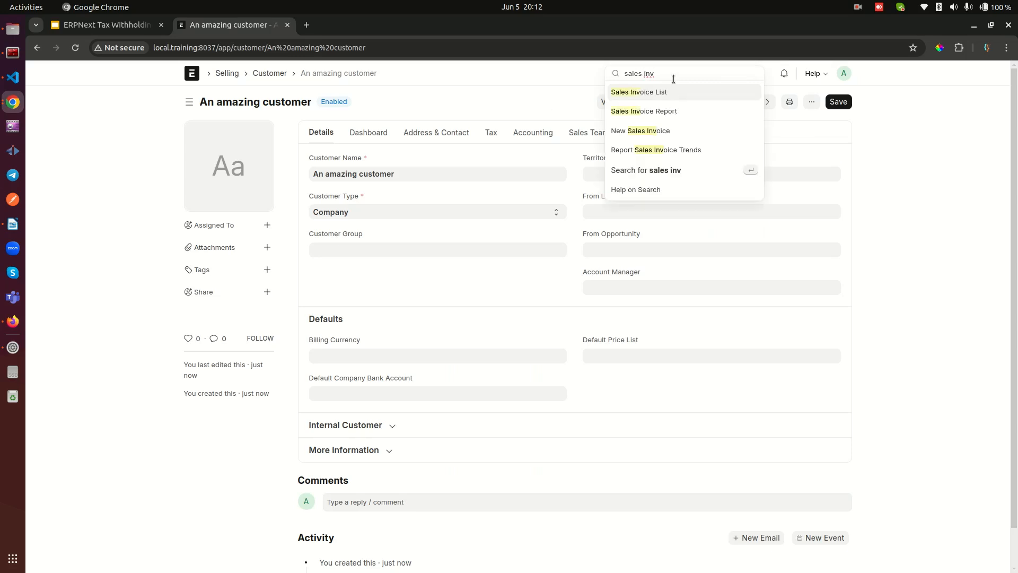
click(639, 92)
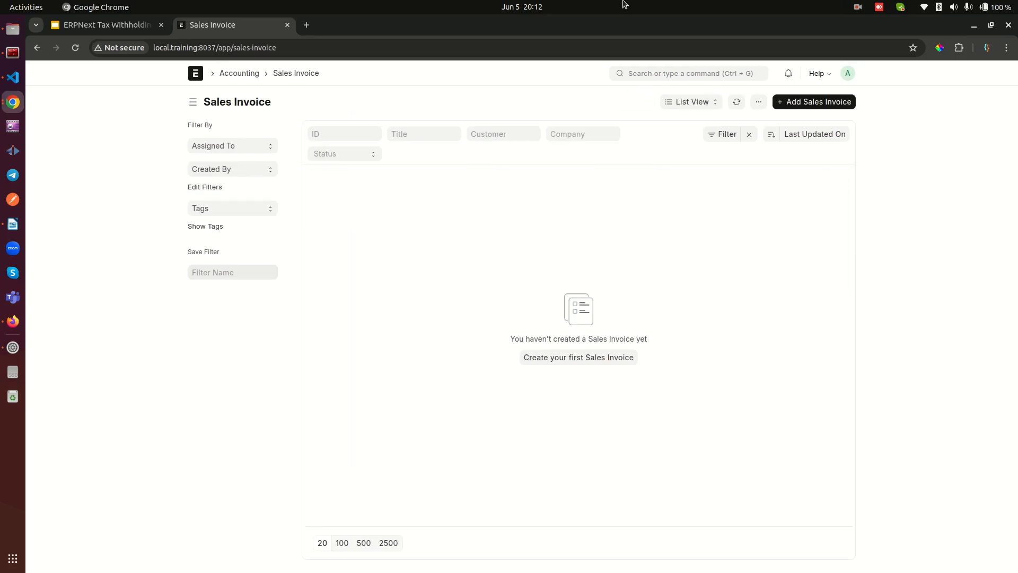
mouse_move(578, 356)
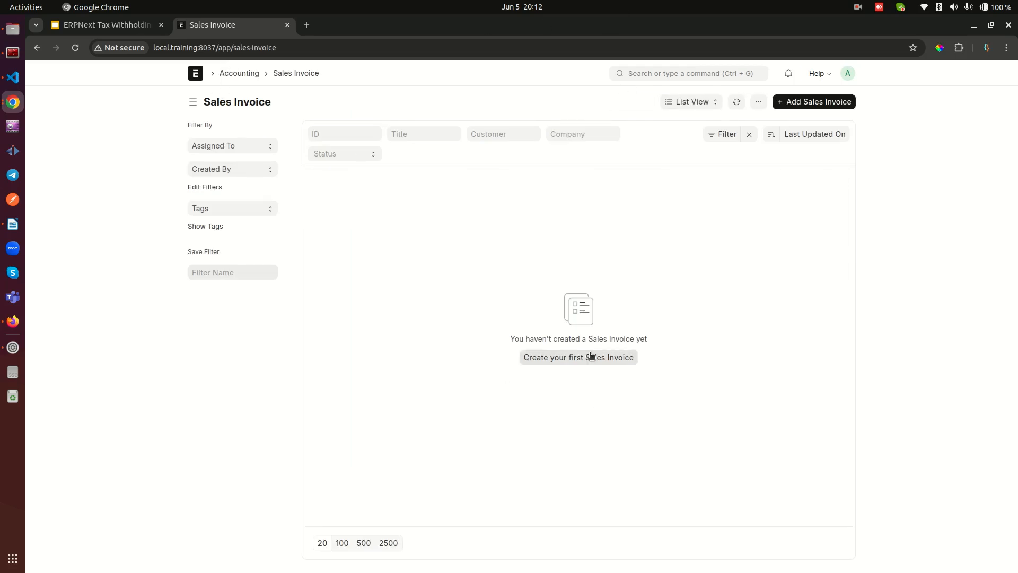
click(577, 357)
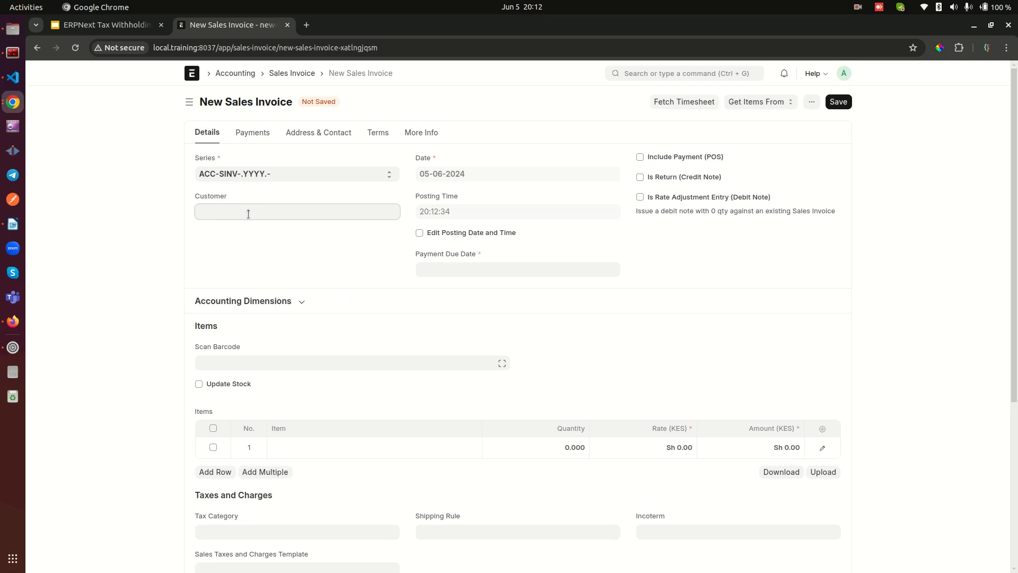
Step: Bill An amazing customer for Sample Item One at rate 20,000 and save the draft
text(An amazing customer)
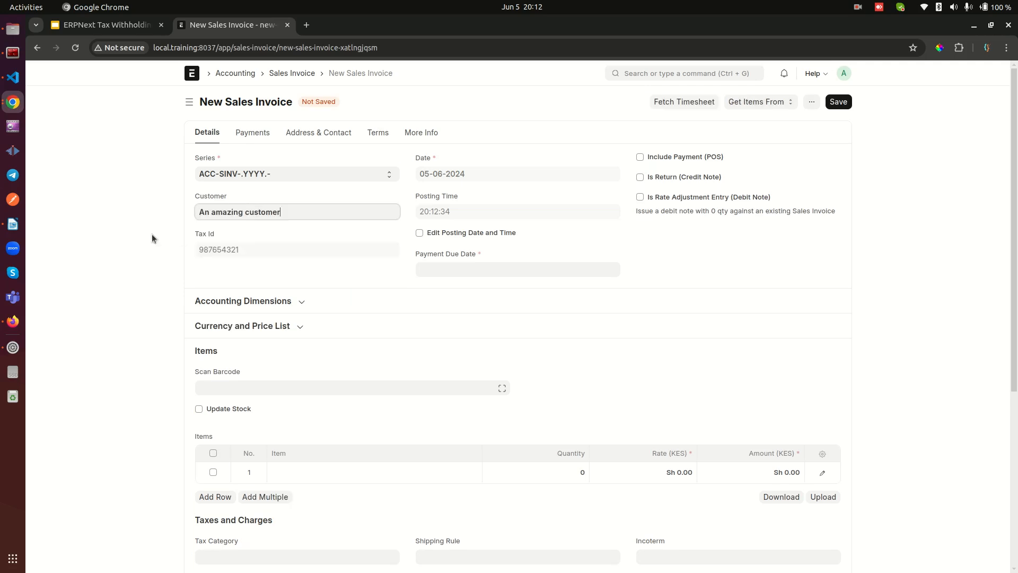
scroll(down, 3)
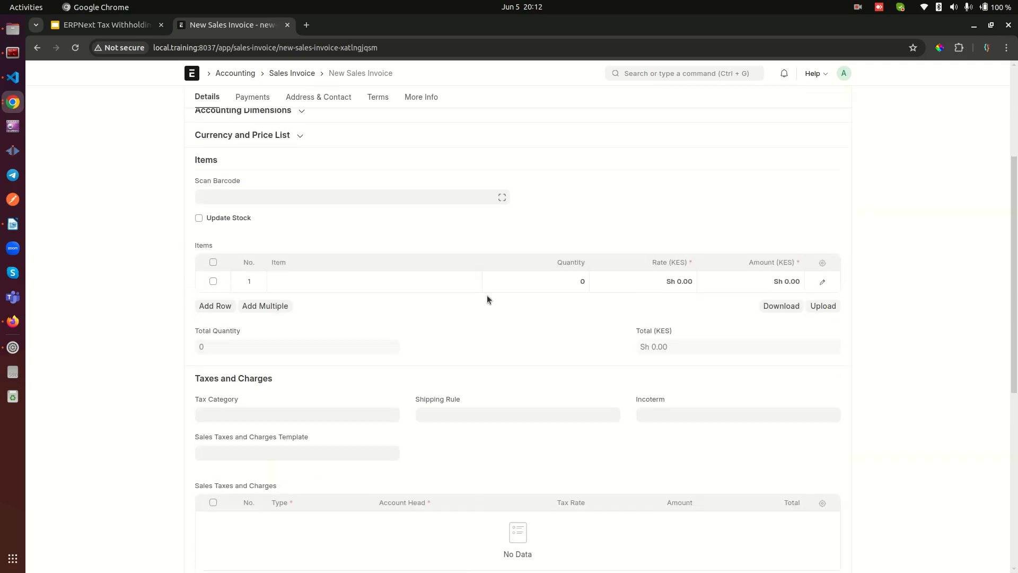
click(373, 281)
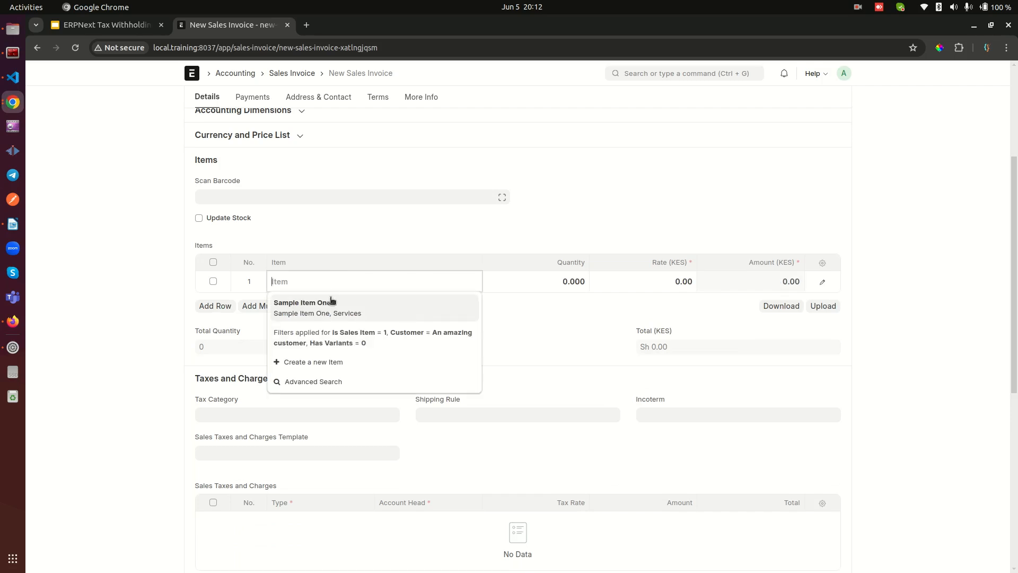
click(303, 302)
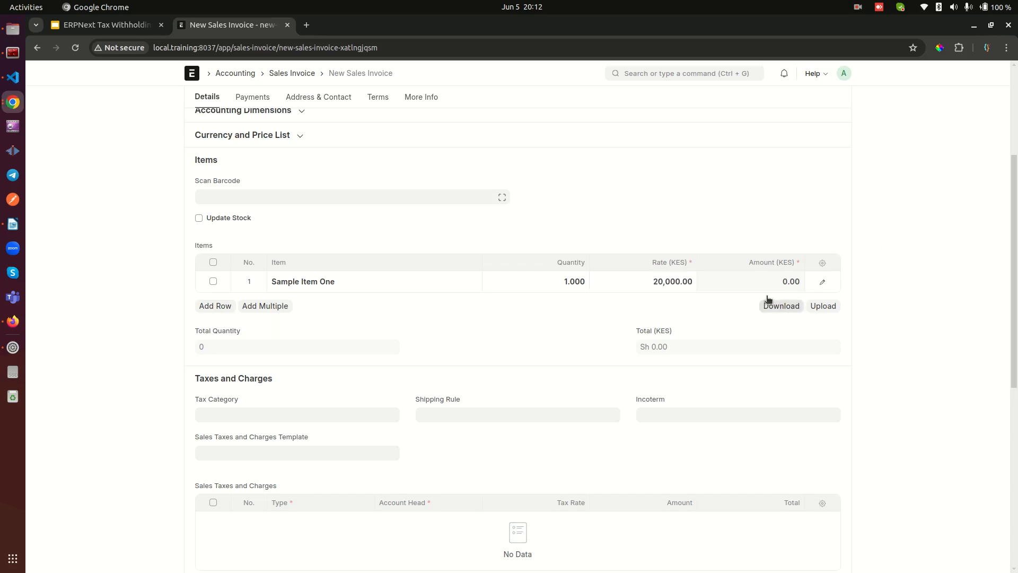
text(2)
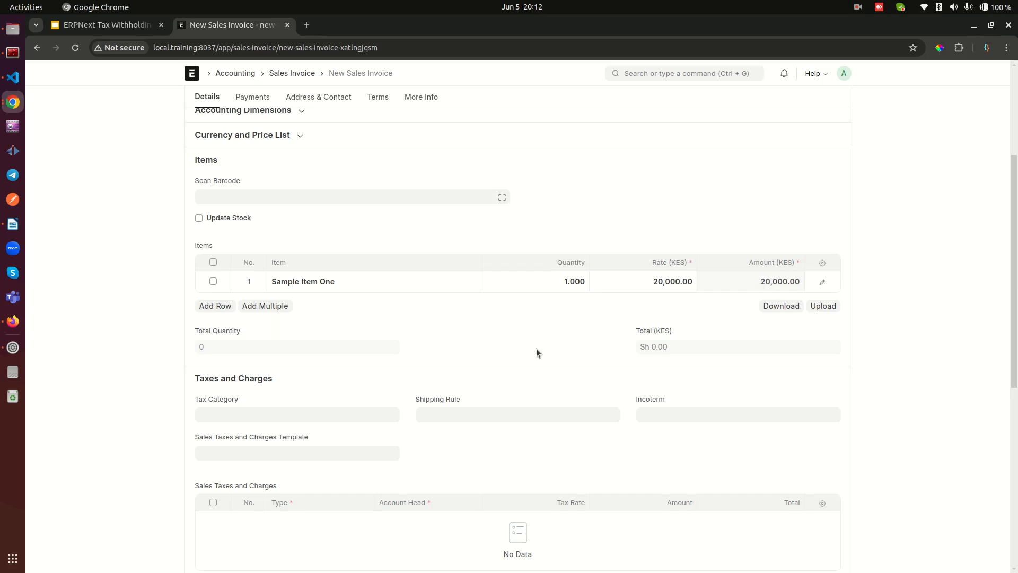
scroll(down, 3)
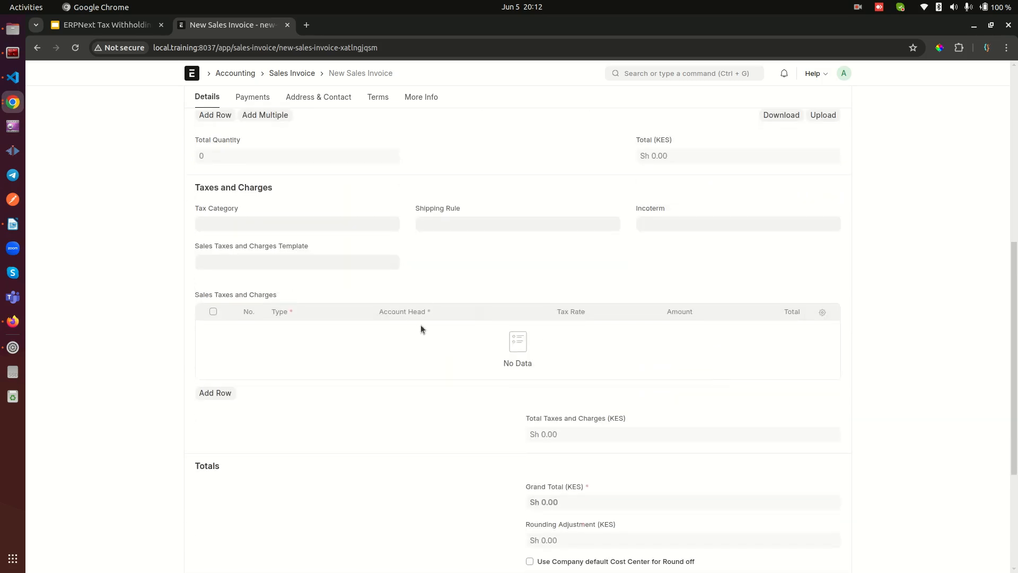
mouse_move(776, 300)
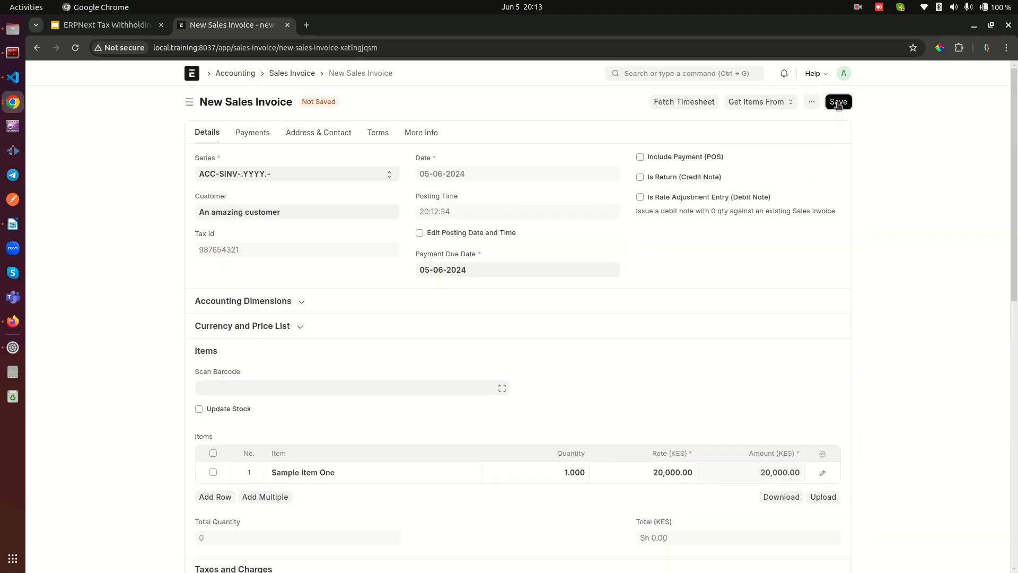
click(838, 102)
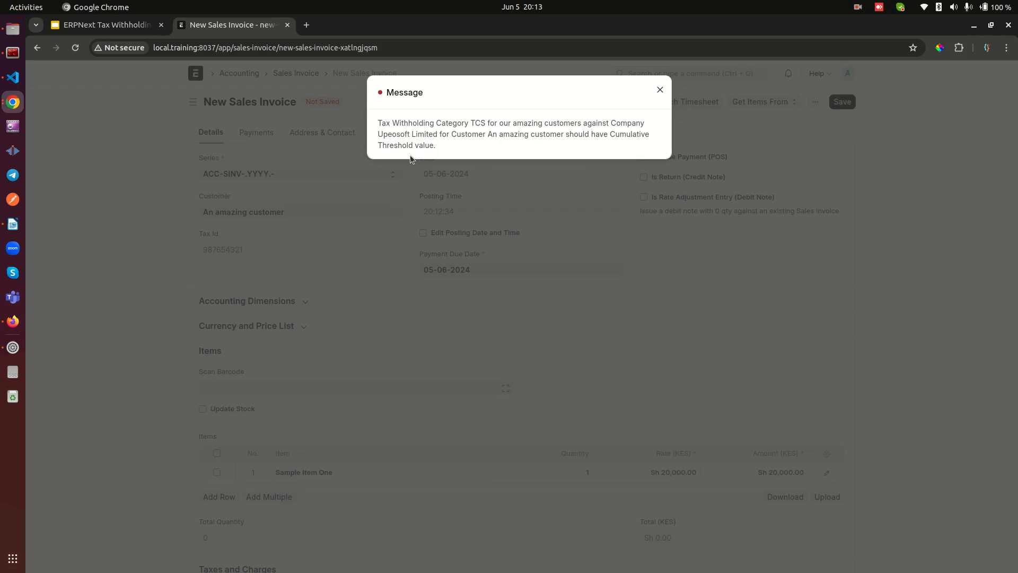
mouse_move(463, 149)
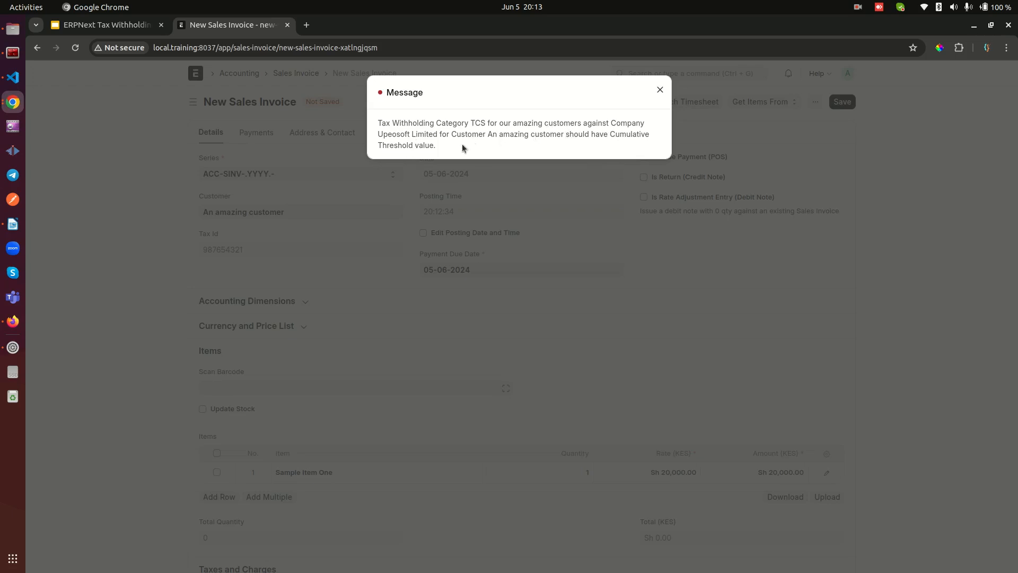
mouse_move(592, 144)
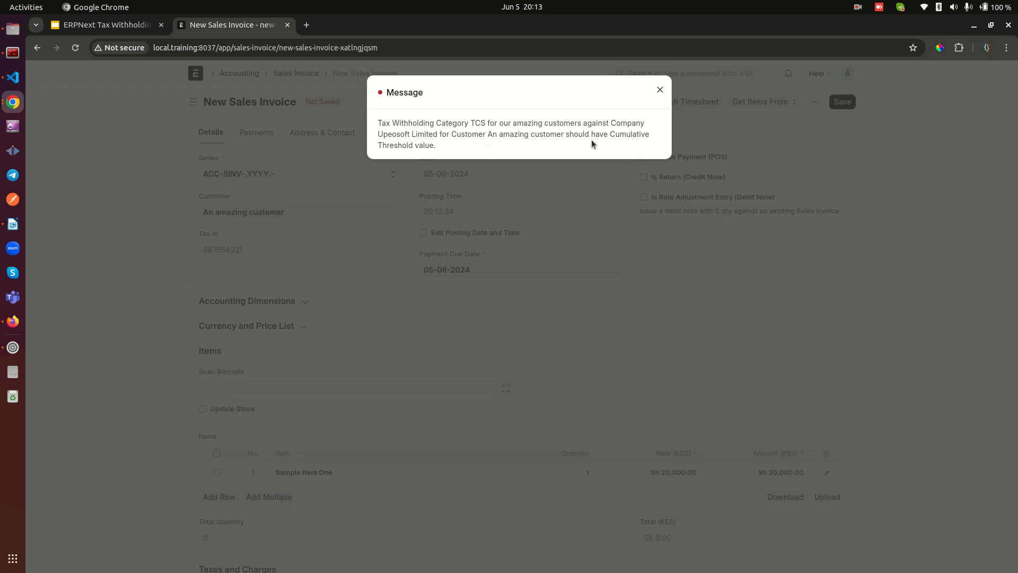
Step: Dismiss the Cumulative Threshold warning message, leaving the invoice unsaved
click(660, 89)
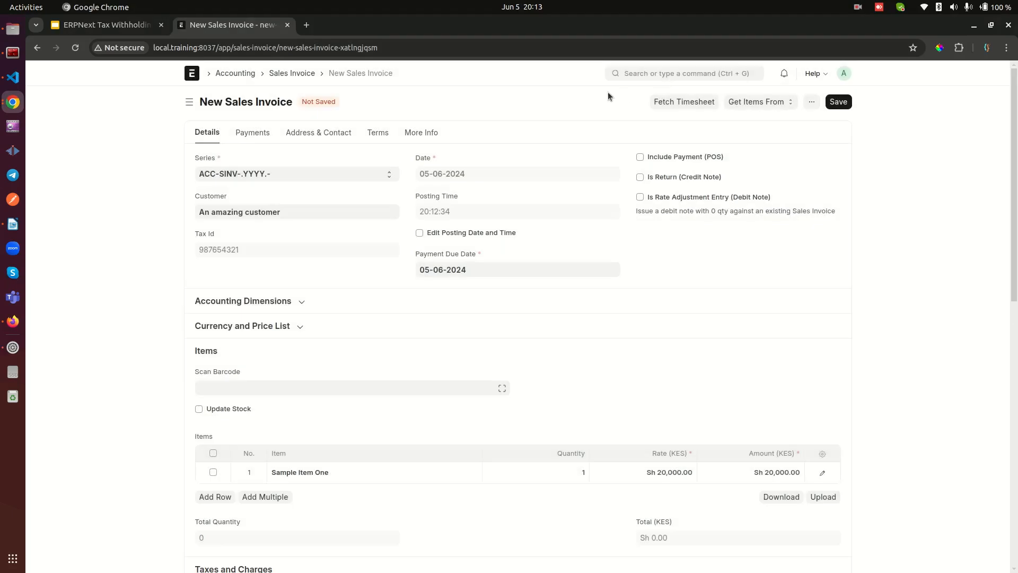
mouse_move(230, 72)
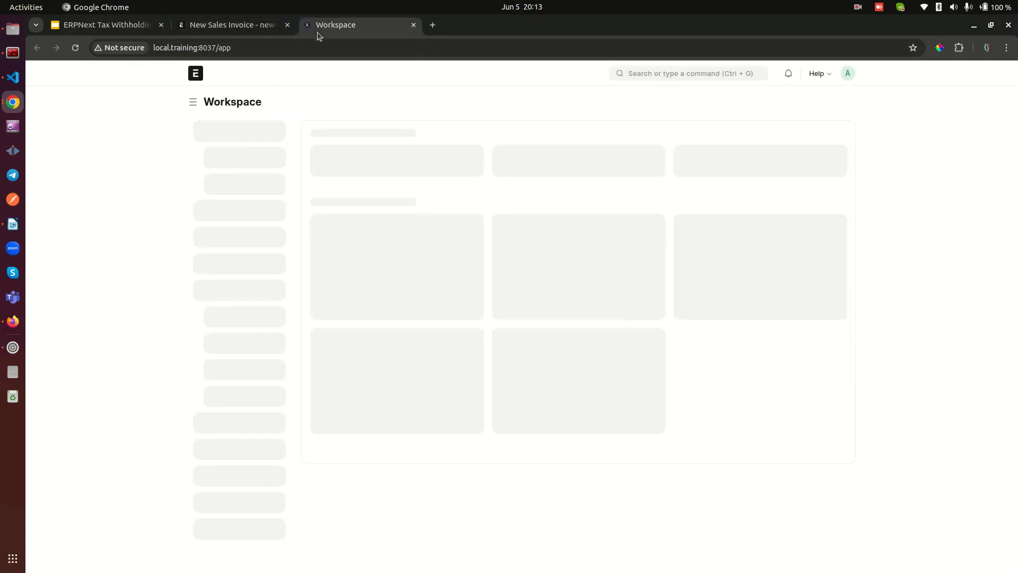
Step: Give 'TCS for our amazing customers' a 1,000 single and 100,000,000 cumulative threshold
click(689, 73)
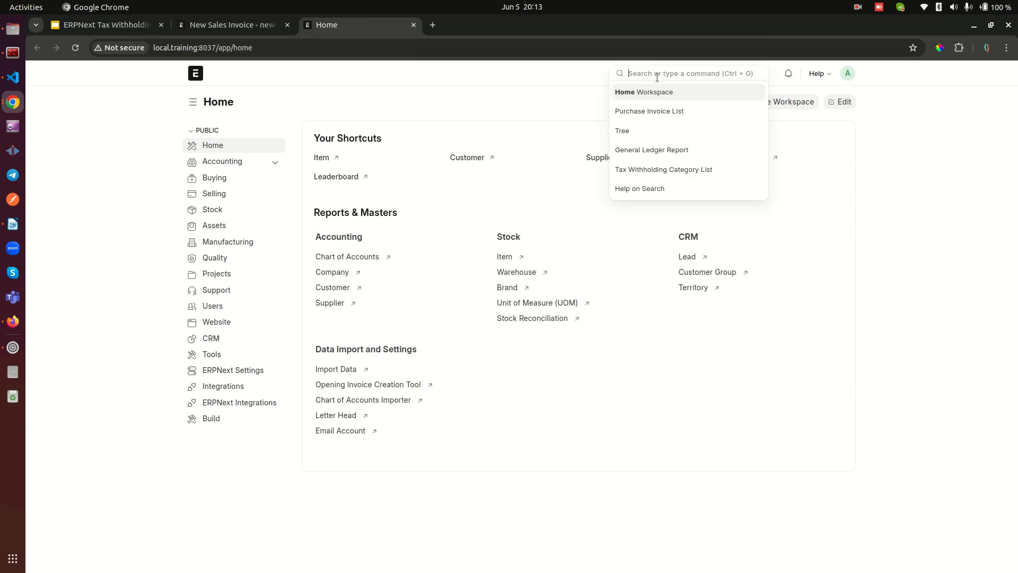
text(tax wit)
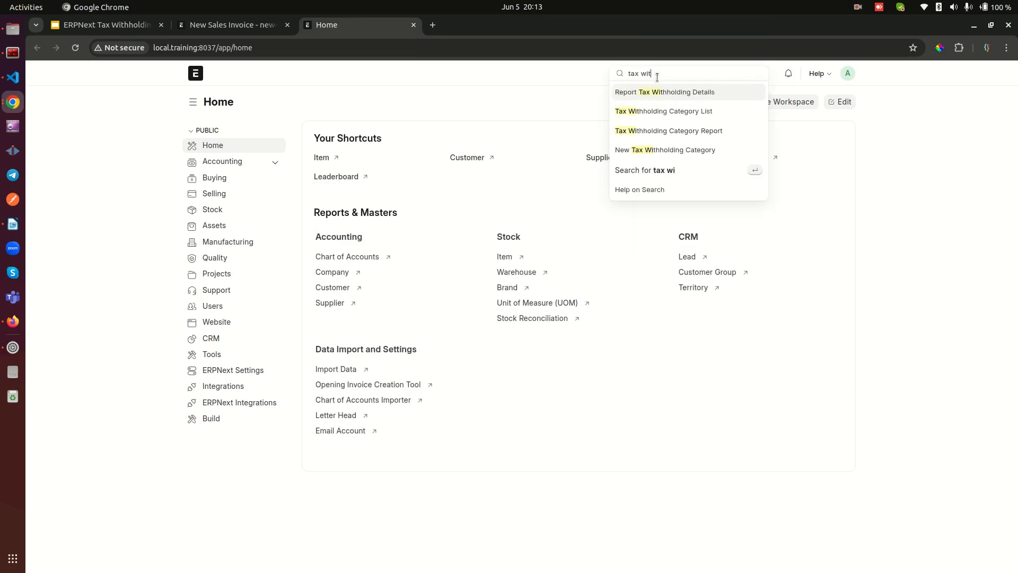
click(663, 110)
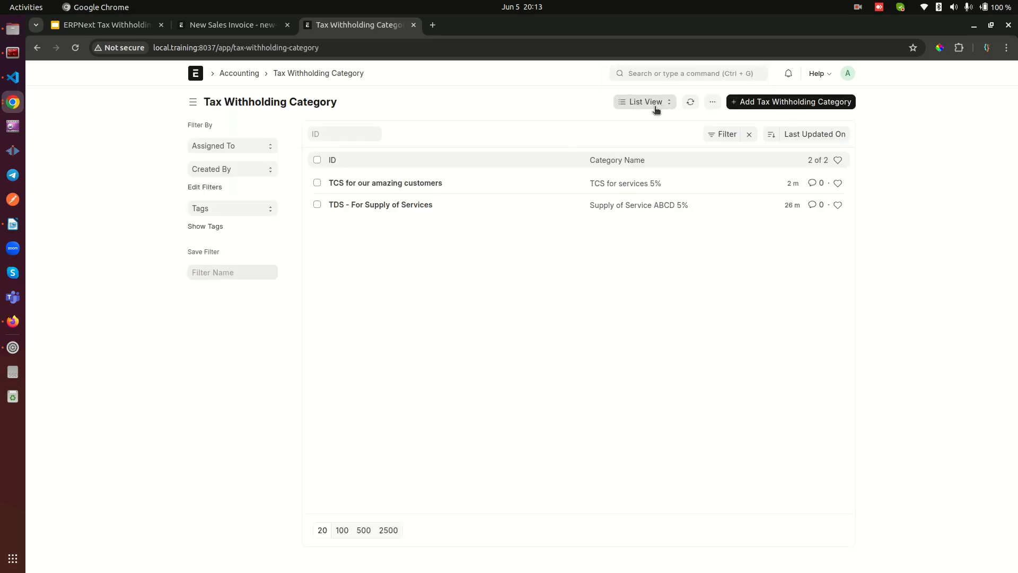
mouse_move(385, 182)
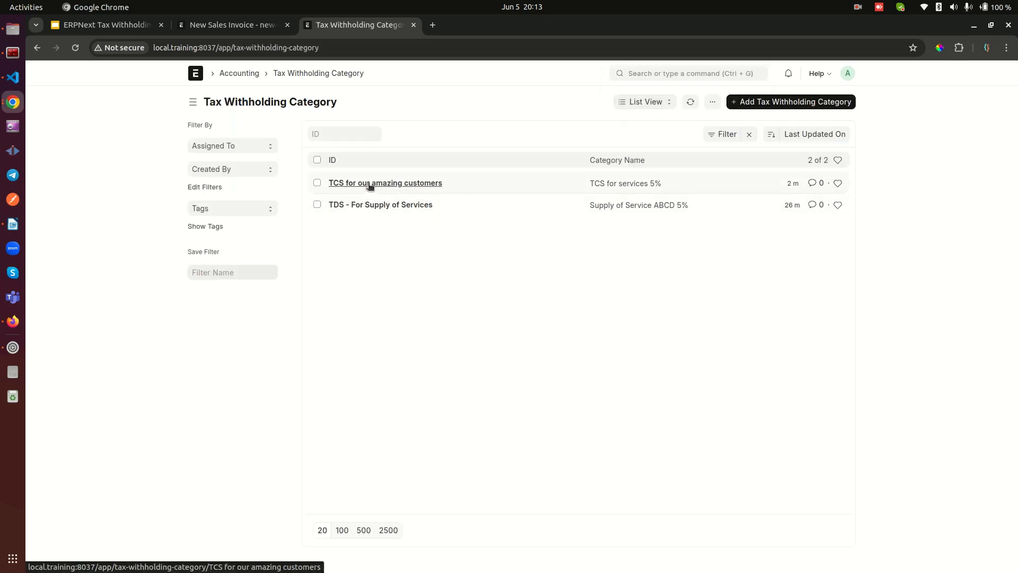
click(385, 182)
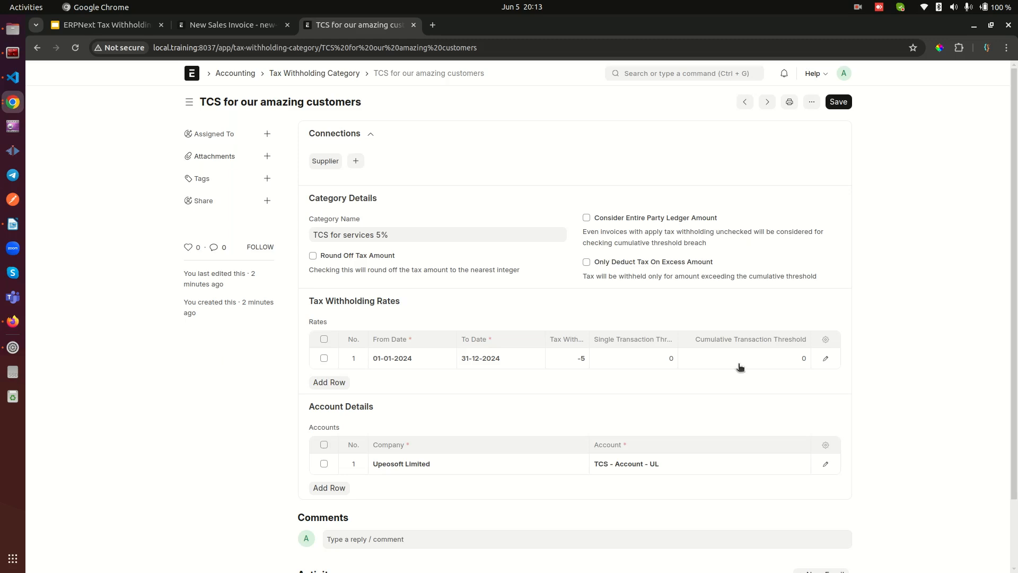
click(633, 358)
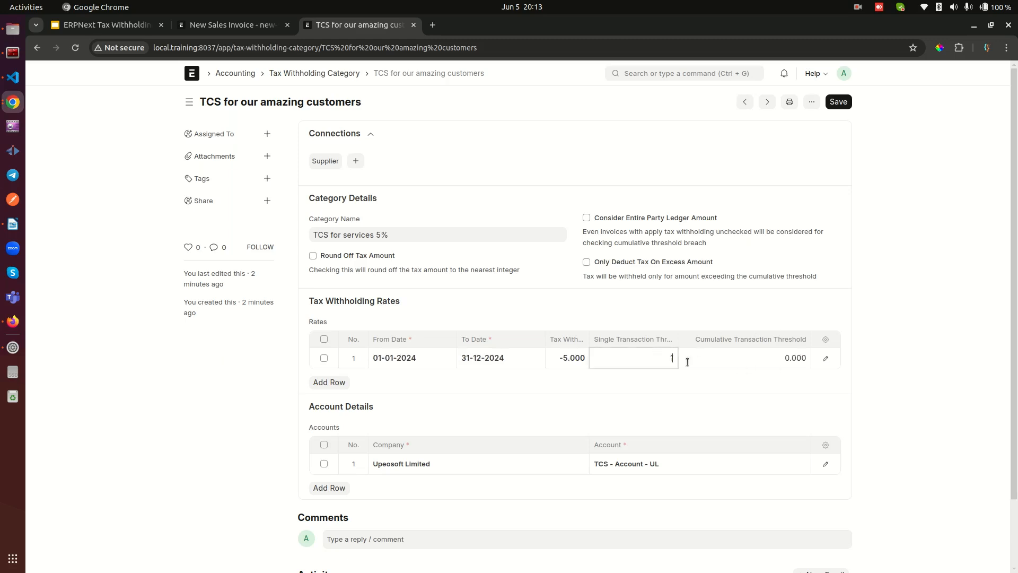
click(747, 357)
text(100,000)
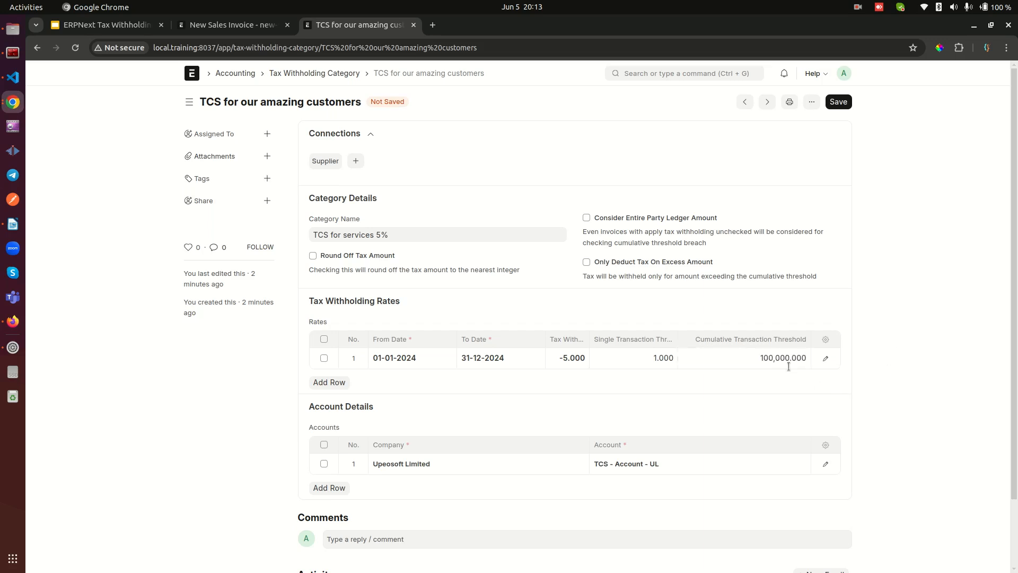
click(783, 357)
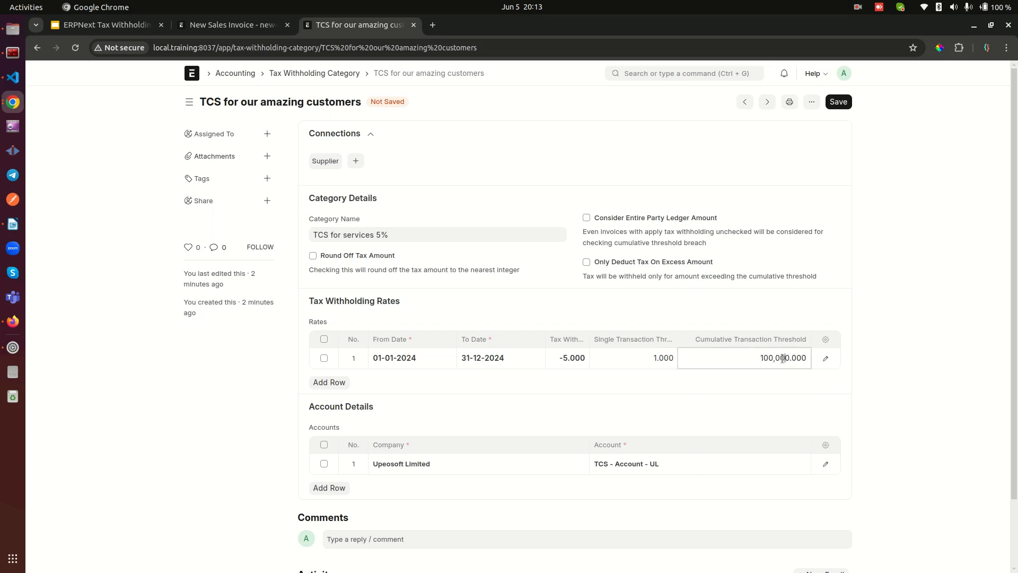
click(837, 101)
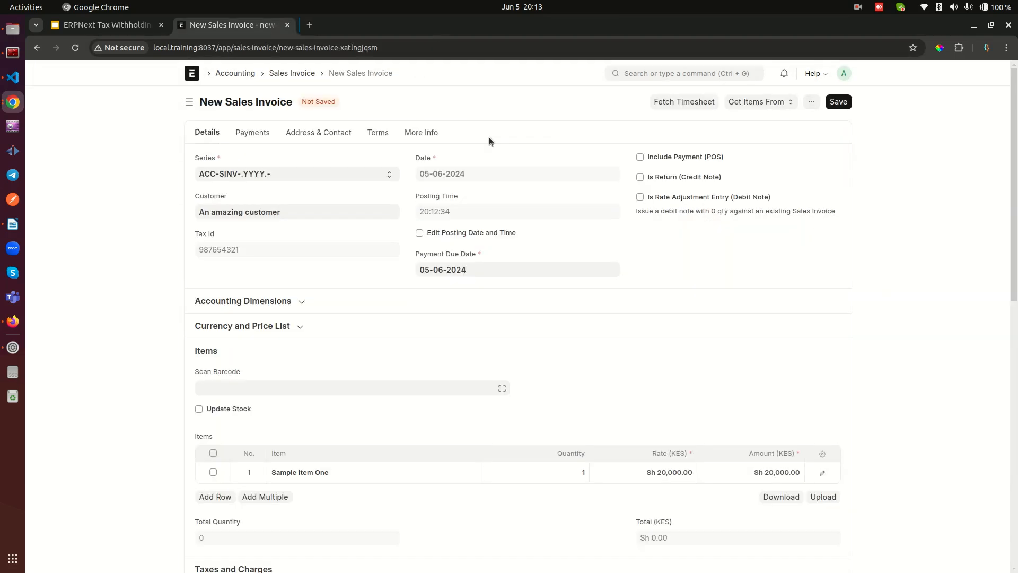
Step: Save the draft invoice and review its items and -500 TCS tax row
click(837, 102)
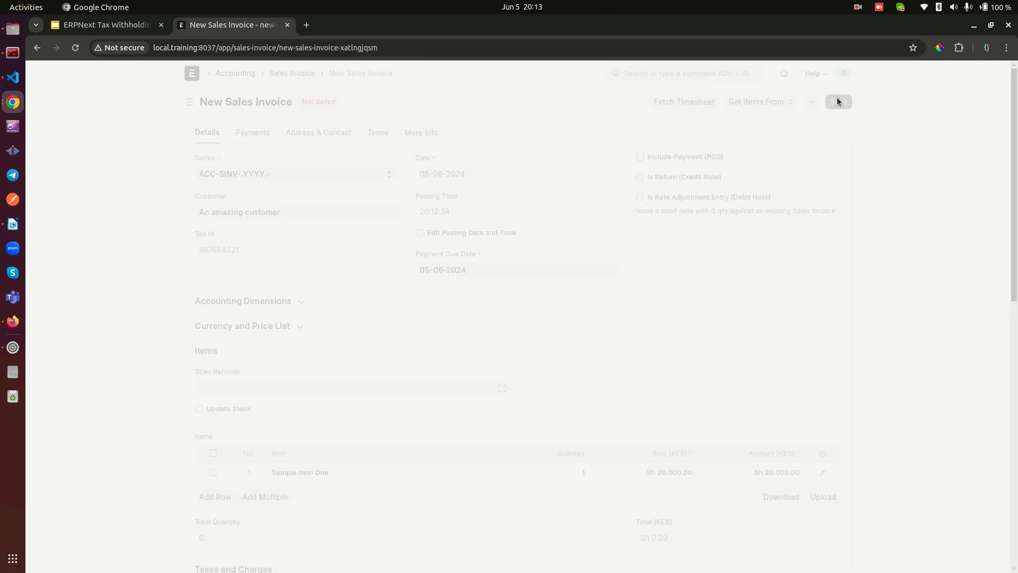
click(838, 101)
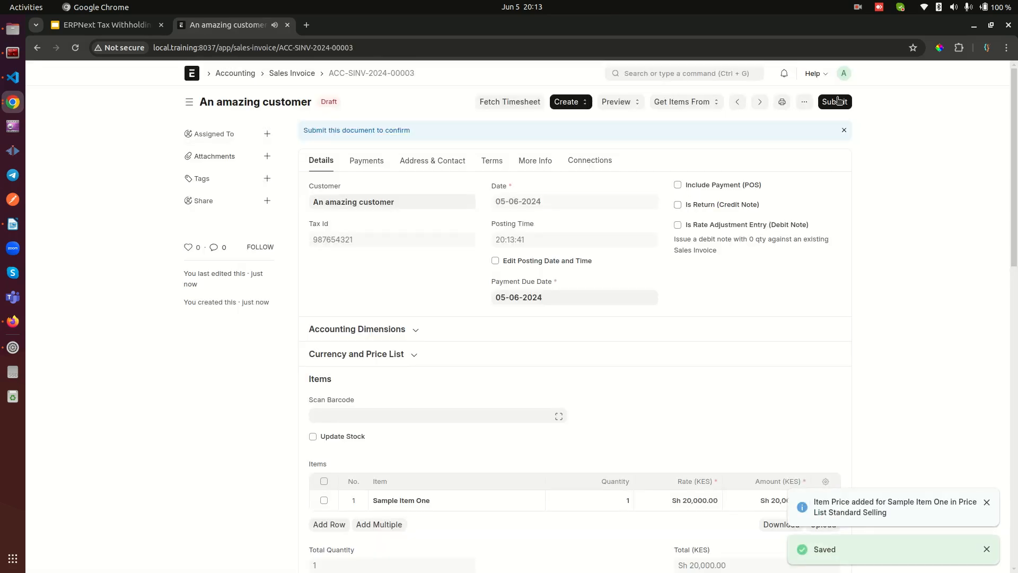
scroll(down, 3)
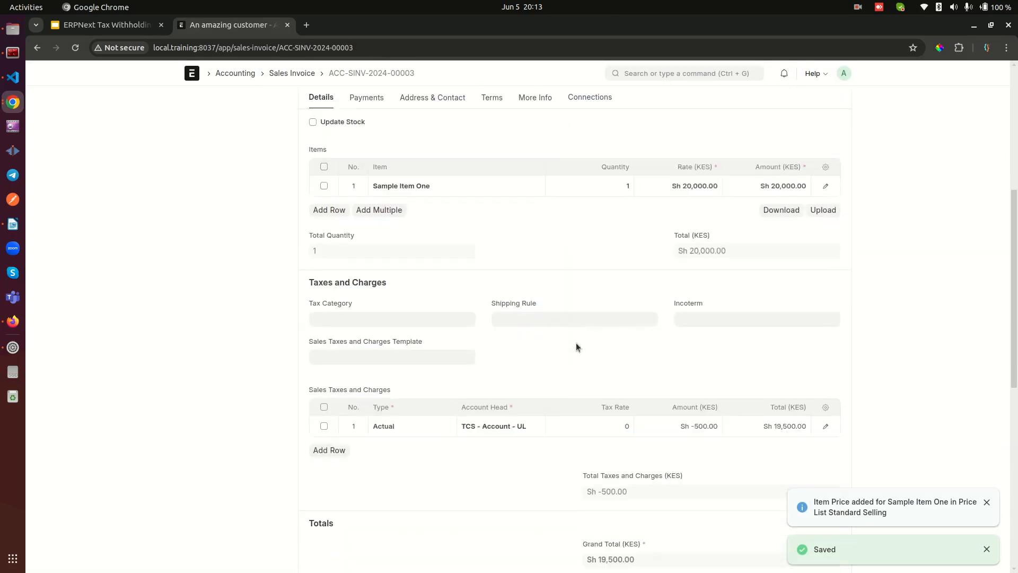
scroll(down, 3)
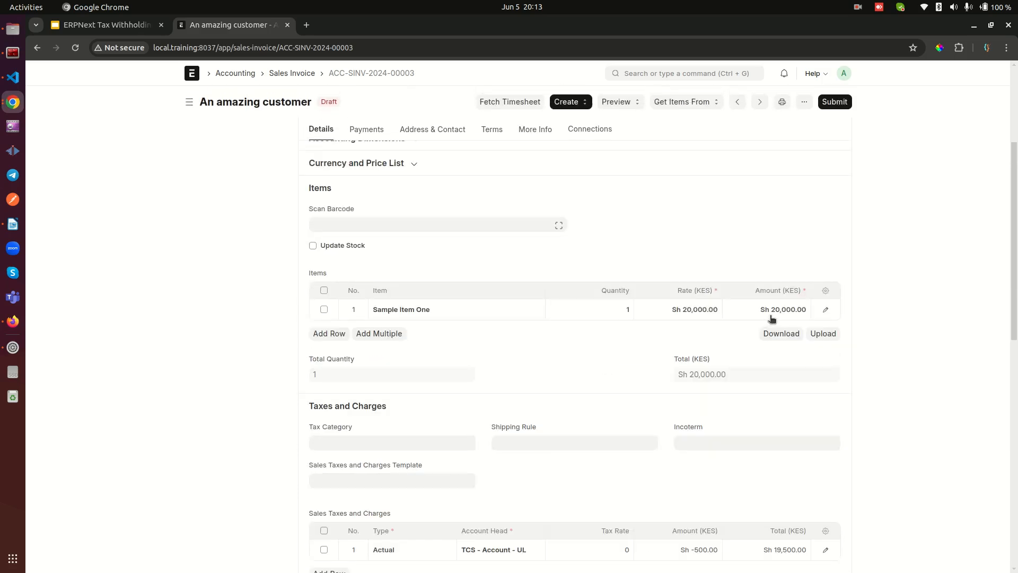
scroll(down, 3)
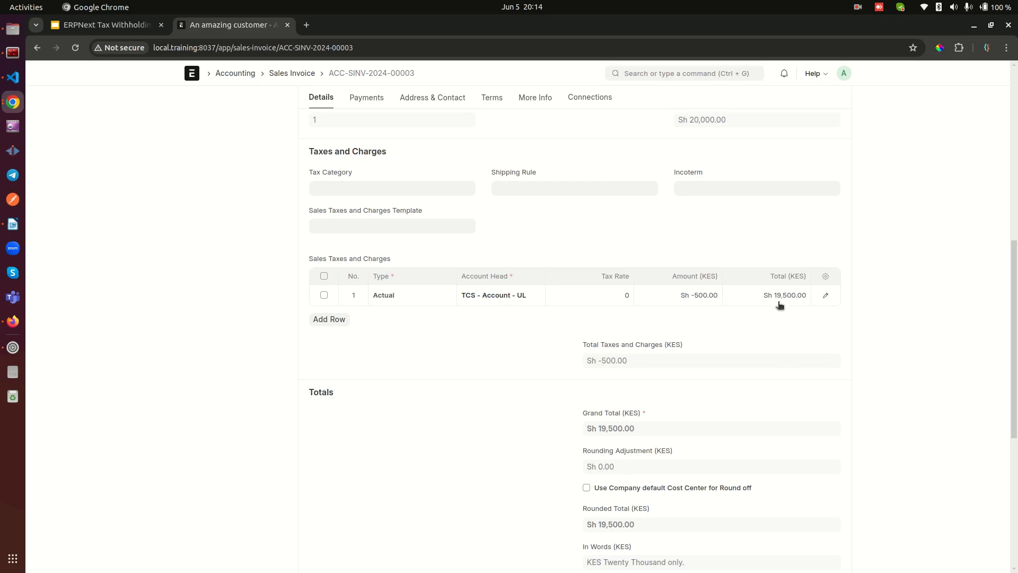
scroll(down, 3)
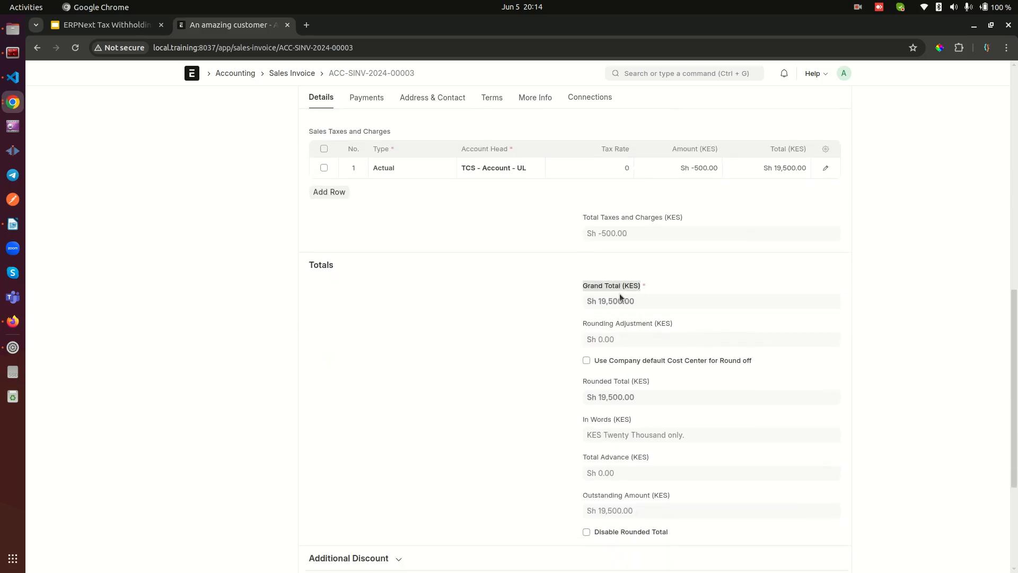
scroll(down, 3)
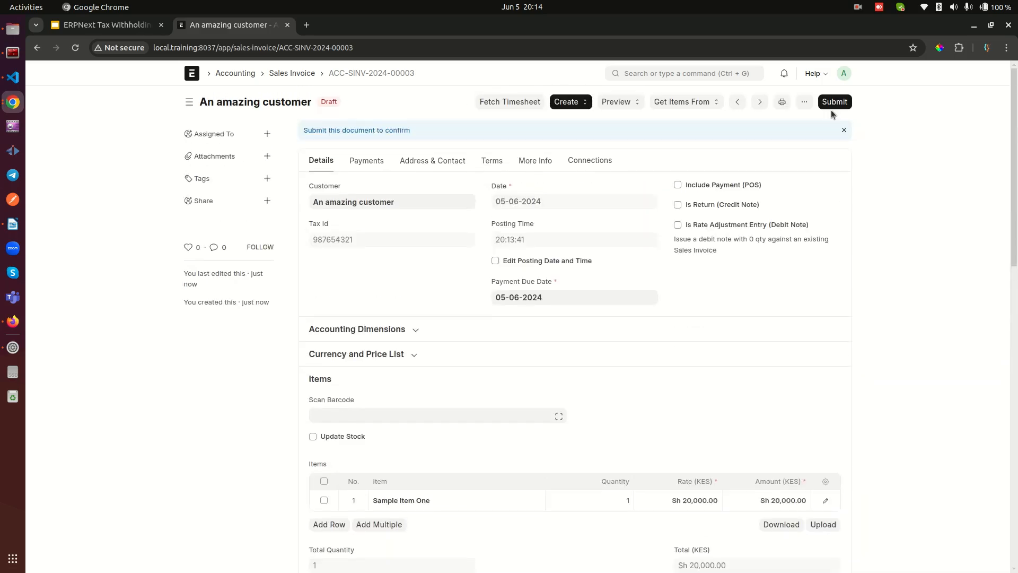
Step: Submit the 19,500 invoice so its status becomes Unpaid
click(834, 102)
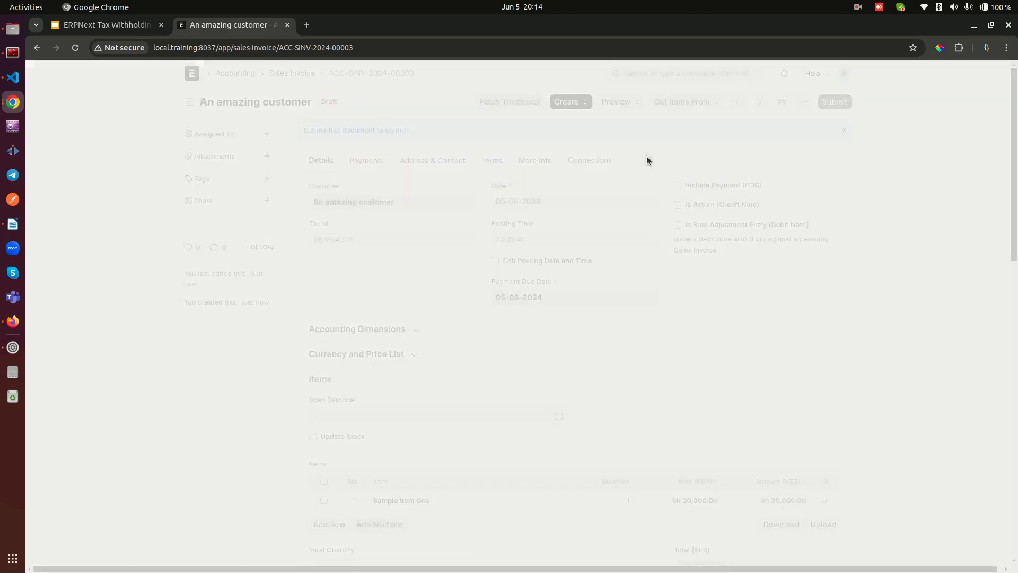
click(834, 101)
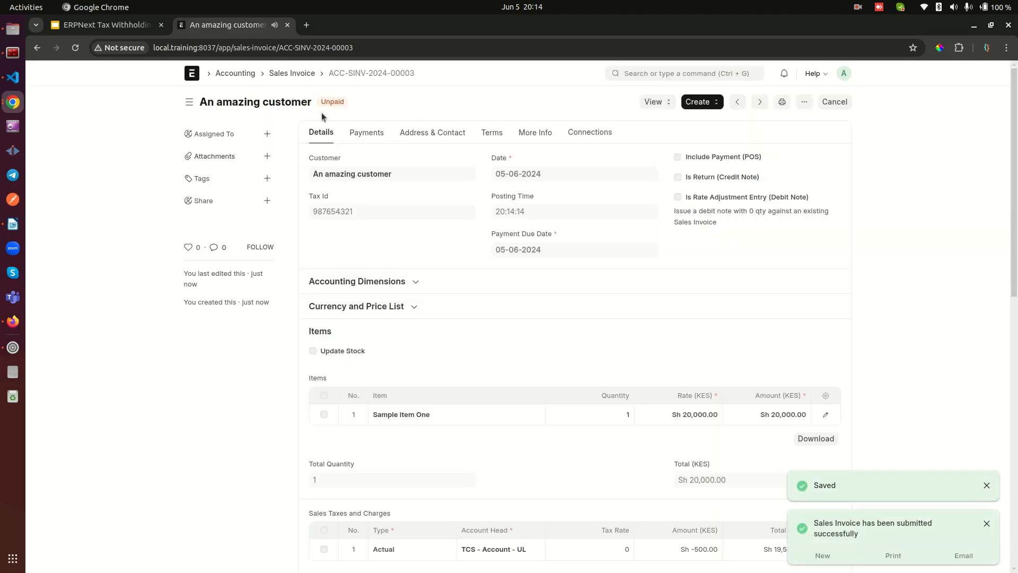
right_click(191, 72)
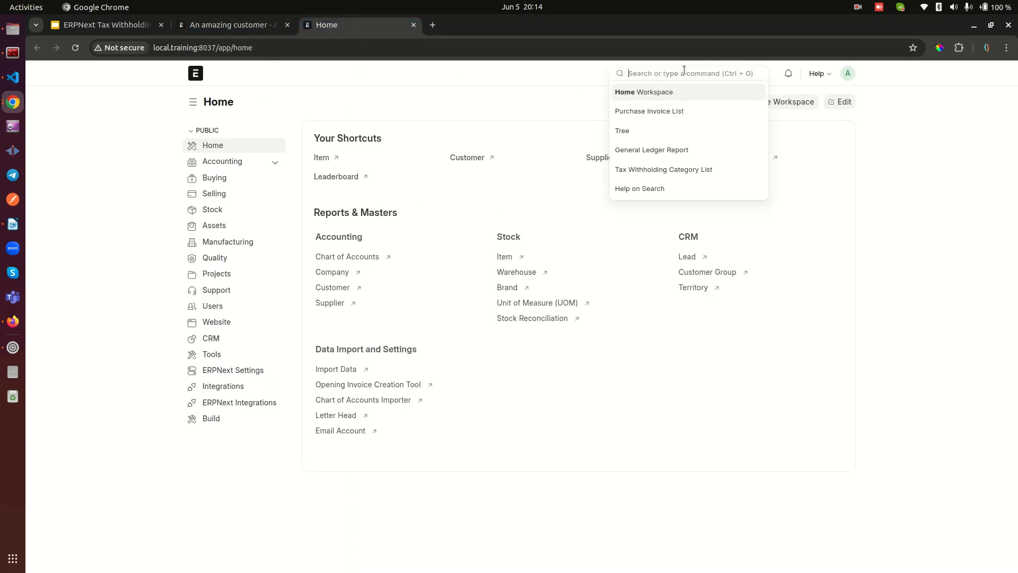
Step: Expand Duties and Taxes in Chart of Accounts and view TCS - Account - UL's ledger
text(chart of a)
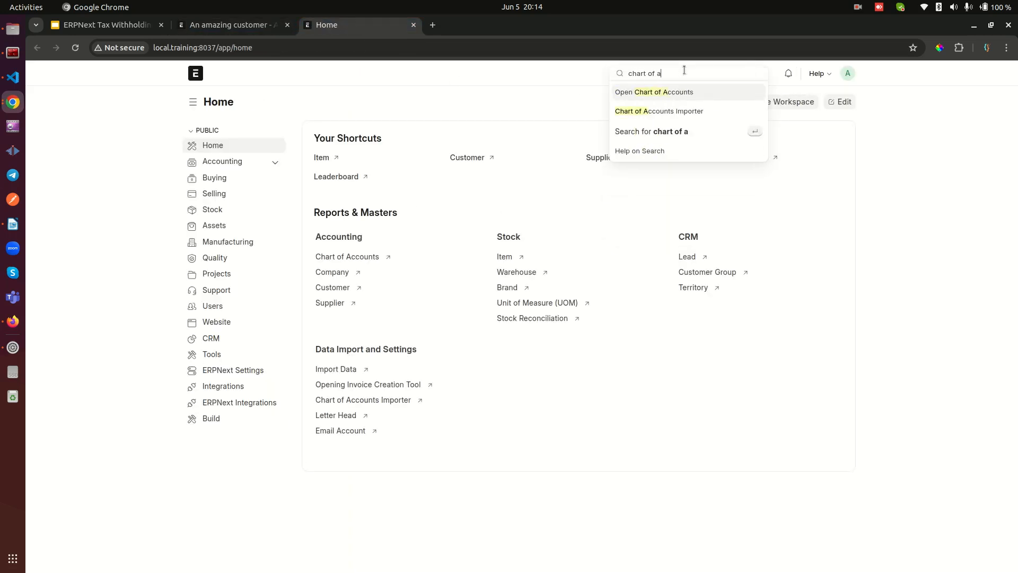
click(653, 92)
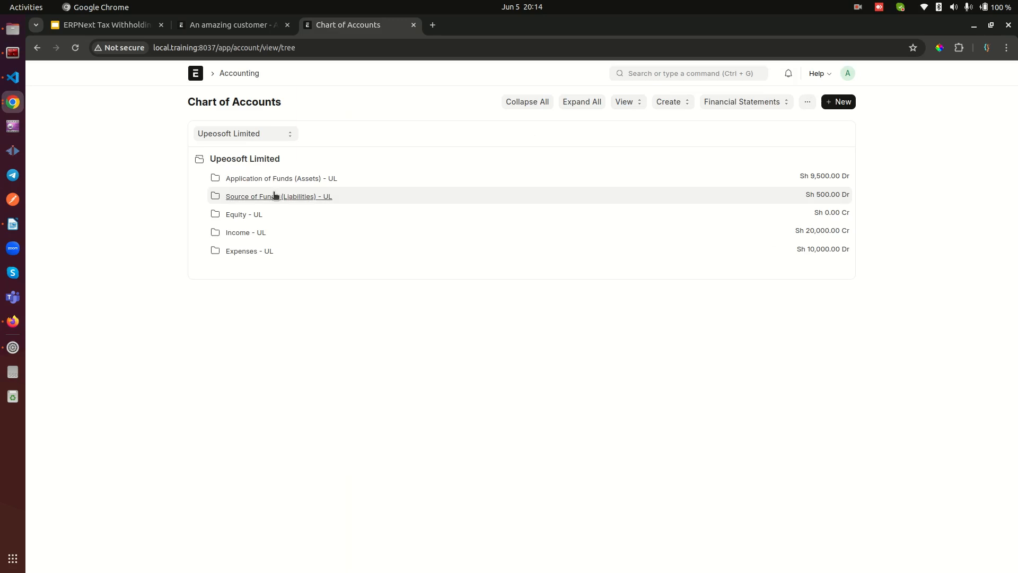
click(278, 196)
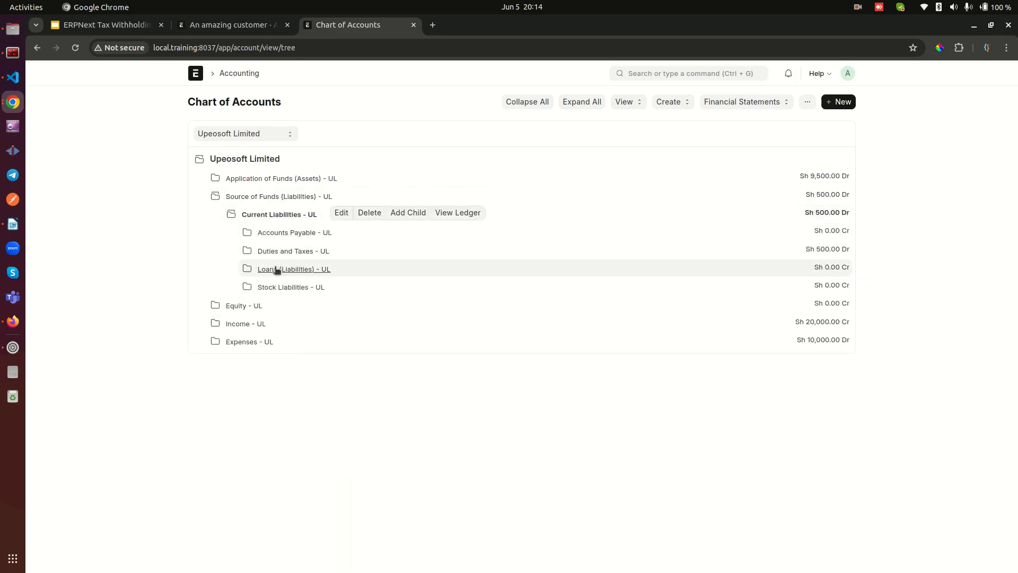
click(293, 251)
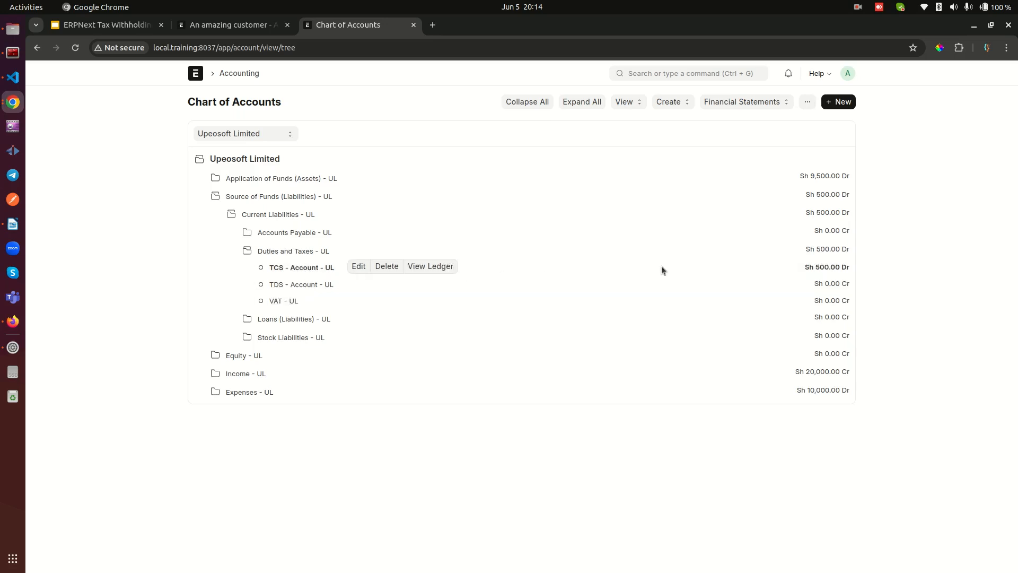
double_click(826, 267)
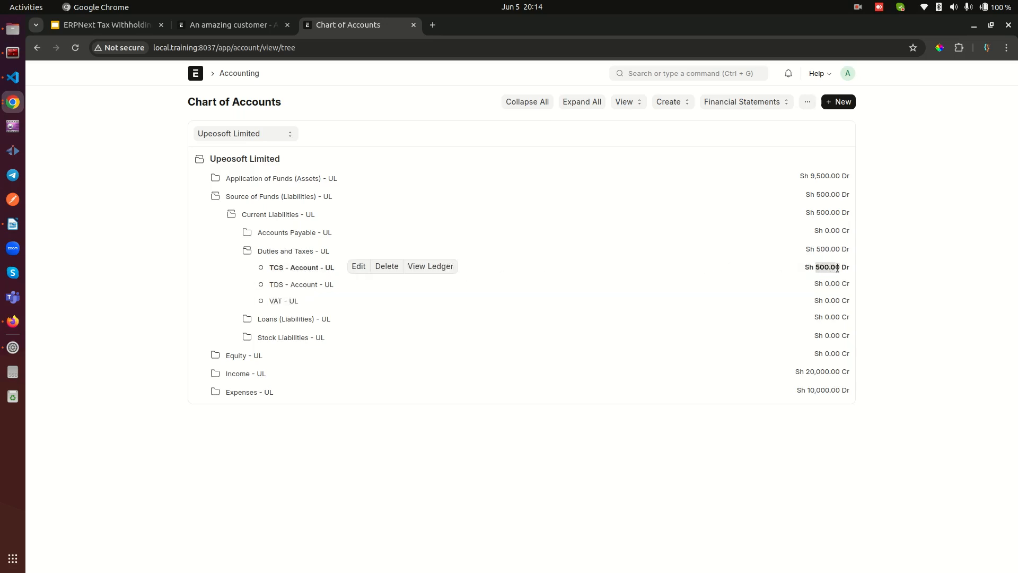
click(430, 266)
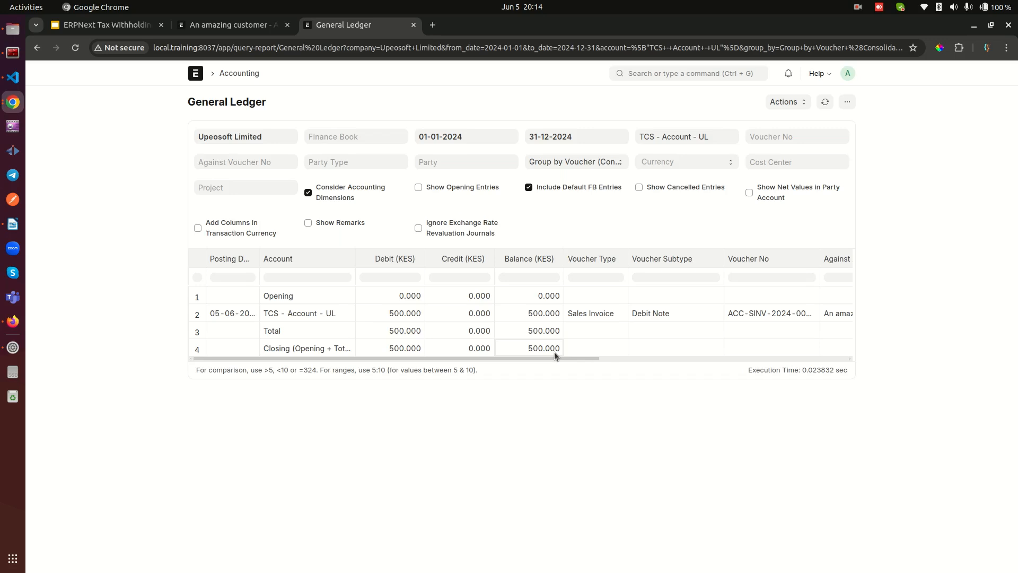
mouse_move(479, 356)
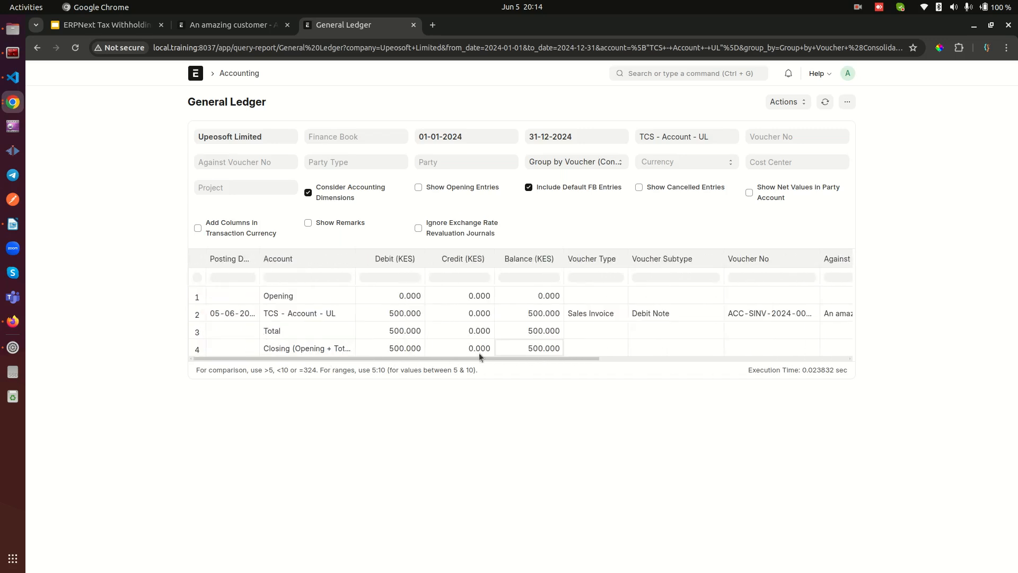
mouse_move(534, 351)
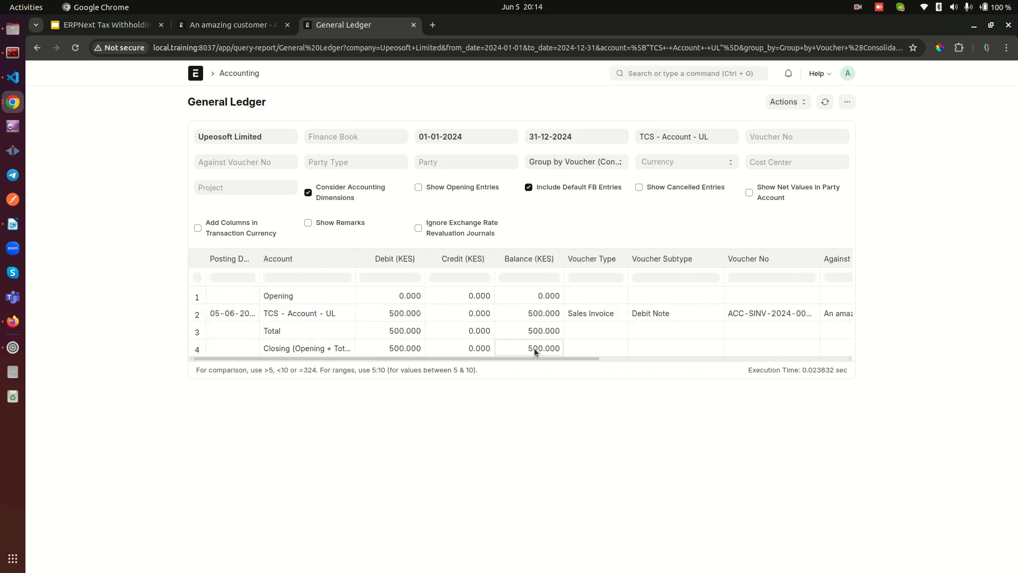
mouse_move(535, 350)
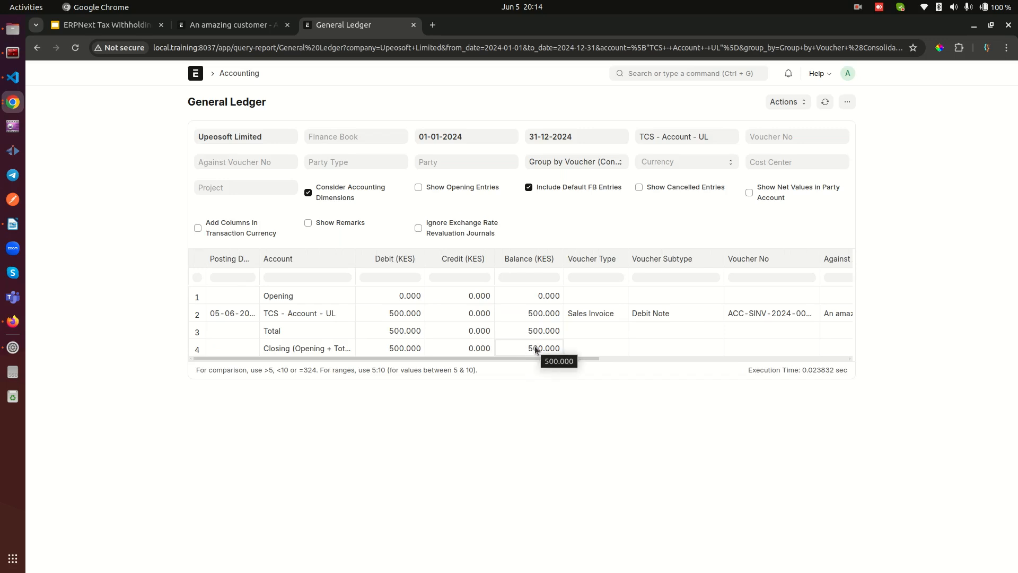
mouse_move(650, 92)
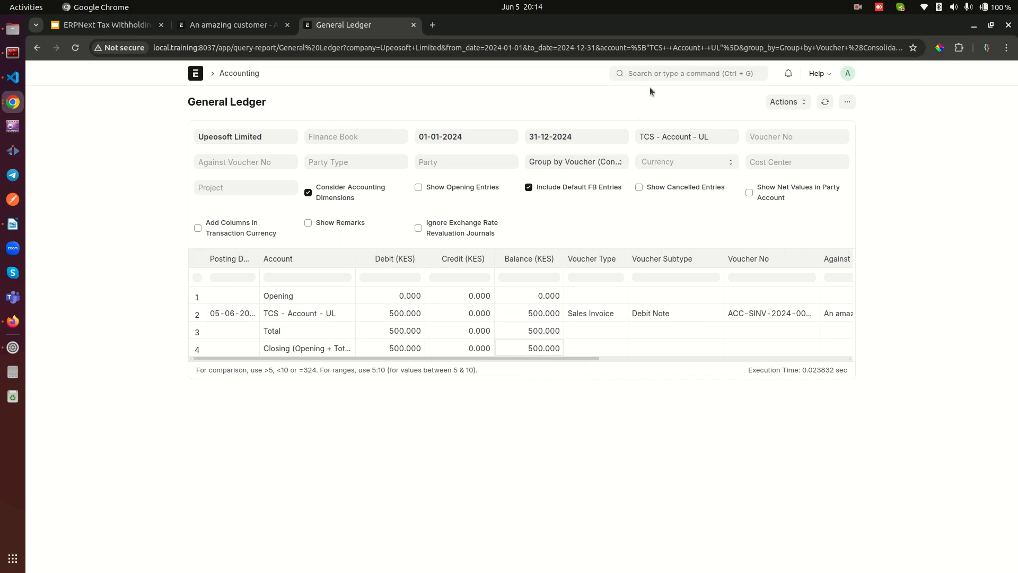
Step: Run the Tax Withholding Details report for Customer parties, showing the -500 TCS row
click(688, 73)
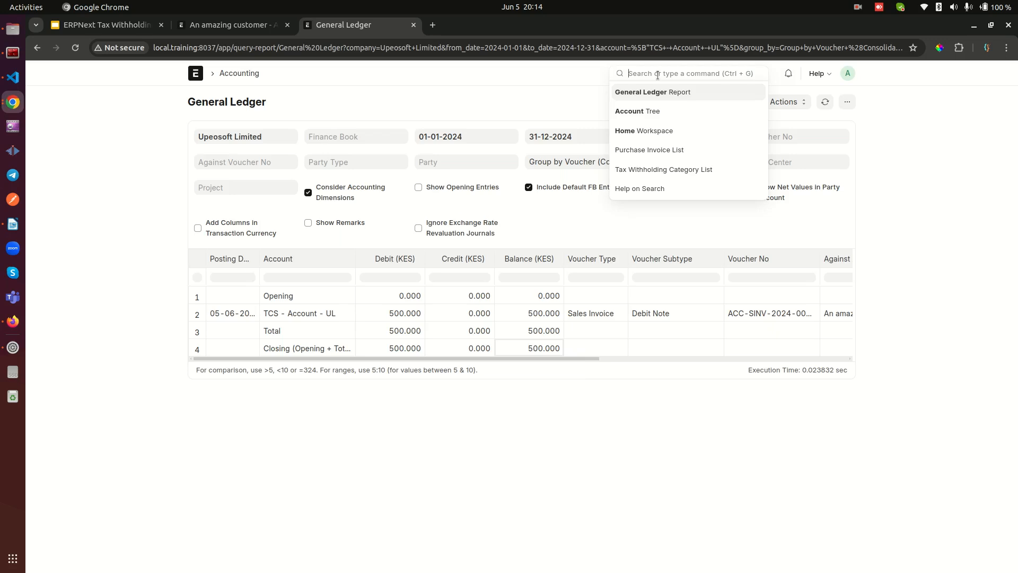
text(re)
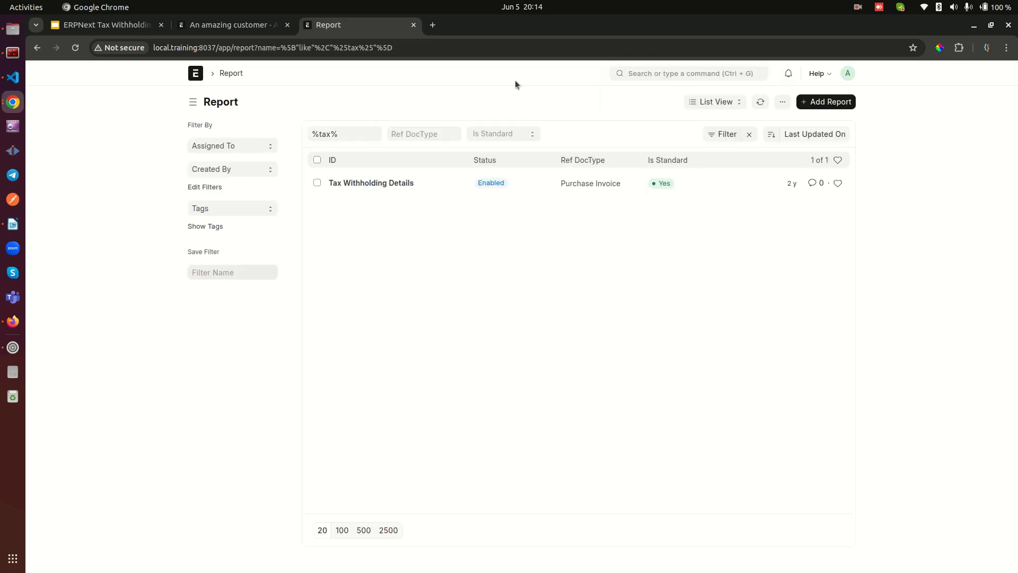
click(370, 183)
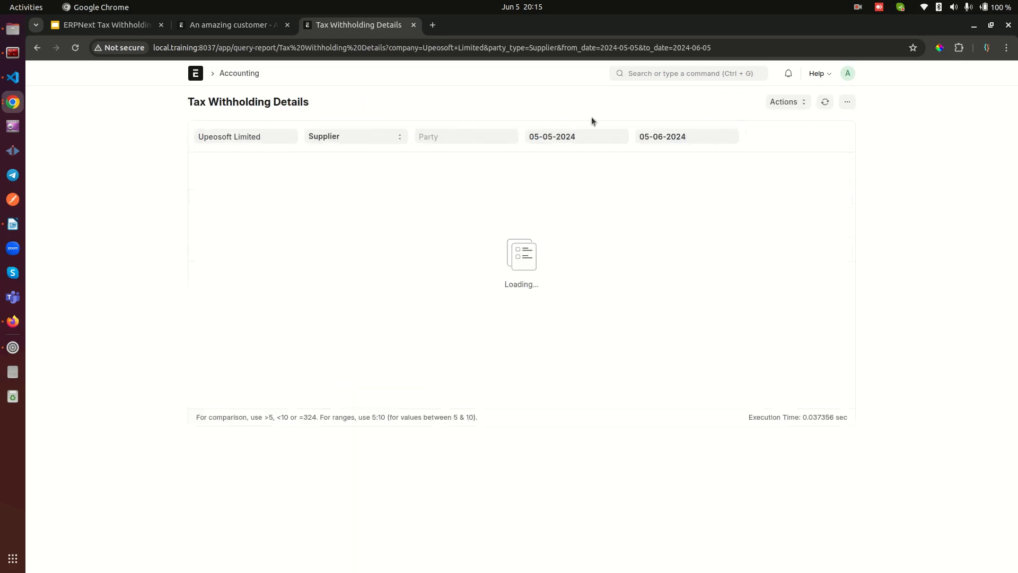
click(354, 136)
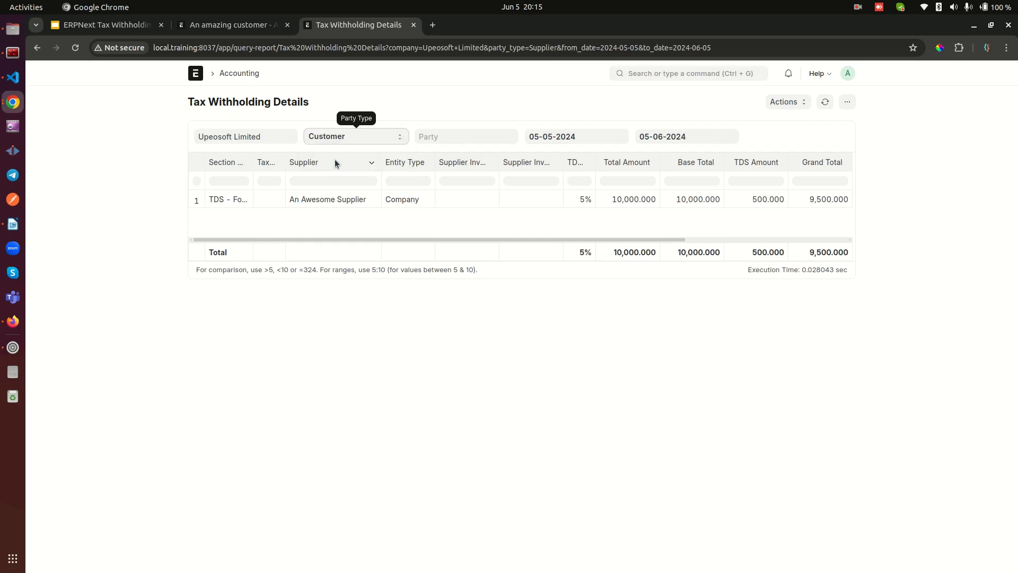
mouse_move(817, 122)
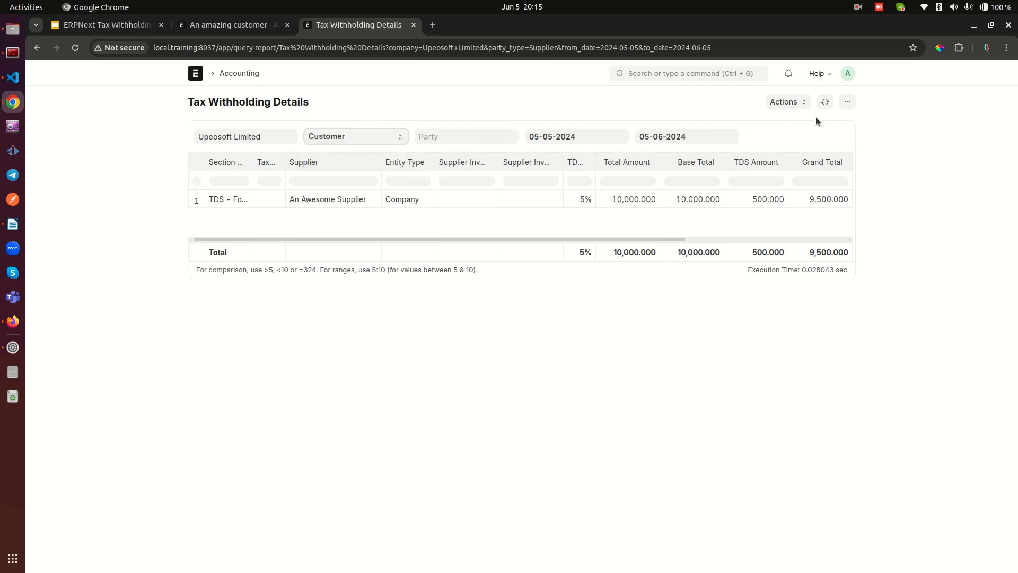
click(824, 102)
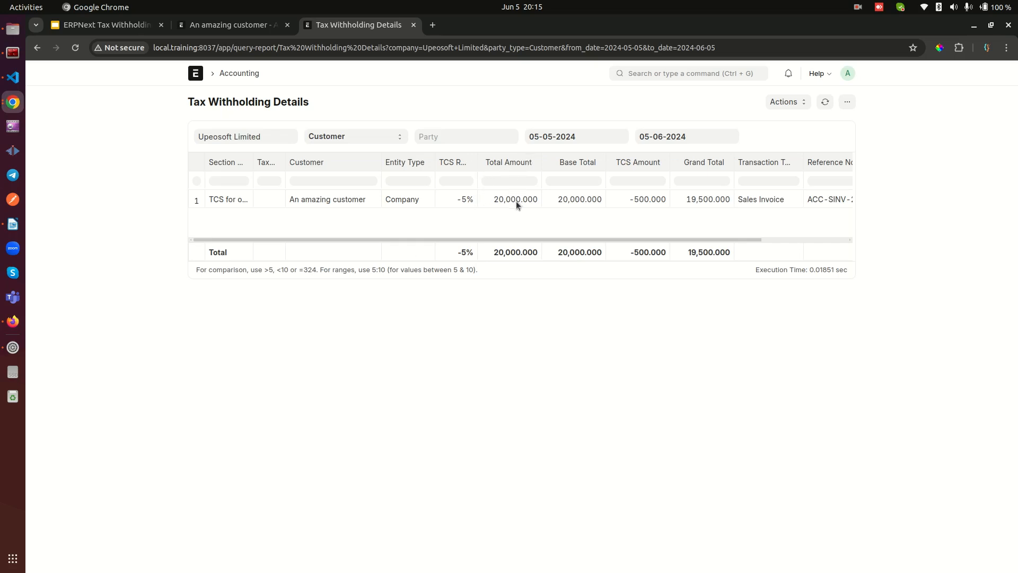
mouse_move(637, 171)
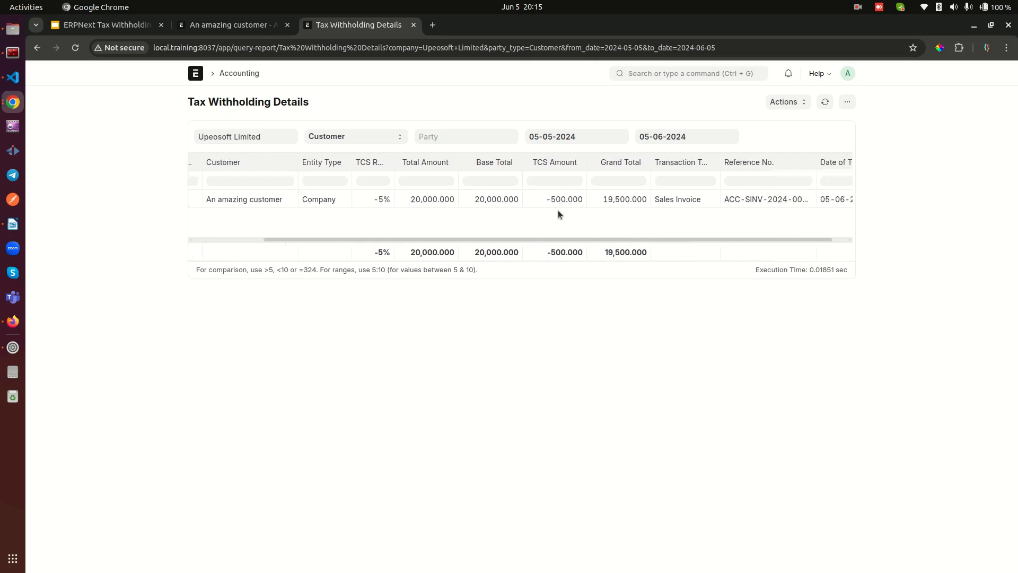
mouse_move(585, 243)
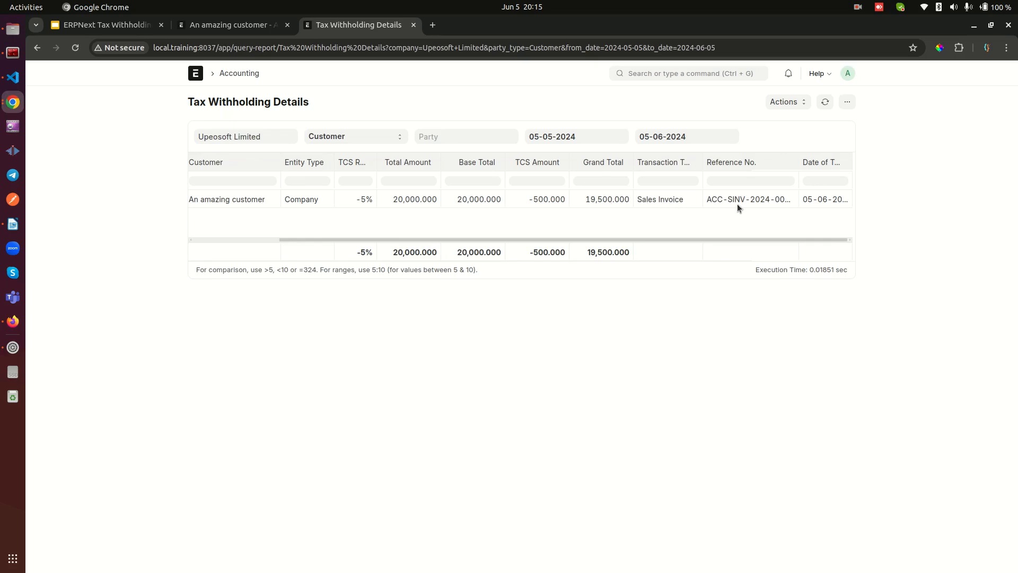
mouse_move(819, 244)
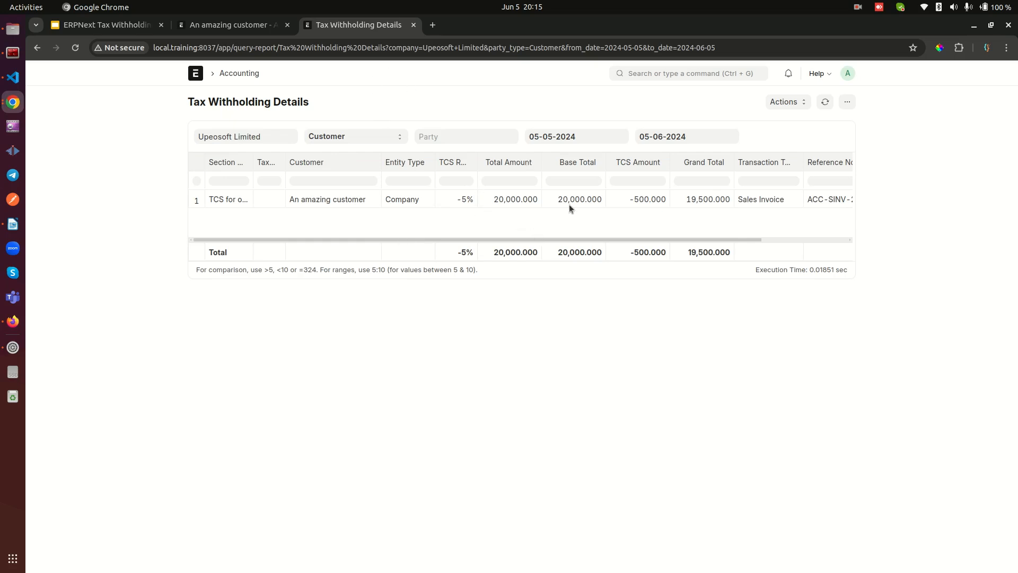
click(575, 136)
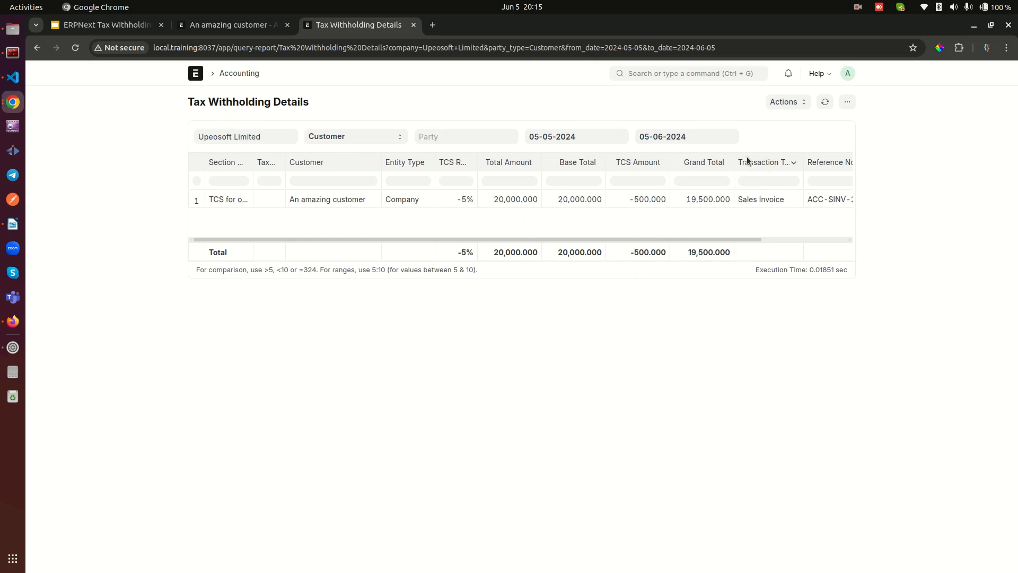
mouse_move(645, 301)
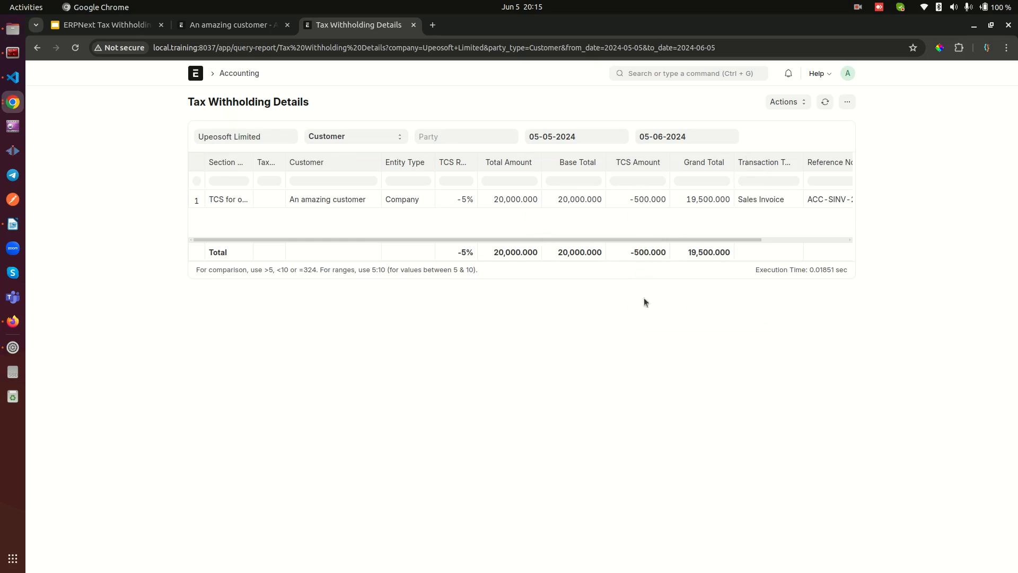
mouse_move(647, 360)
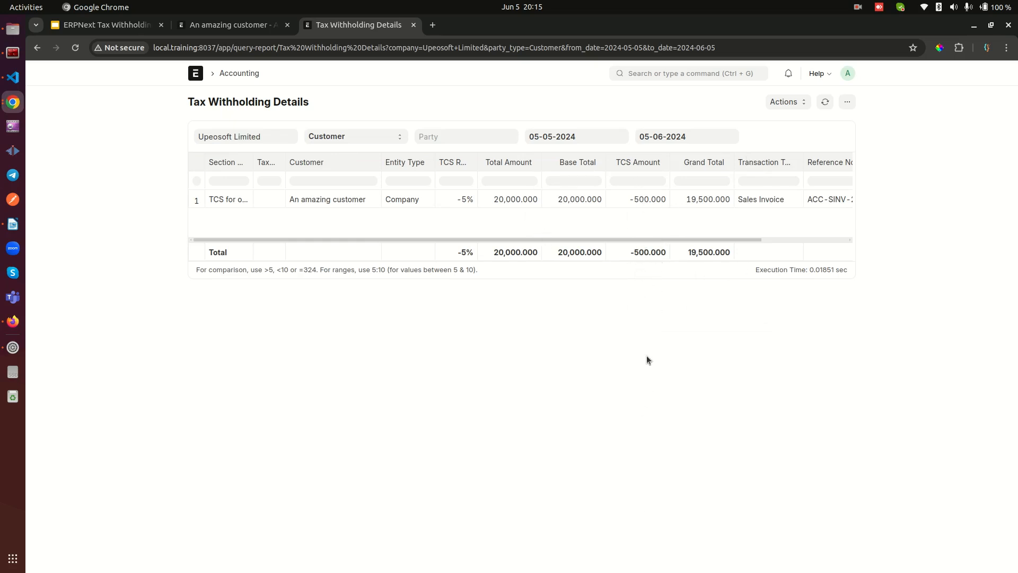
mouse_move(333, 118)
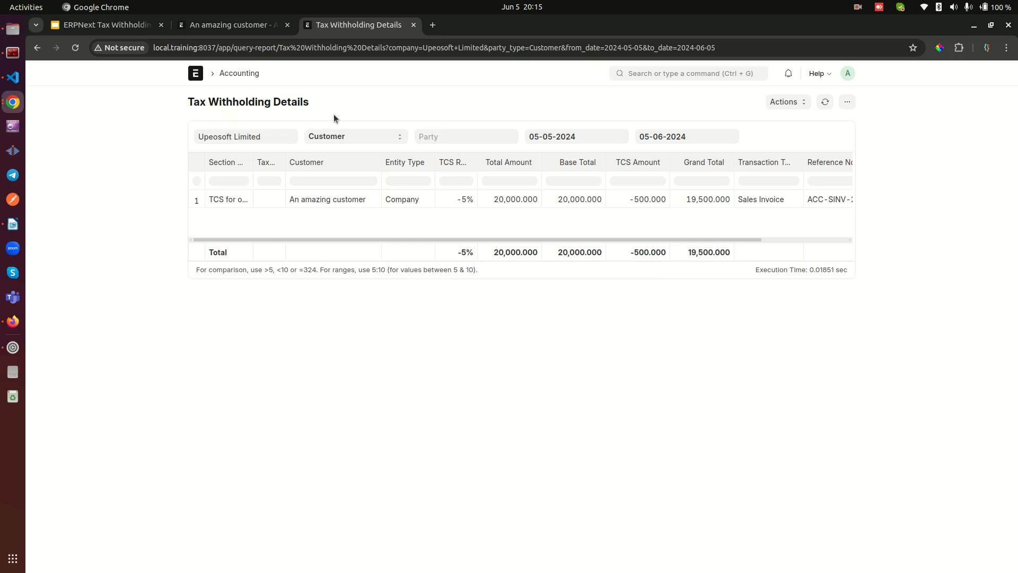
Step: Create a payment entry from An amazing customer's sales invoice
click(231, 24)
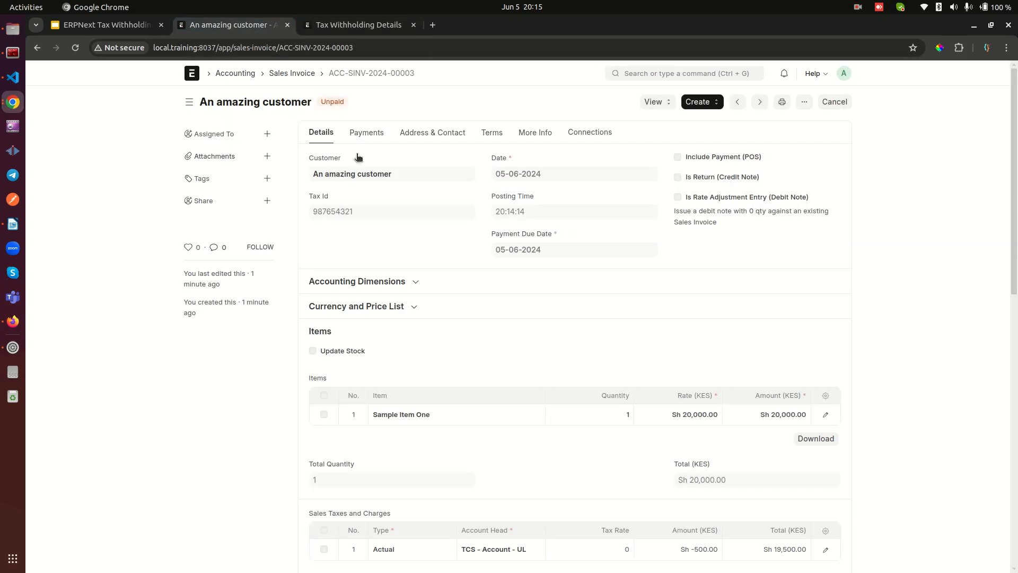
click(700, 102)
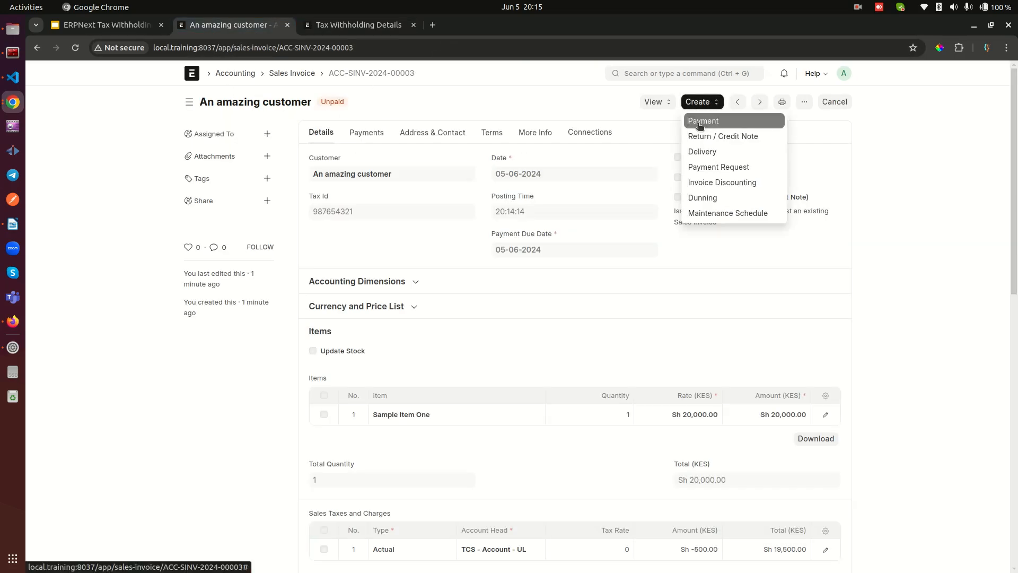
click(702, 121)
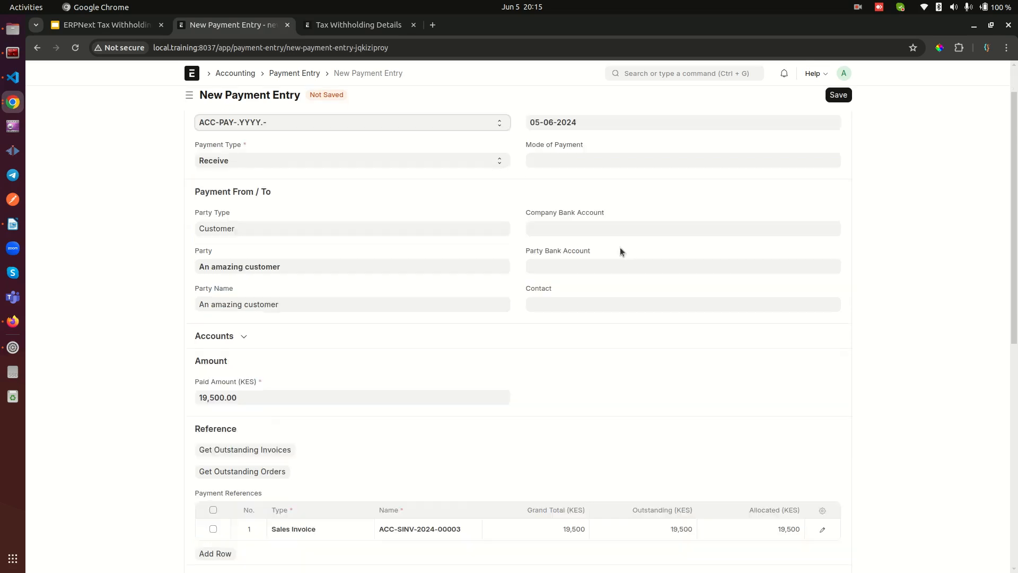
scroll(down, 3)
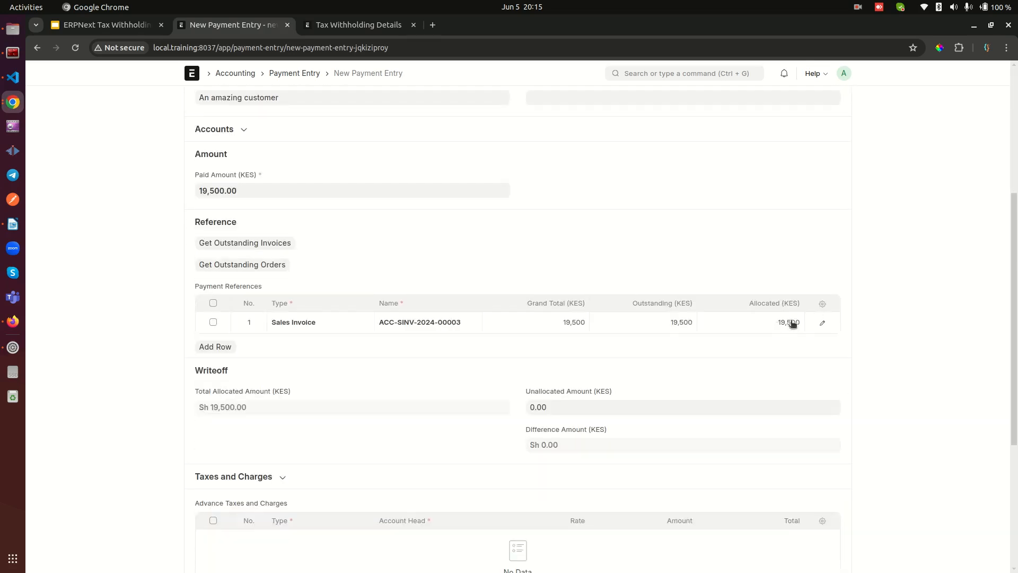
mouse_move(790, 320)
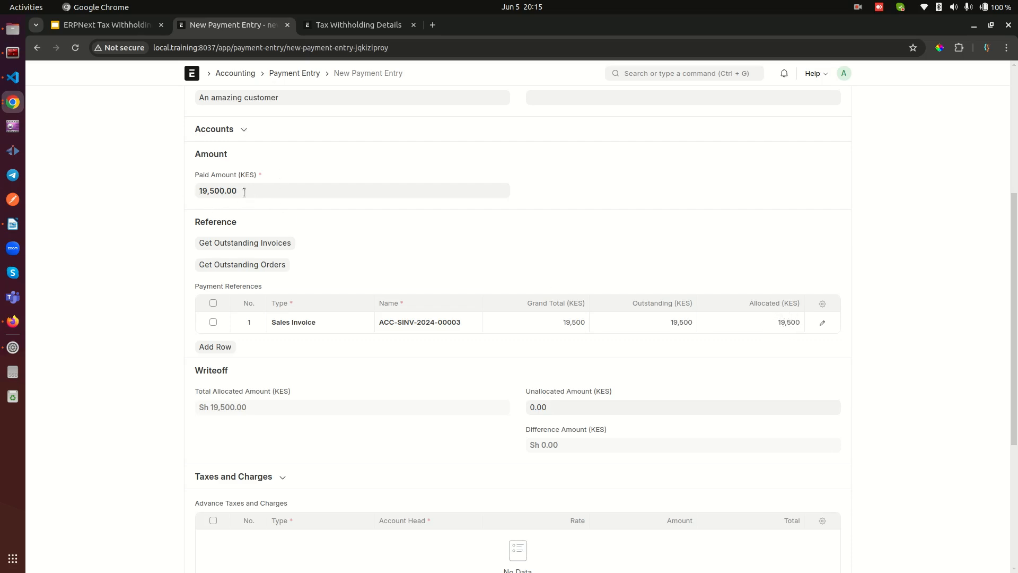
Step: Set Mode of Payment to Cash and save the 19,500 payment entry
click(841, 102)
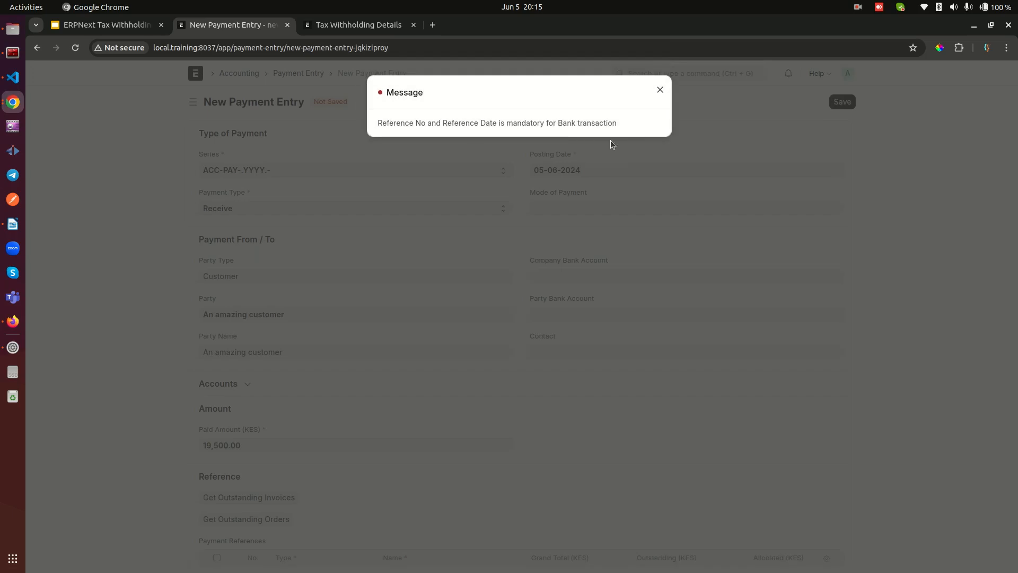
click(659, 89)
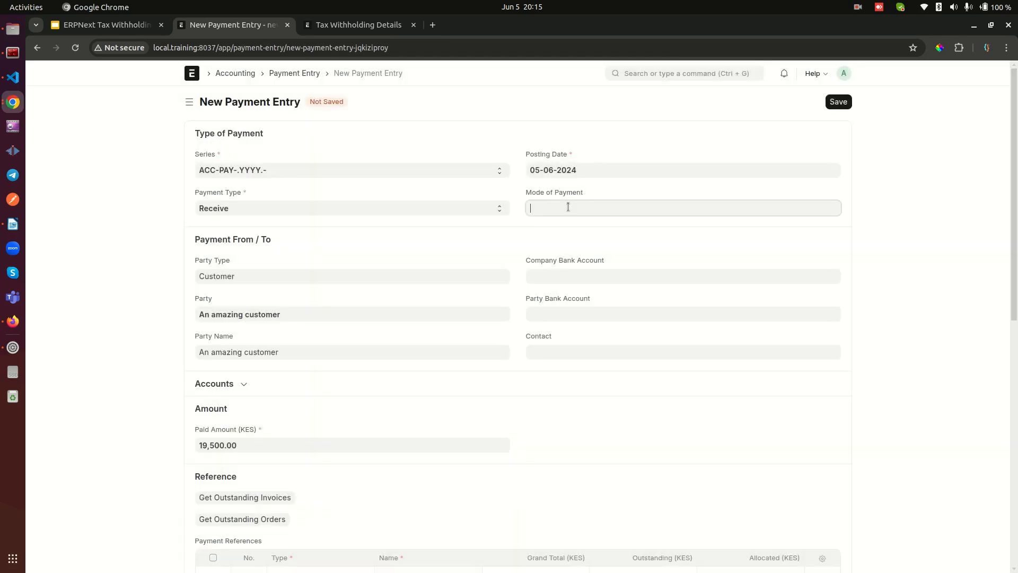
text(Cash)
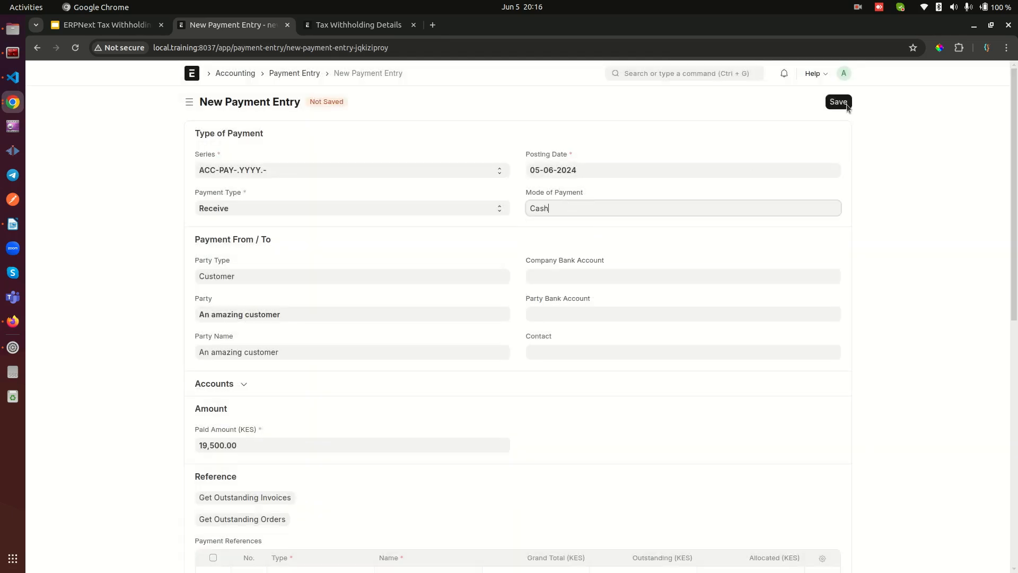
click(838, 101)
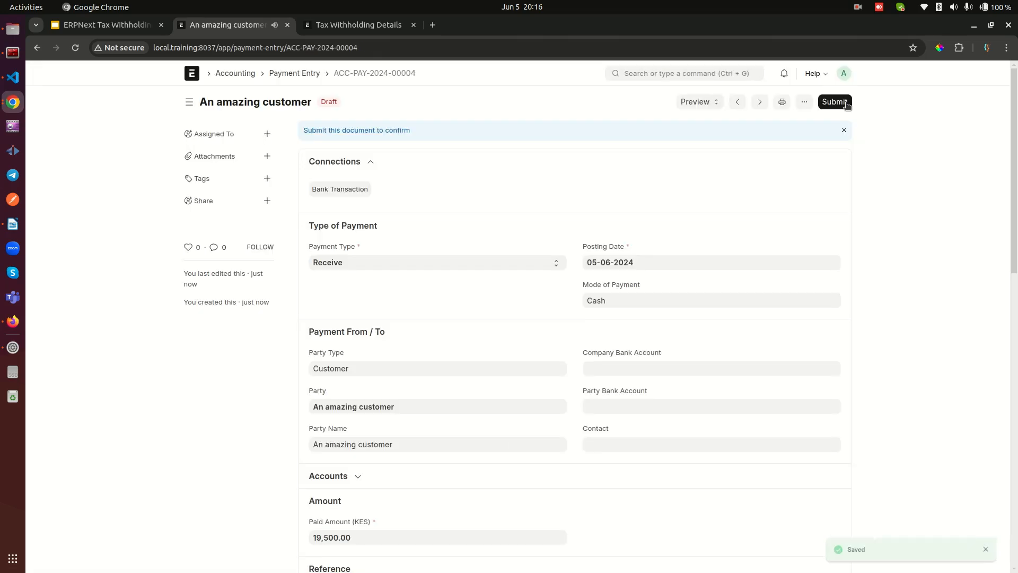
Step: Submit the payment entry and confirm the invoice shows Paid with zero outstanding
click(834, 102)
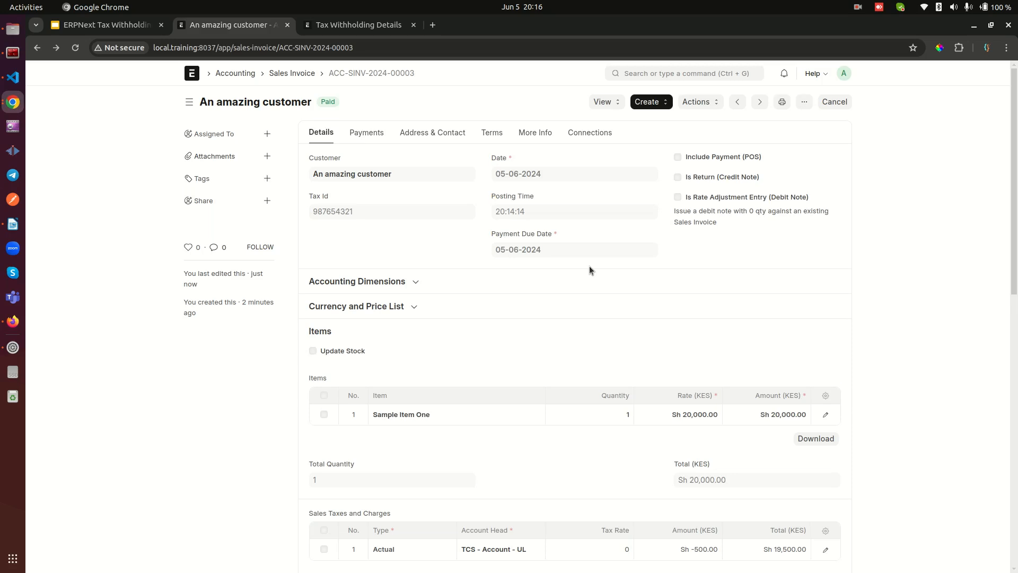
scroll(down, 3)
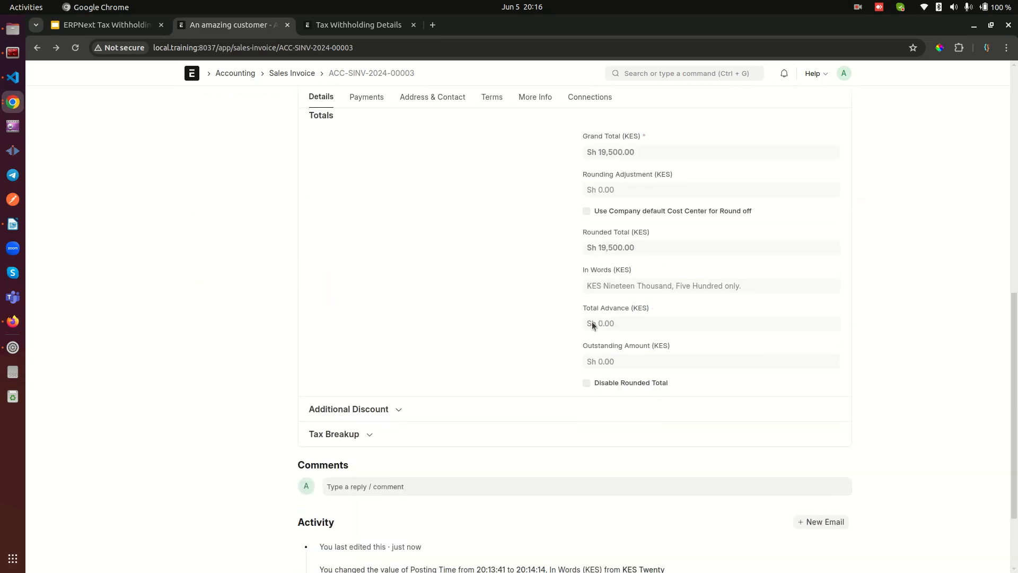
scroll(up, 3)
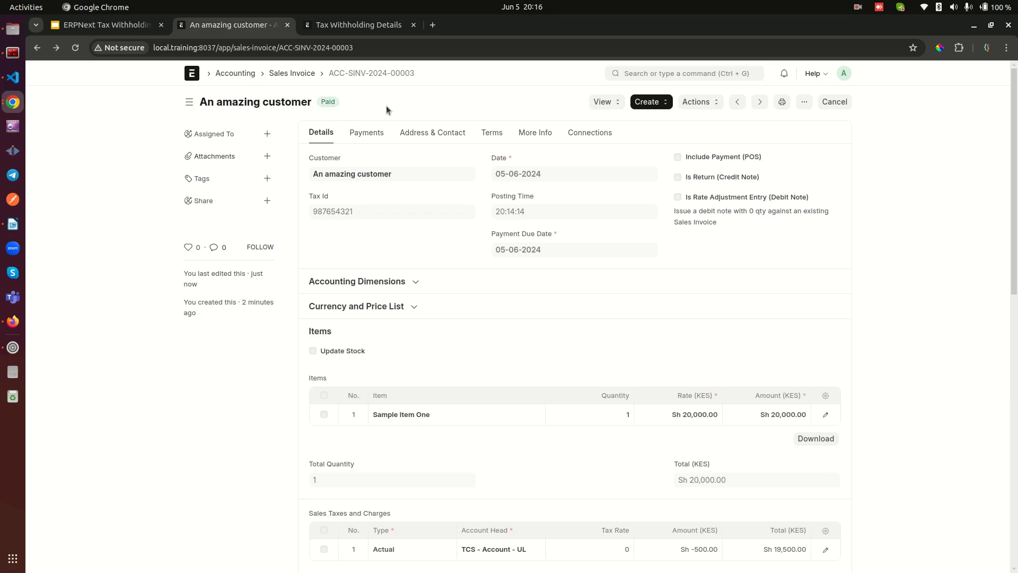
click(356, 25)
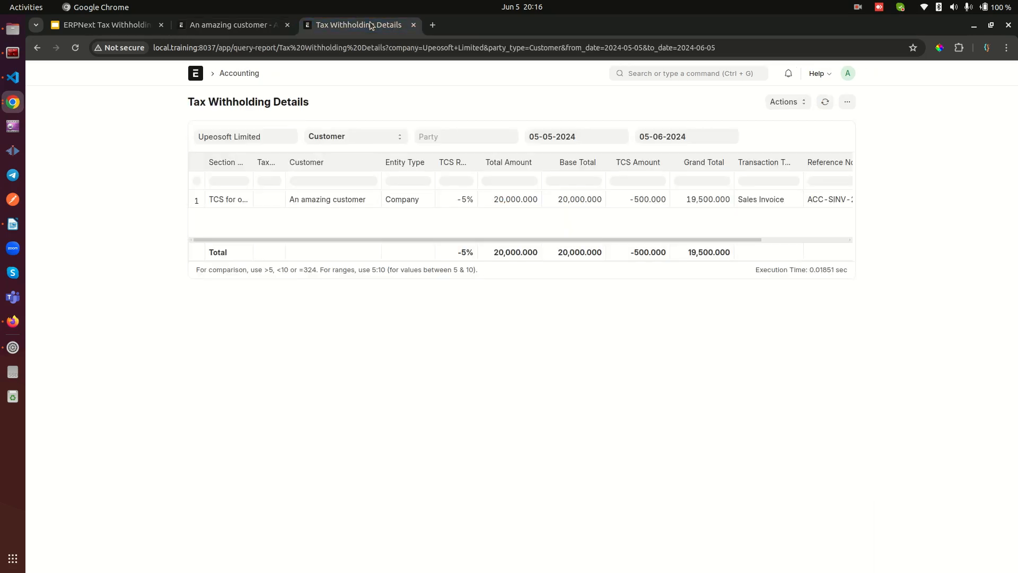
Step: Open the TCS - Account - UL General Ledger and recheck the Paid invoice tab
click(688, 73)
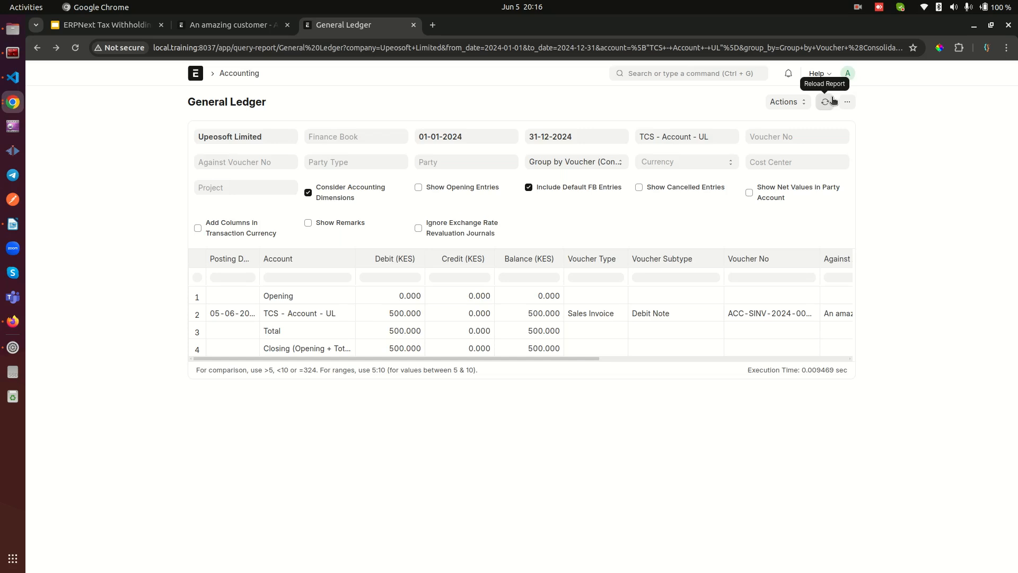
mouse_move(523, 364)
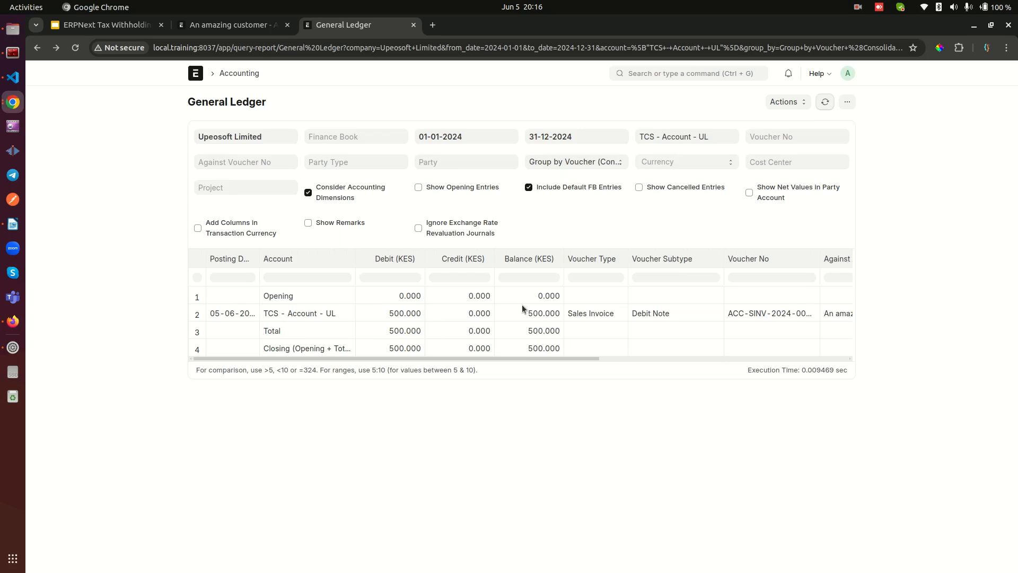
click(232, 25)
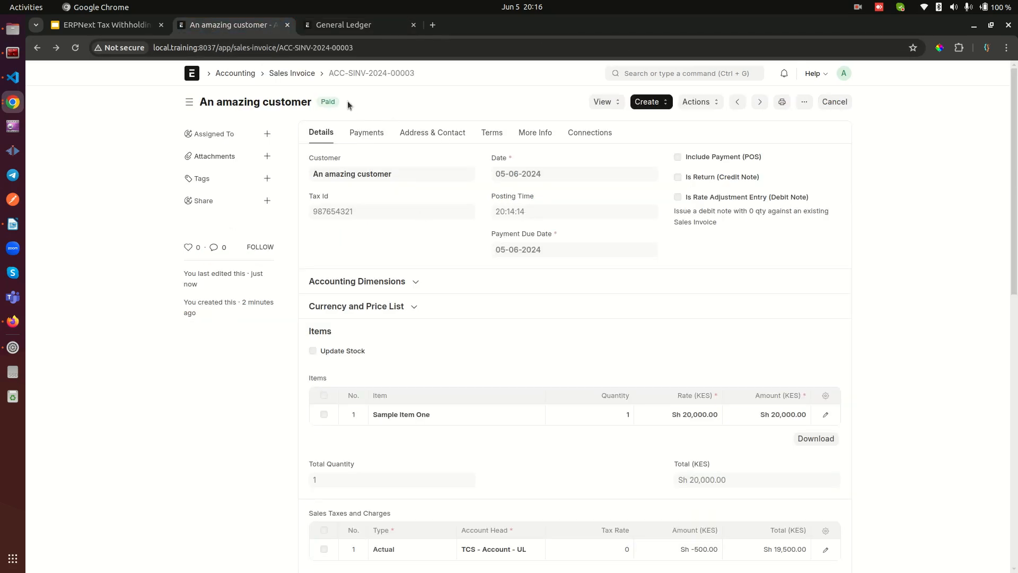
click(104, 25)
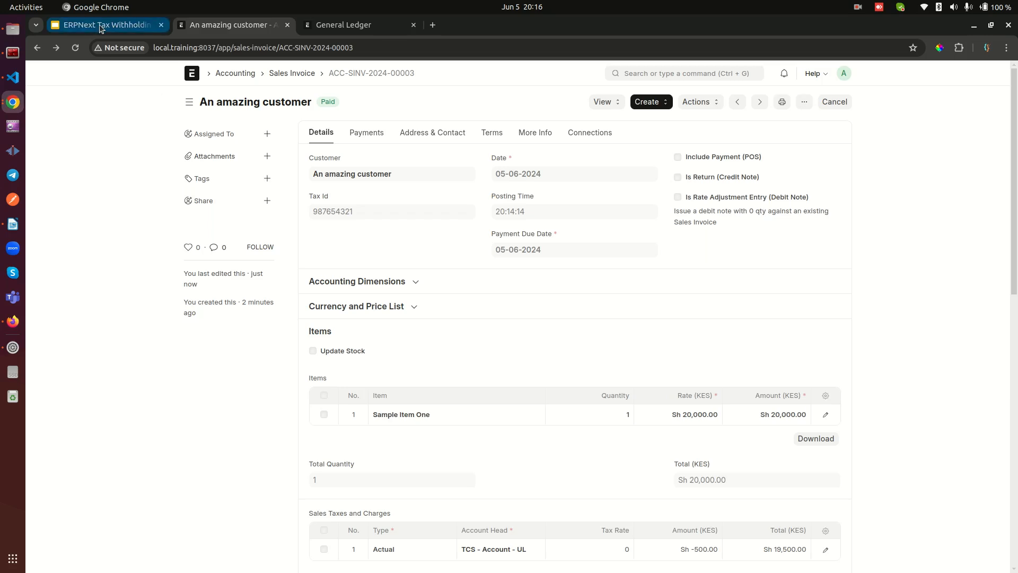
mouse_move(104, 25)
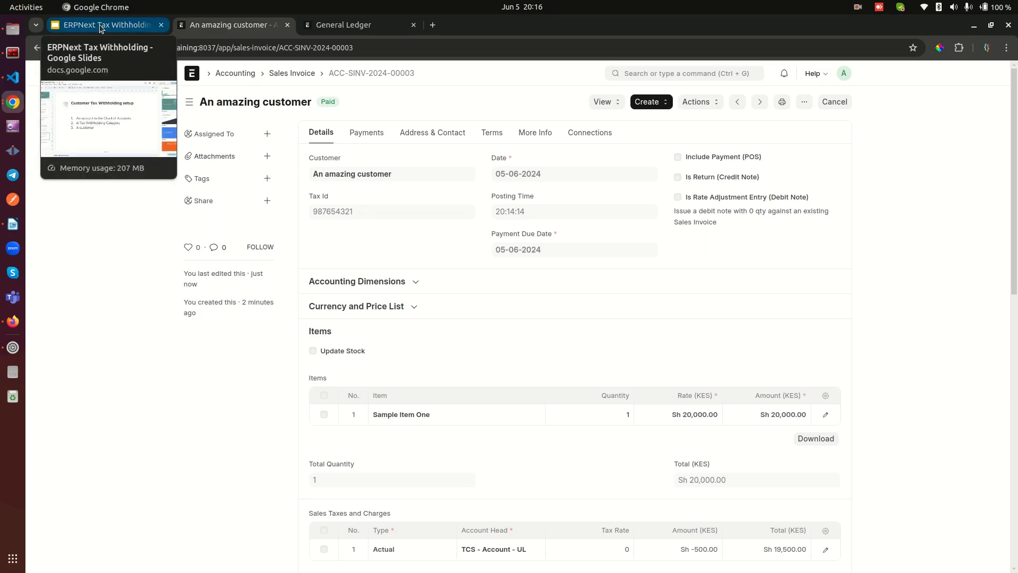
click(104, 25)
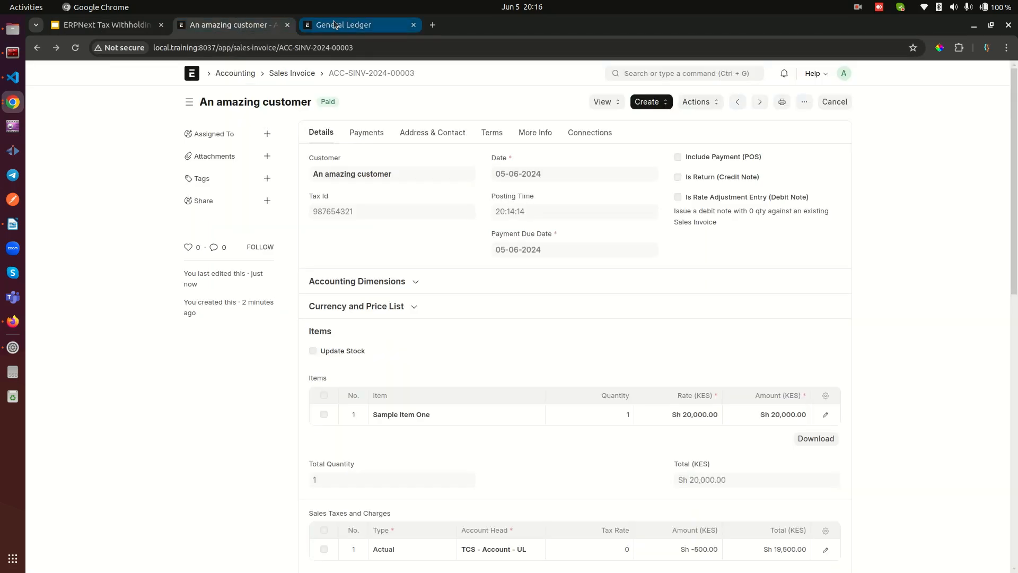
click(343, 25)
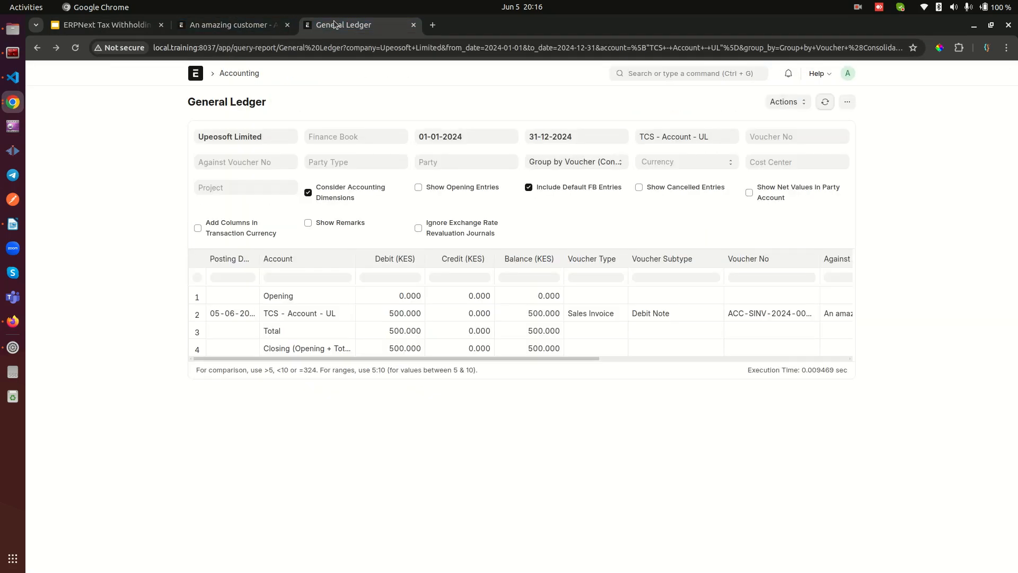